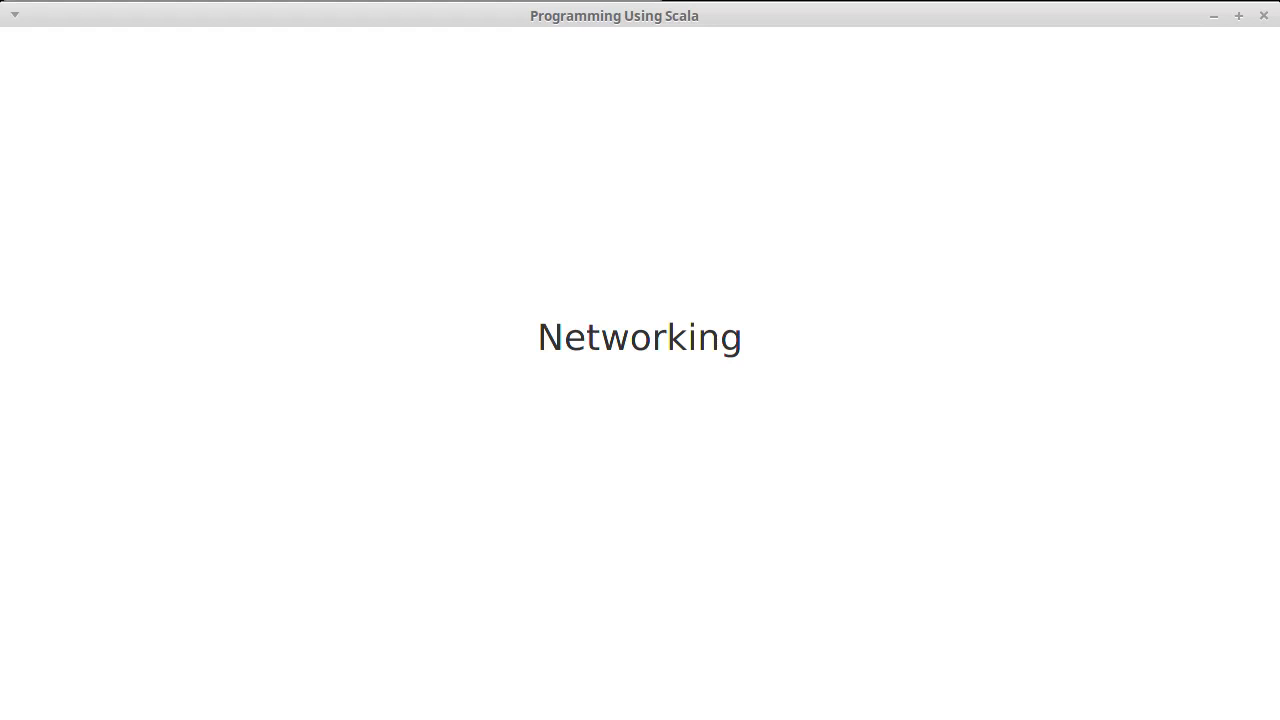
{"action": "mouse_move", "coordinate": [1236, 40]}
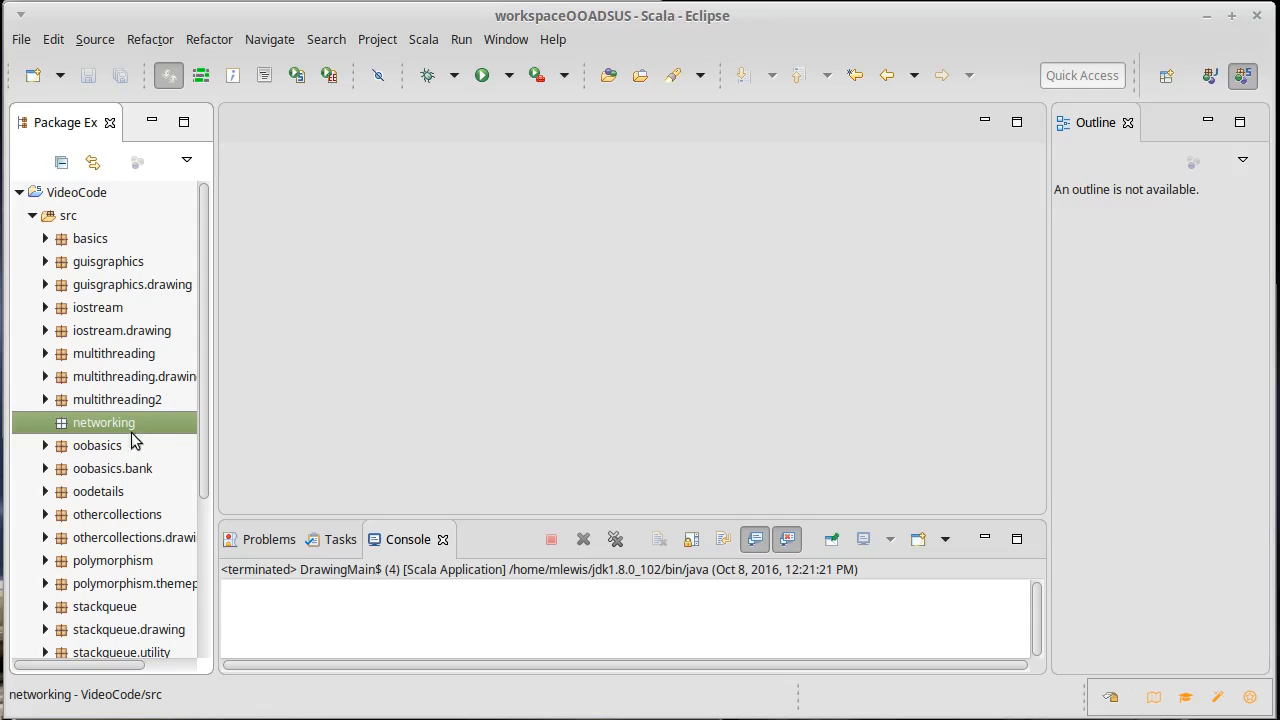
{"action": "mouse_move", "coordinate": [118, 430]}
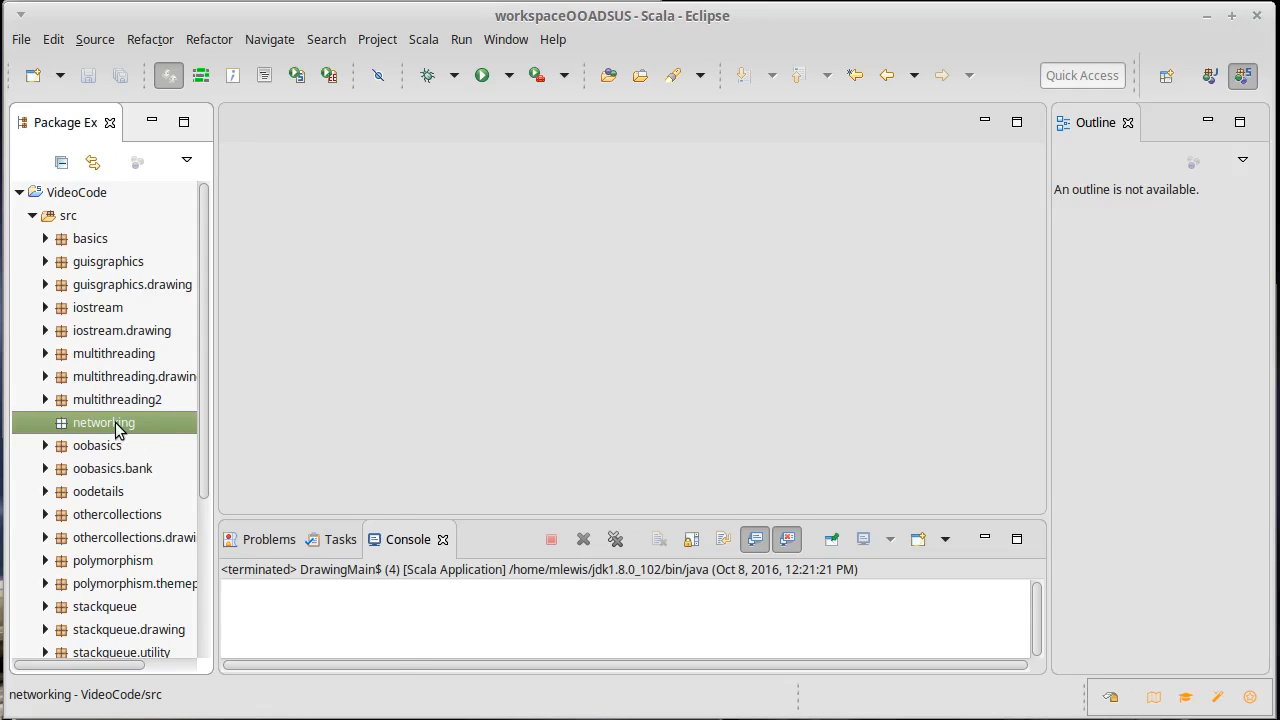
- Create a new Scala app named ChatClient in the networking package
{"action": "right_click", "coordinate": [104, 422]}
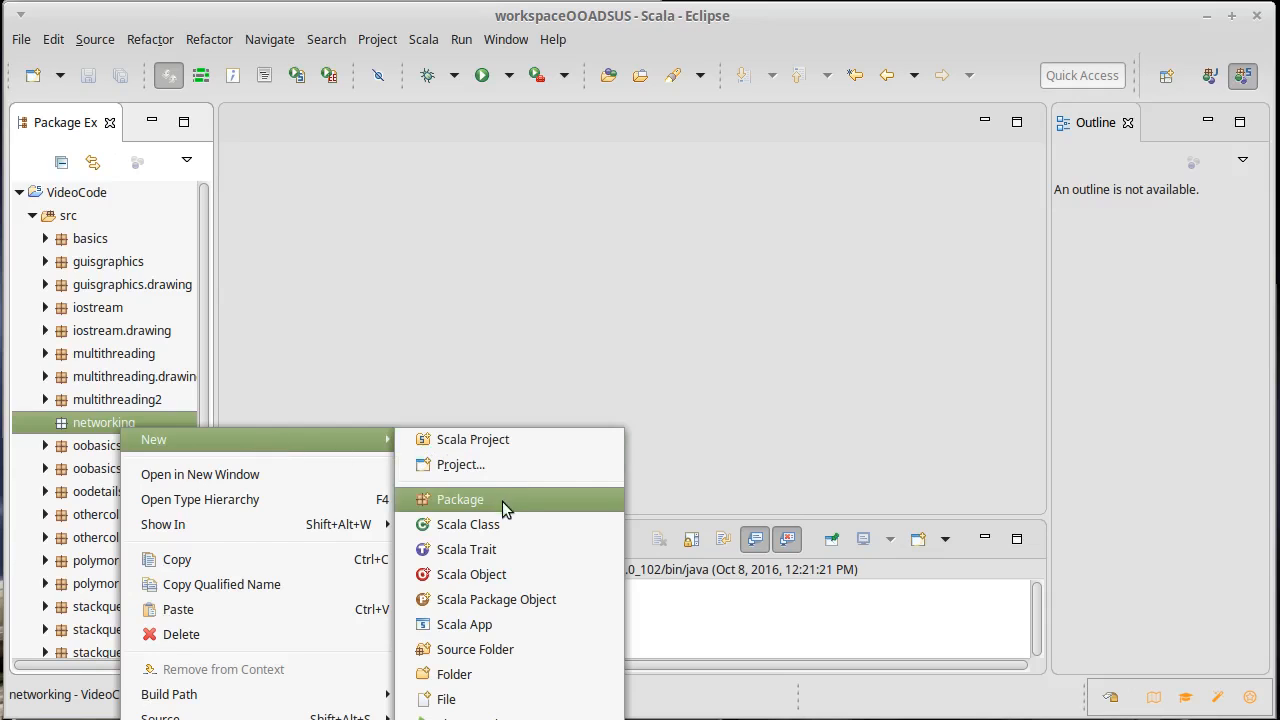
{"action": "left_click", "coordinate": [446, 700]}
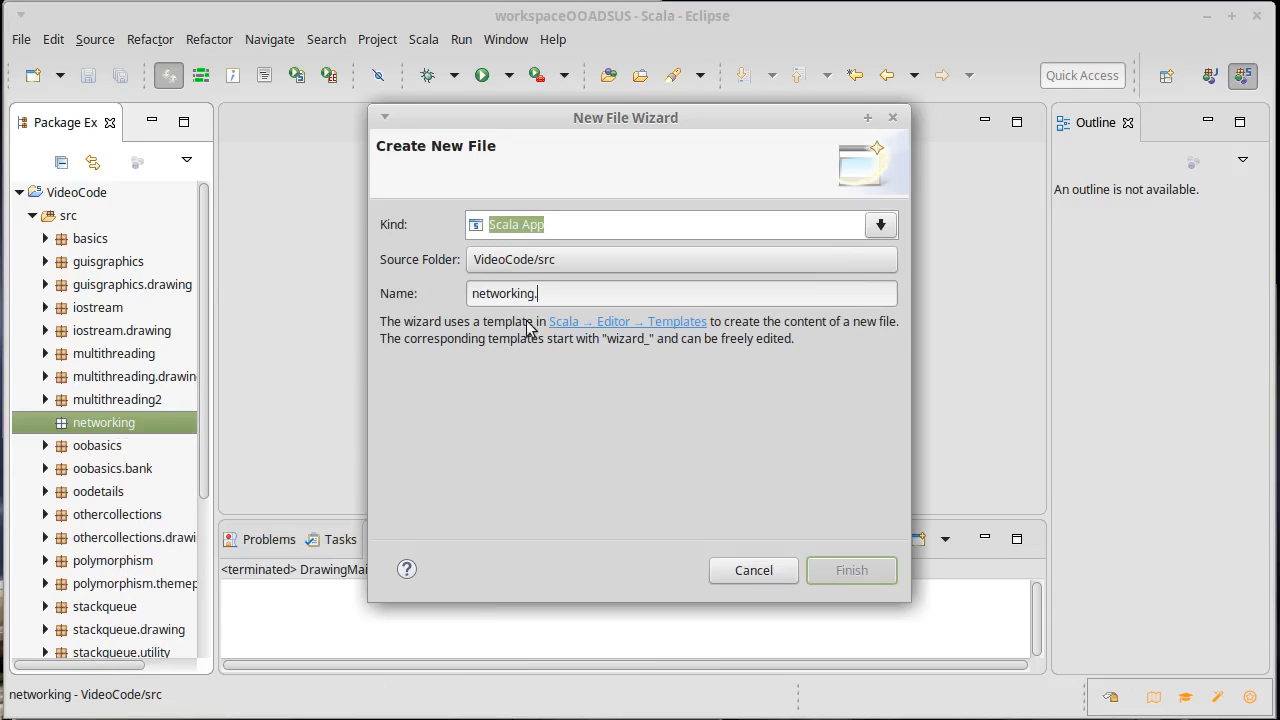
{"action": "type", "text": "ChatCl"}
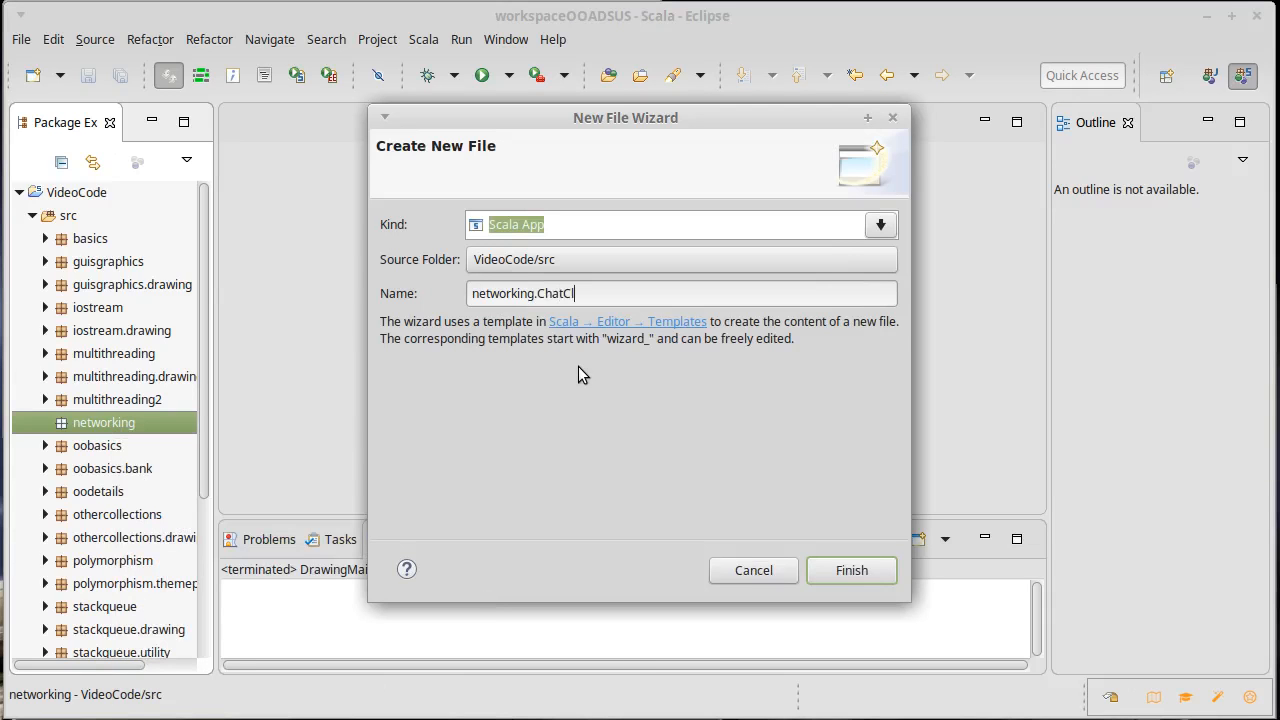
{"action": "type", "text": "ient"}
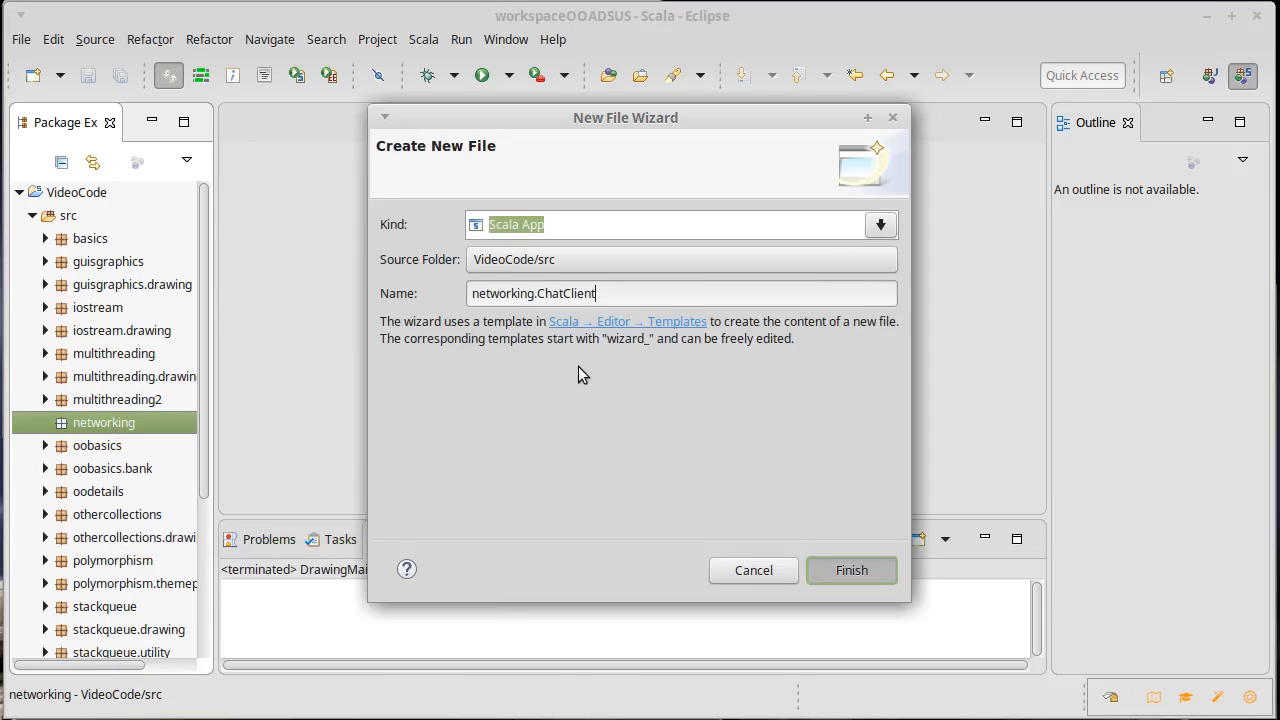
{"action": "left_click", "coordinate": [852, 570]}
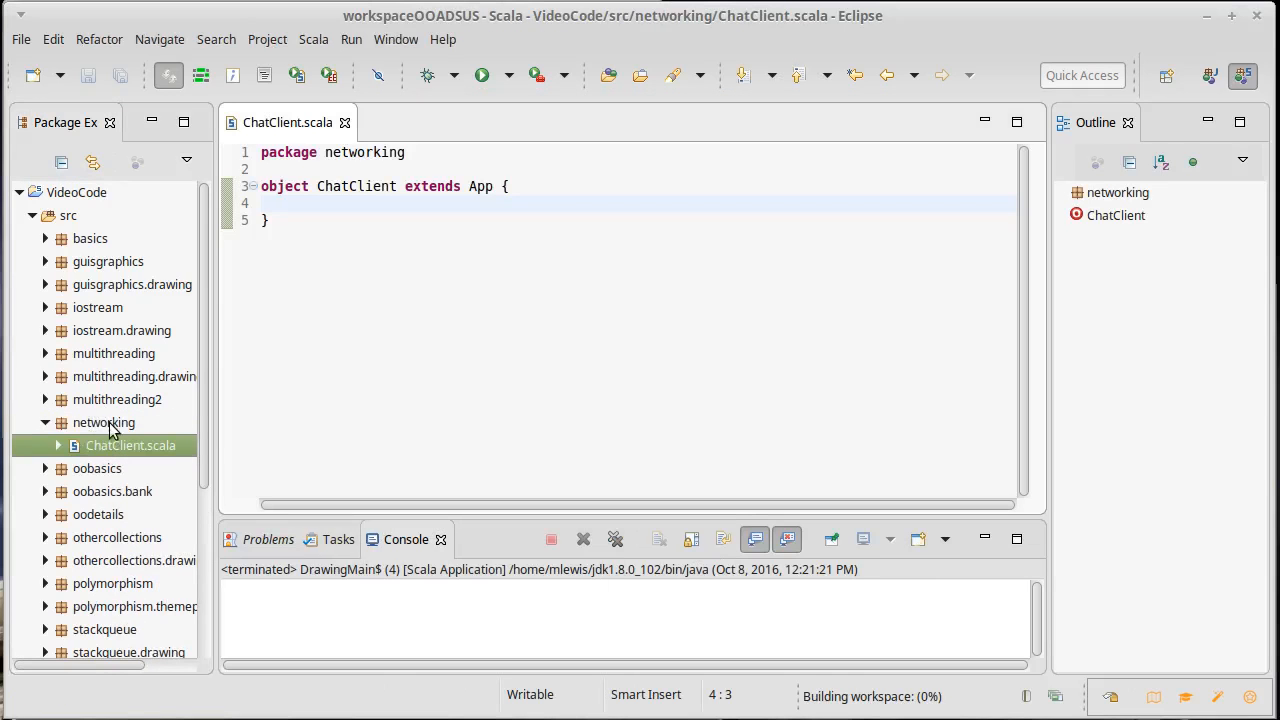
- Create a second Scala app named ChatServer in the networking package
{"action": "right_click", "coordinate": [104, 422]}
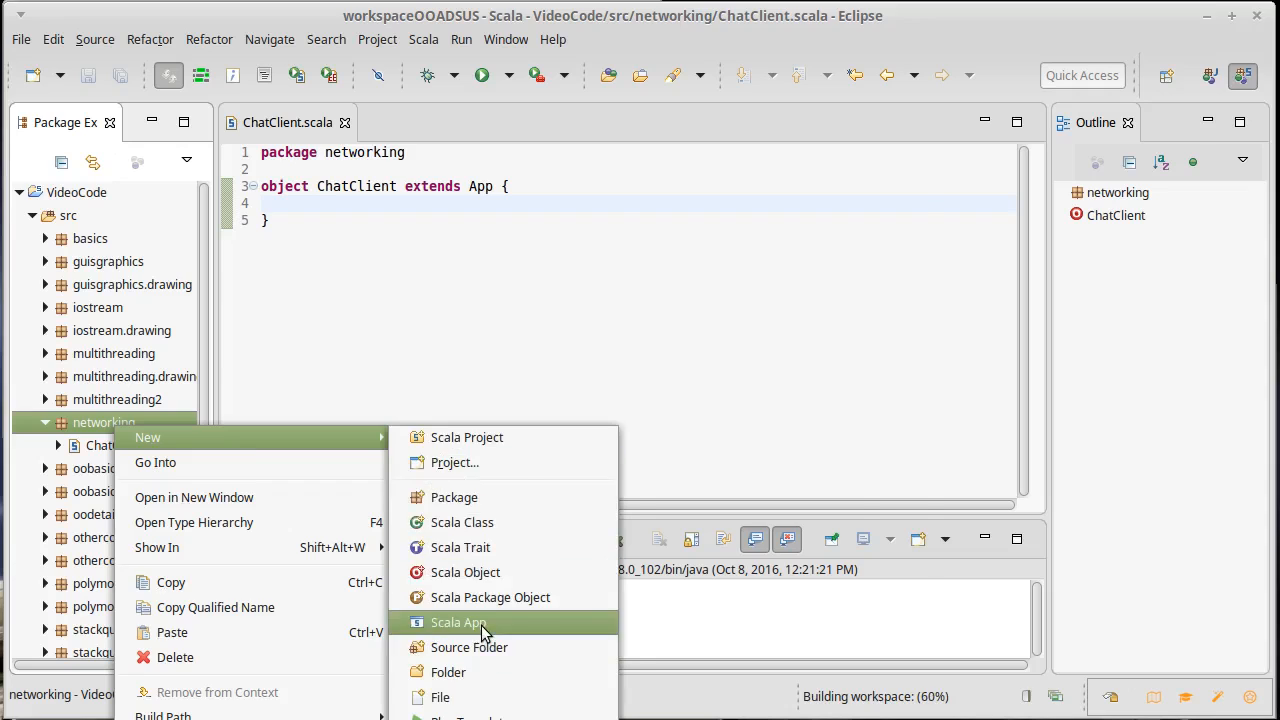
{"action": "left_click", "coordinate": [458, 622]}
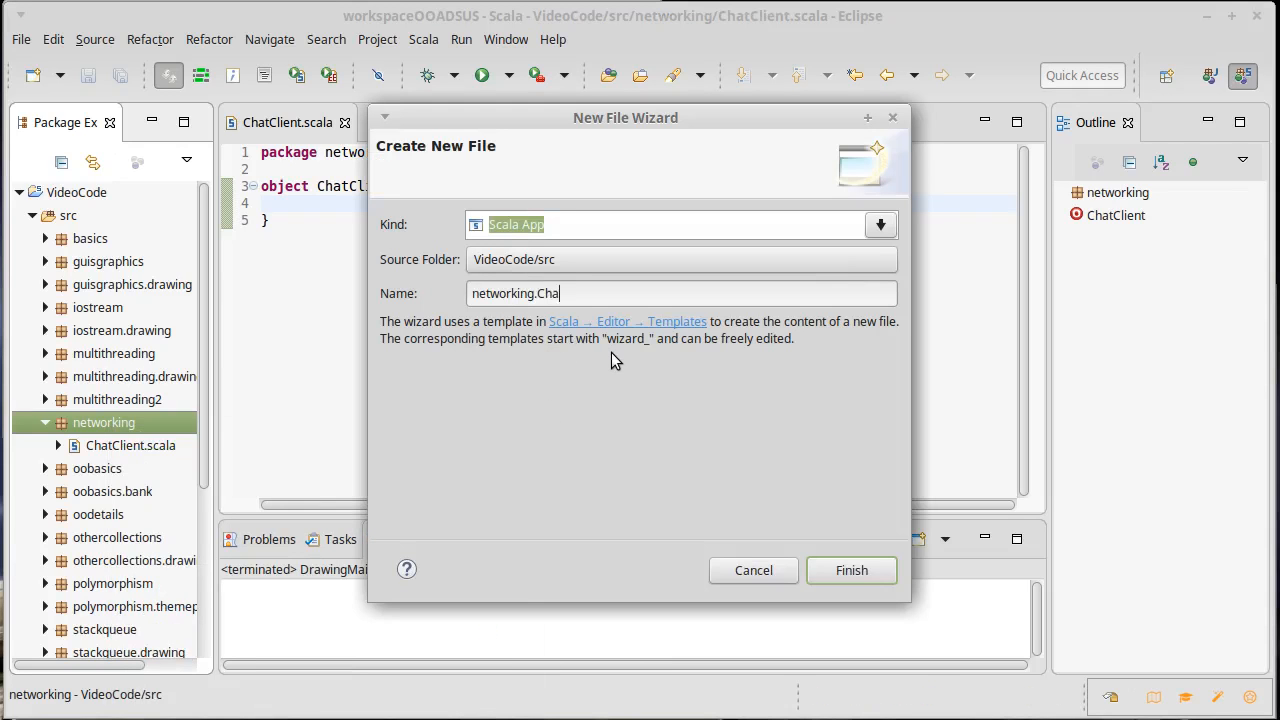
{"action": "type", "text": "tServer"}
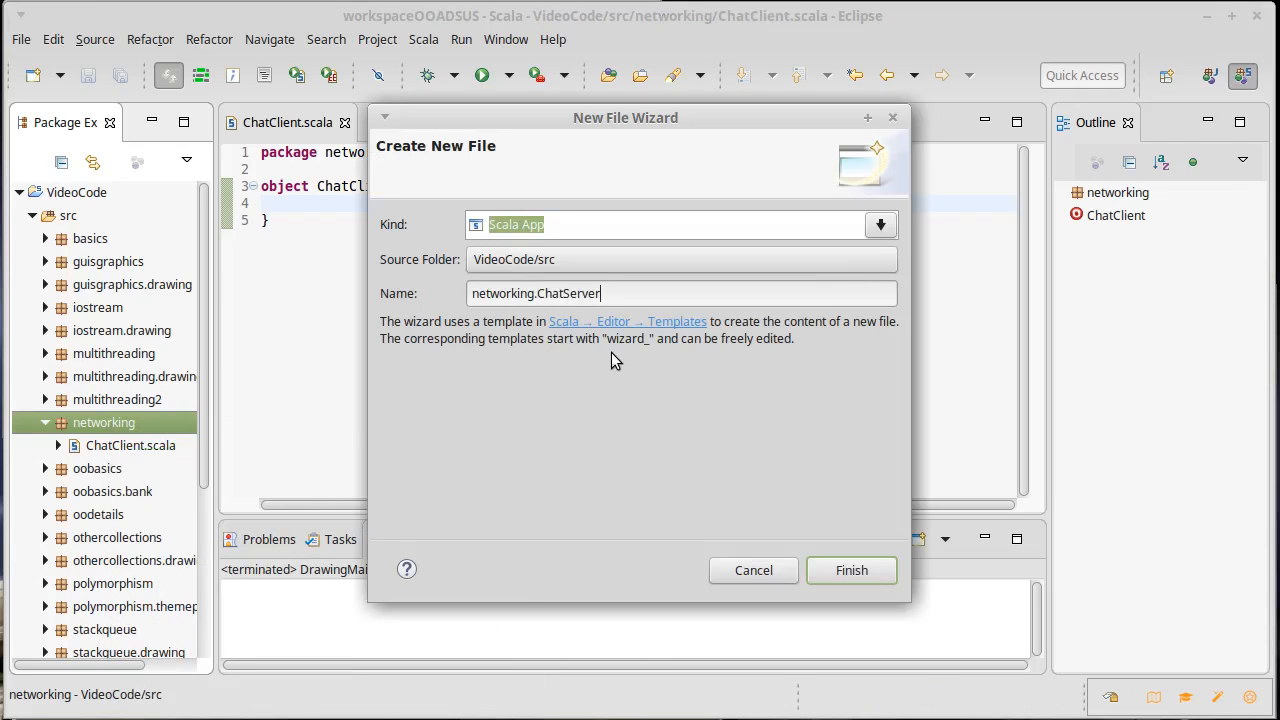
{"action": "left_click", "coordinate": [852, 570]}
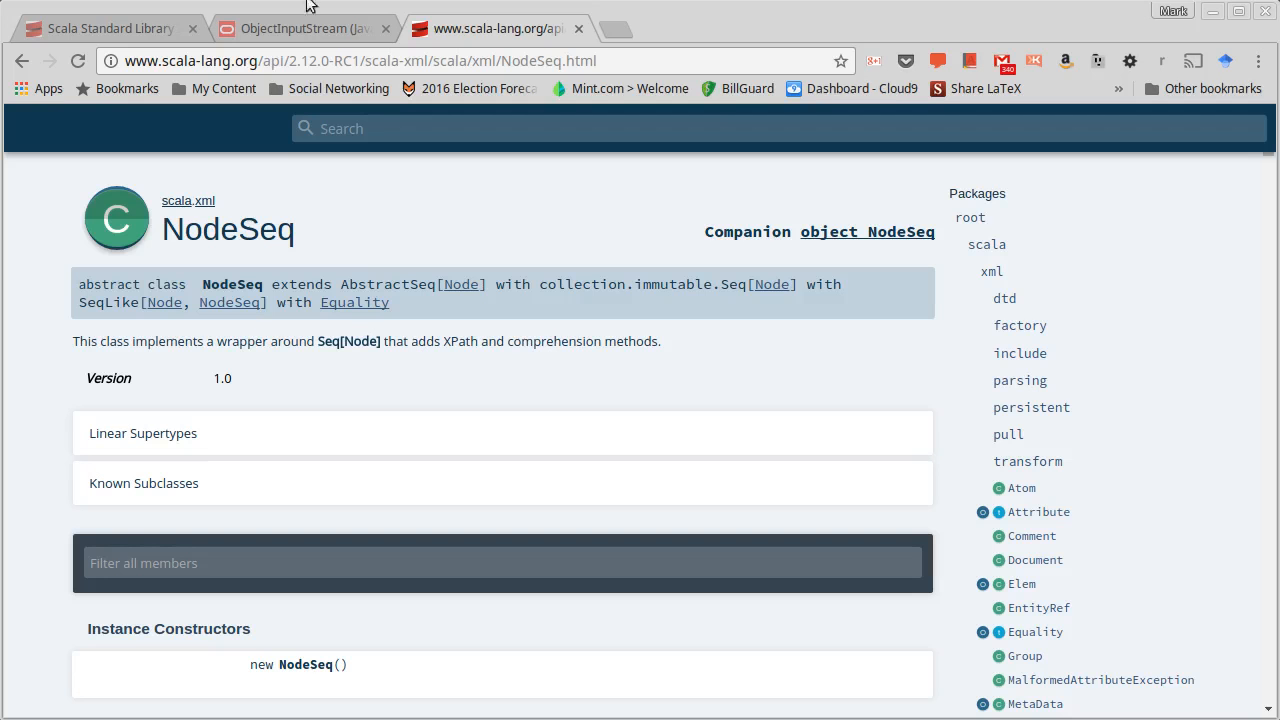
- Reload the Java SE 8 API page and browse the java.net package class list down to ServerSocket
{"action": "left_click", "coordinate": [304, 28]}
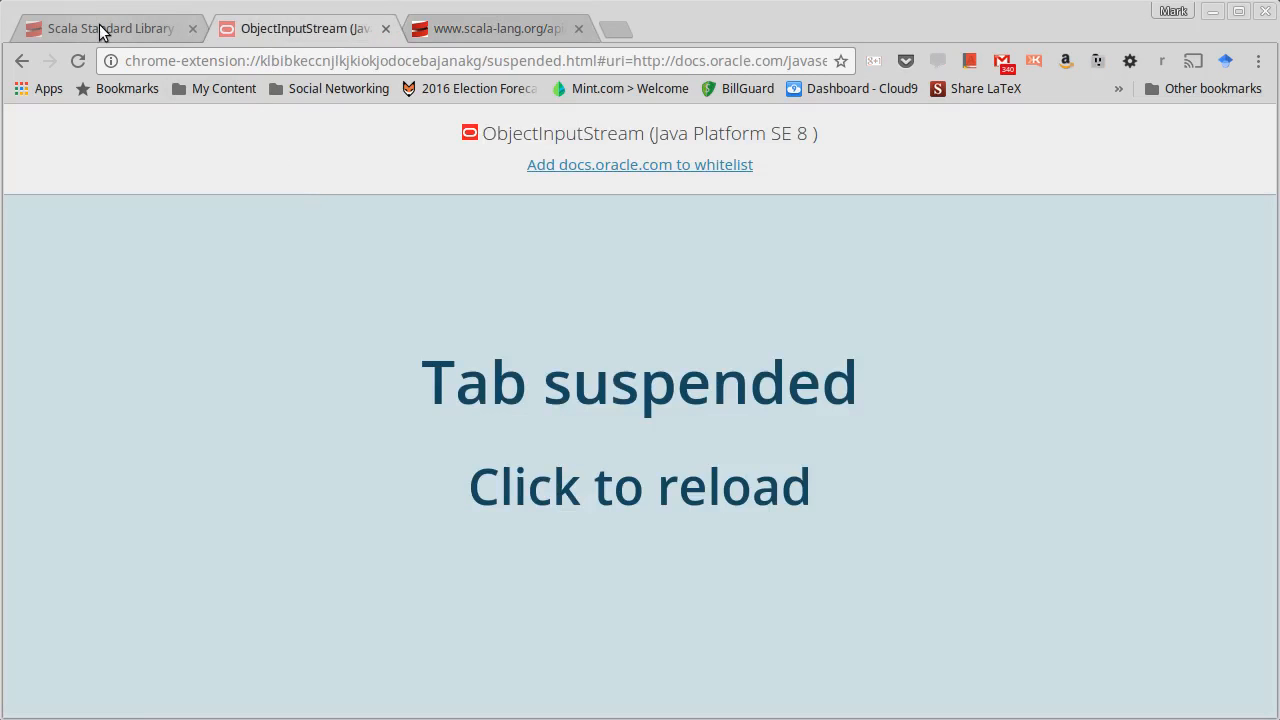
{"action": "left_click", "coordinate": [640, 486]}
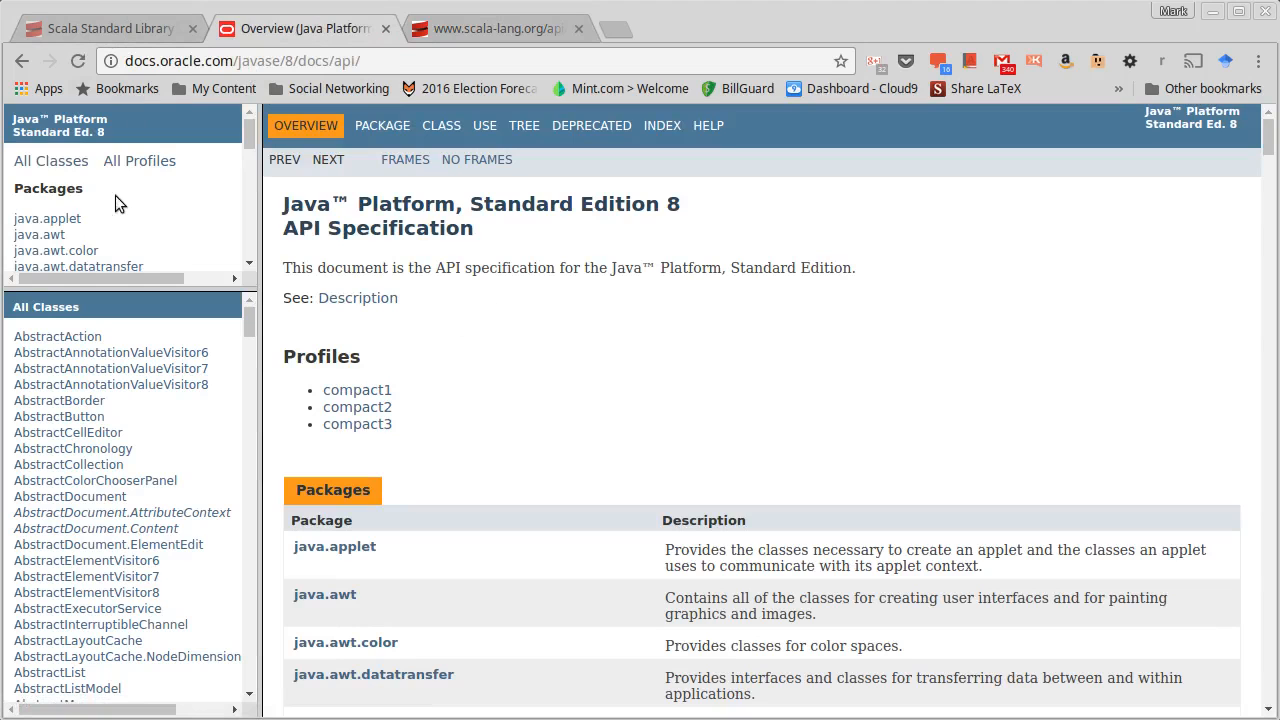
{"action": "scroll", "scroll_direction": "down", "scroll_amount": 3}
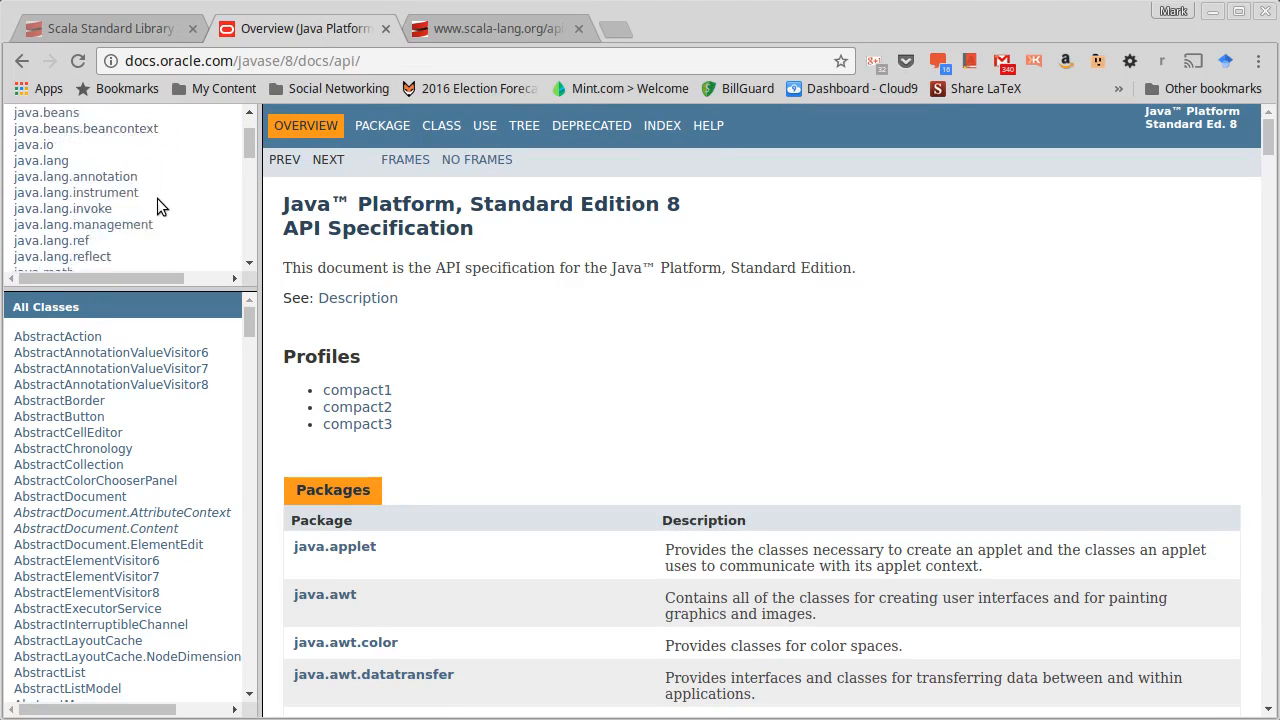
{"action": "left_click", "coordinate": [38, 232]}
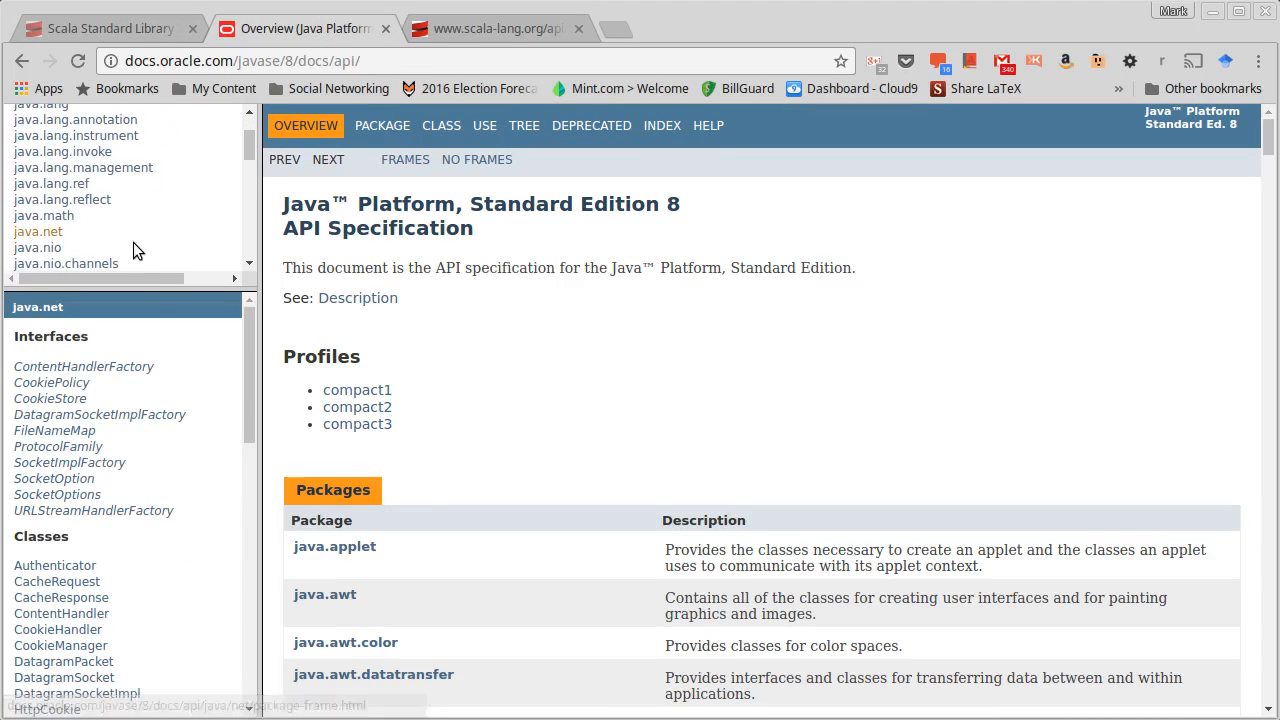
{"action": "scroll", "scroll_direction": "down", "scroll_amount": 3}
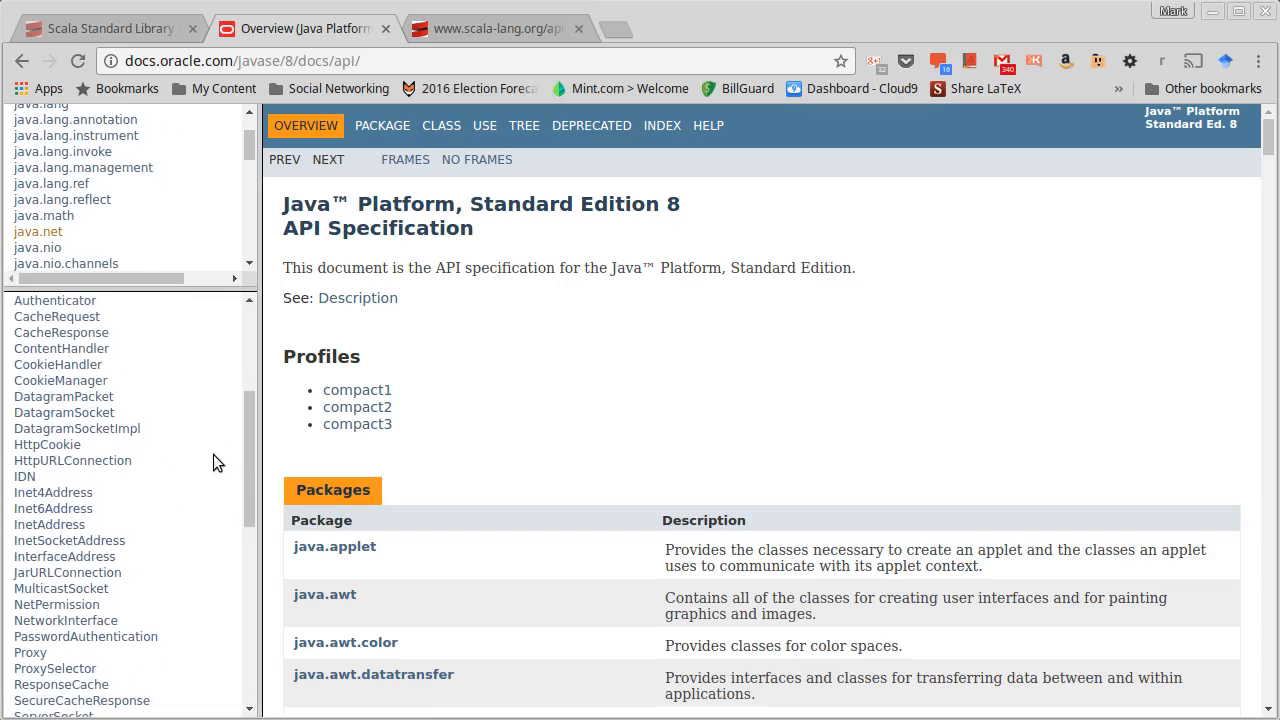
{"action": "scroll", "scroll_direction": "down", "scroll_amount": 3}
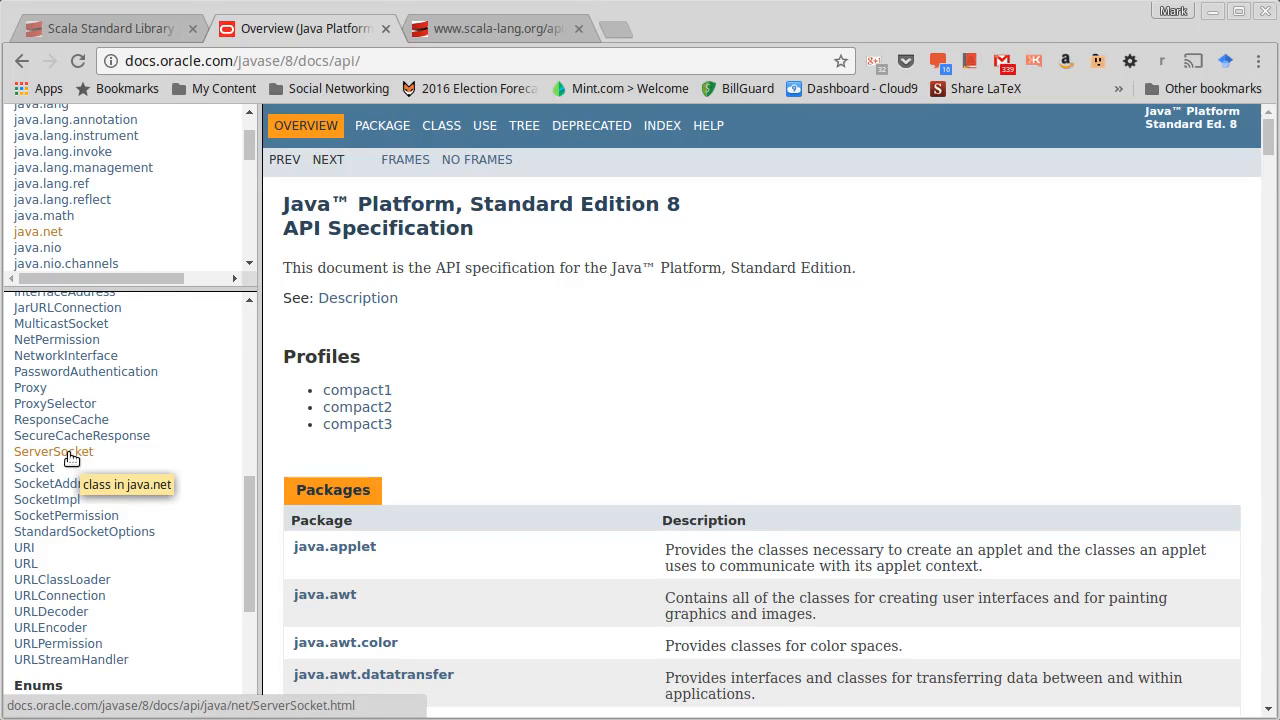
- View the ServerSocket class page and its Constructor Summary
{"action": "left_click", "coordinate": [52, 452]}
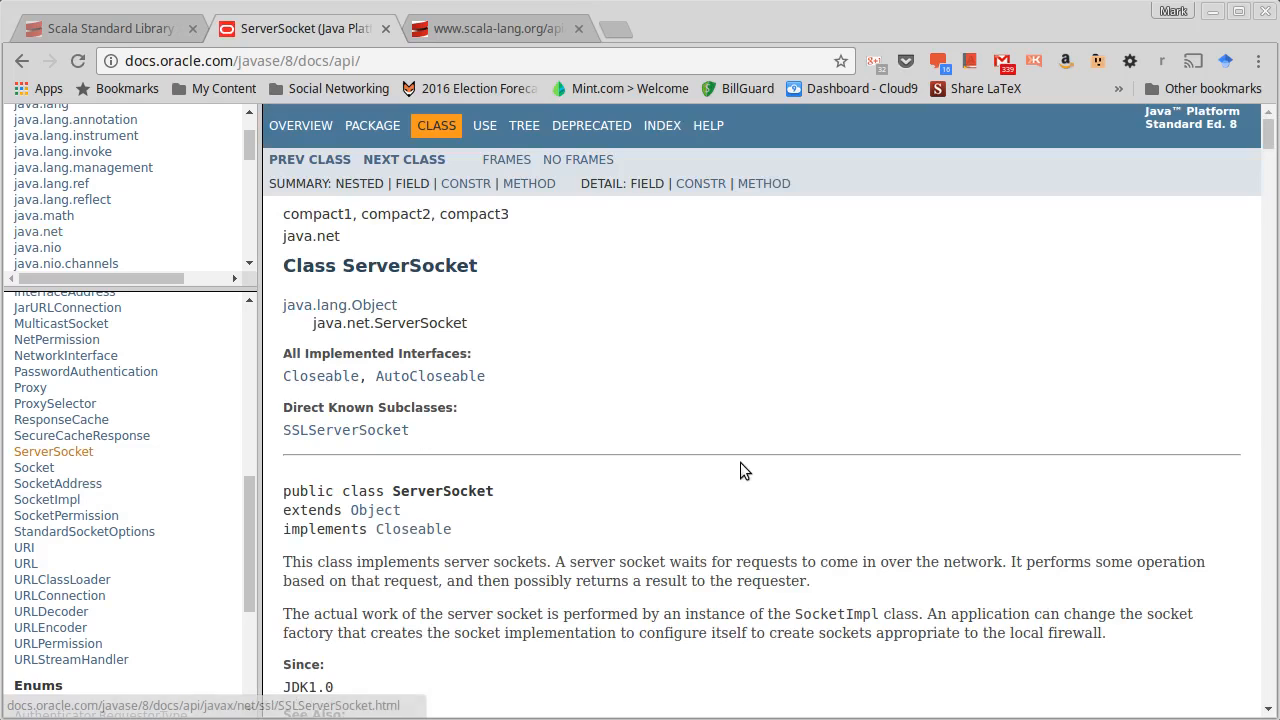
{"action": "scroll", "scroll_direction": "down", "scroll_amount": 3}
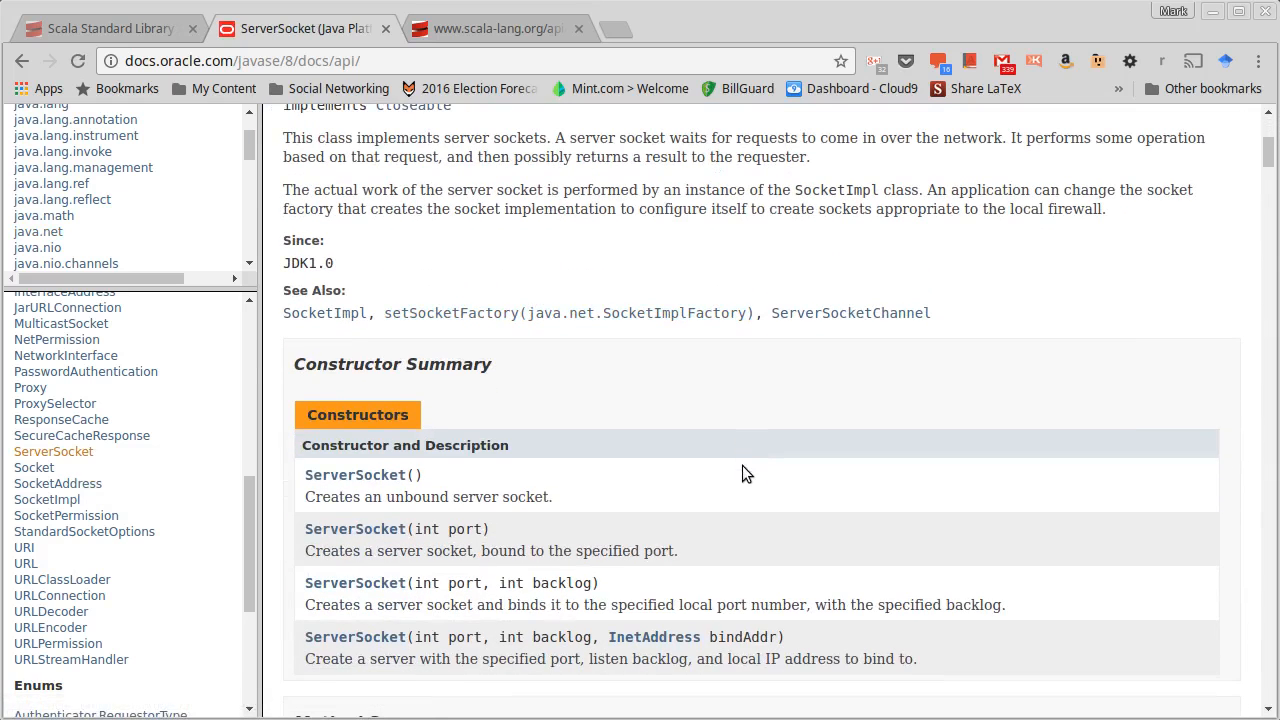
{"action": "double_click", "coordinate": [450, 528]}
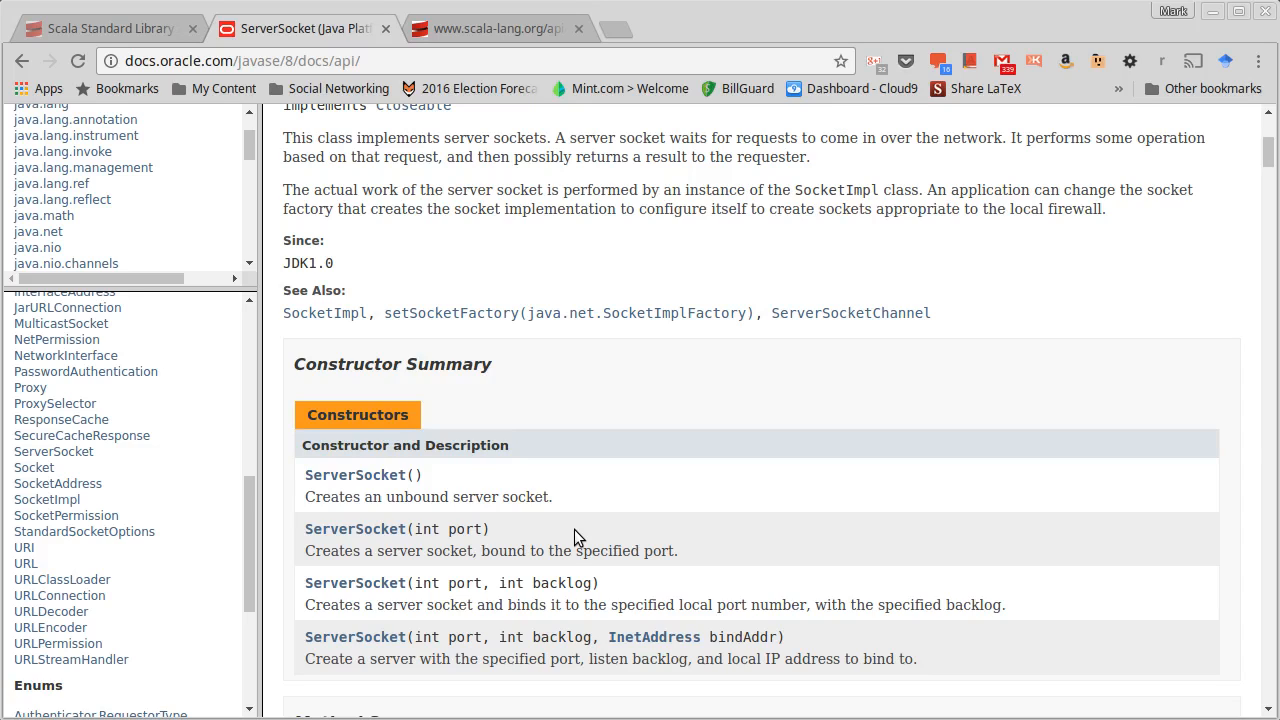
{"action": "mouse_move", "coordinate": [518, 548]}
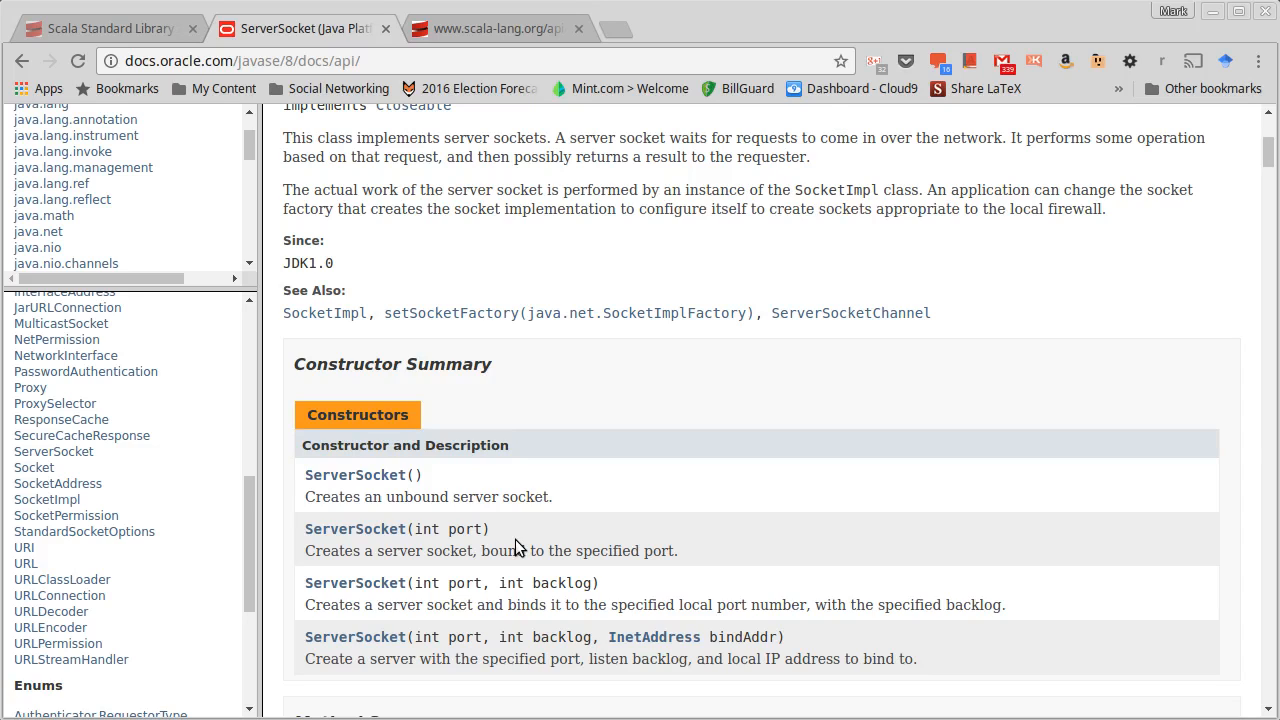
{"action": "mouse_move", "coordinate": [612, 516]}
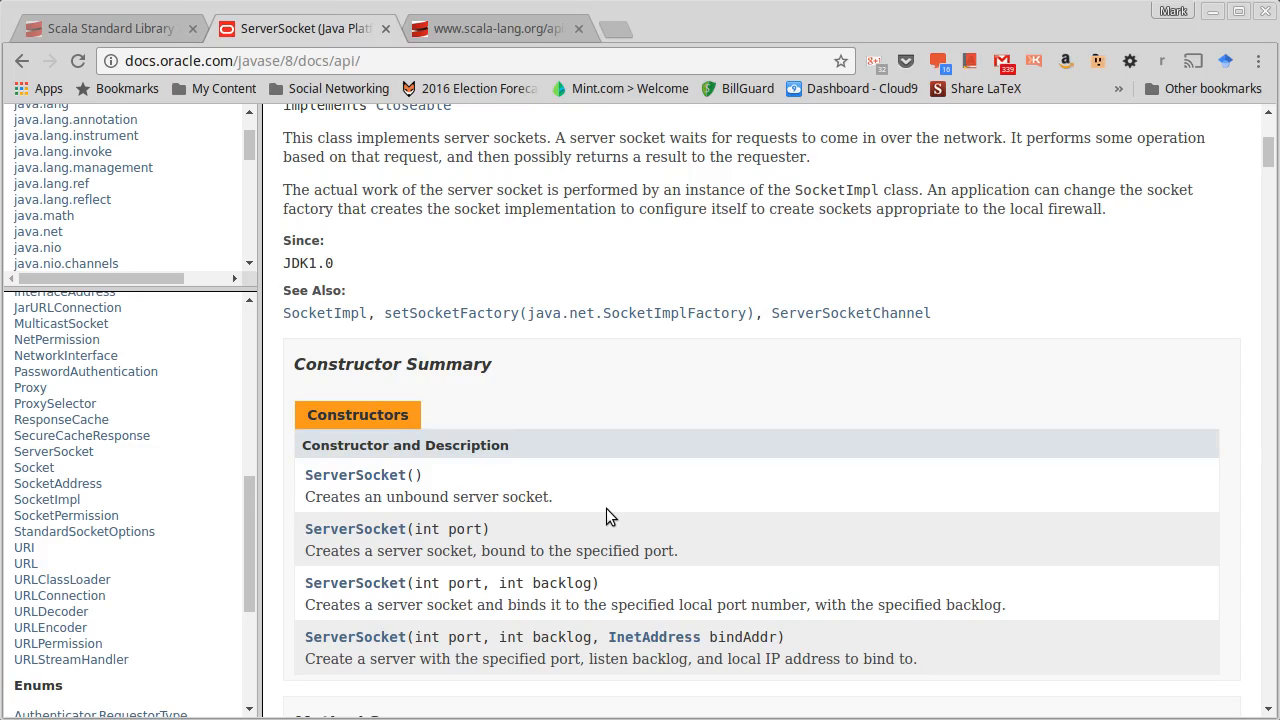
{"action": "mouse_move", "coordinate": [616, 512]}
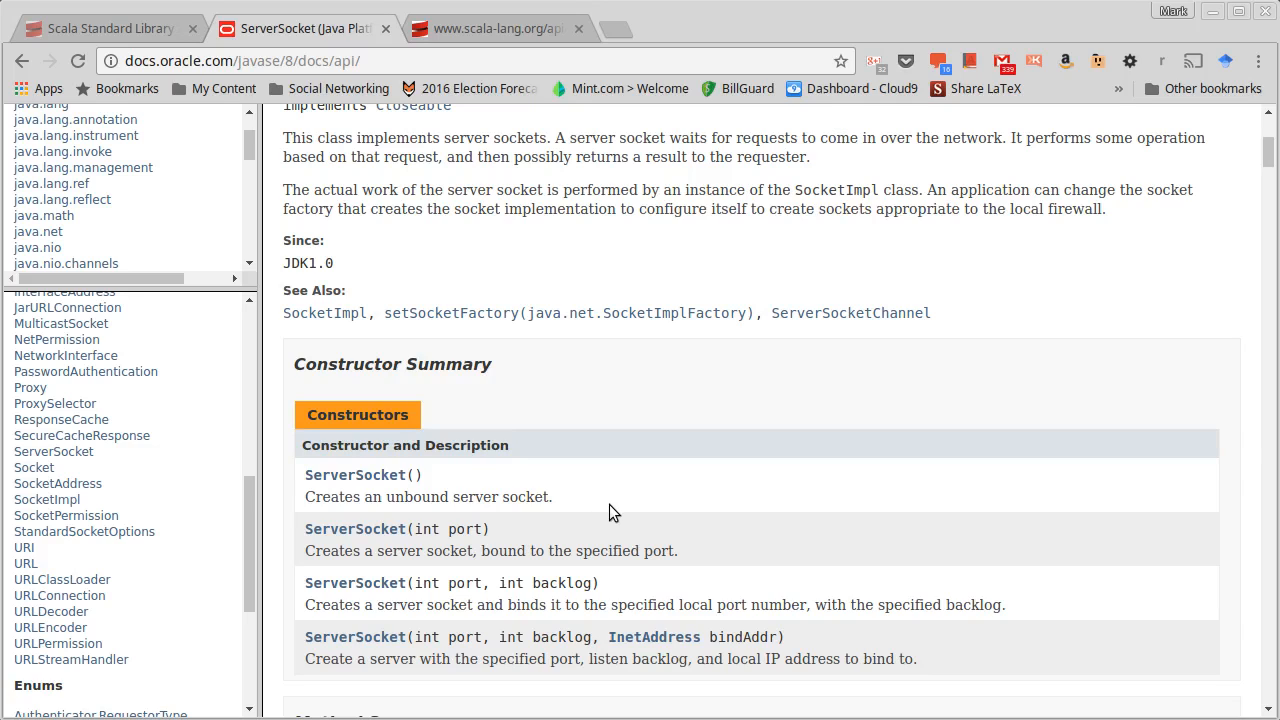
{"action": "mouse_move", "coordinate": [510, 548]}
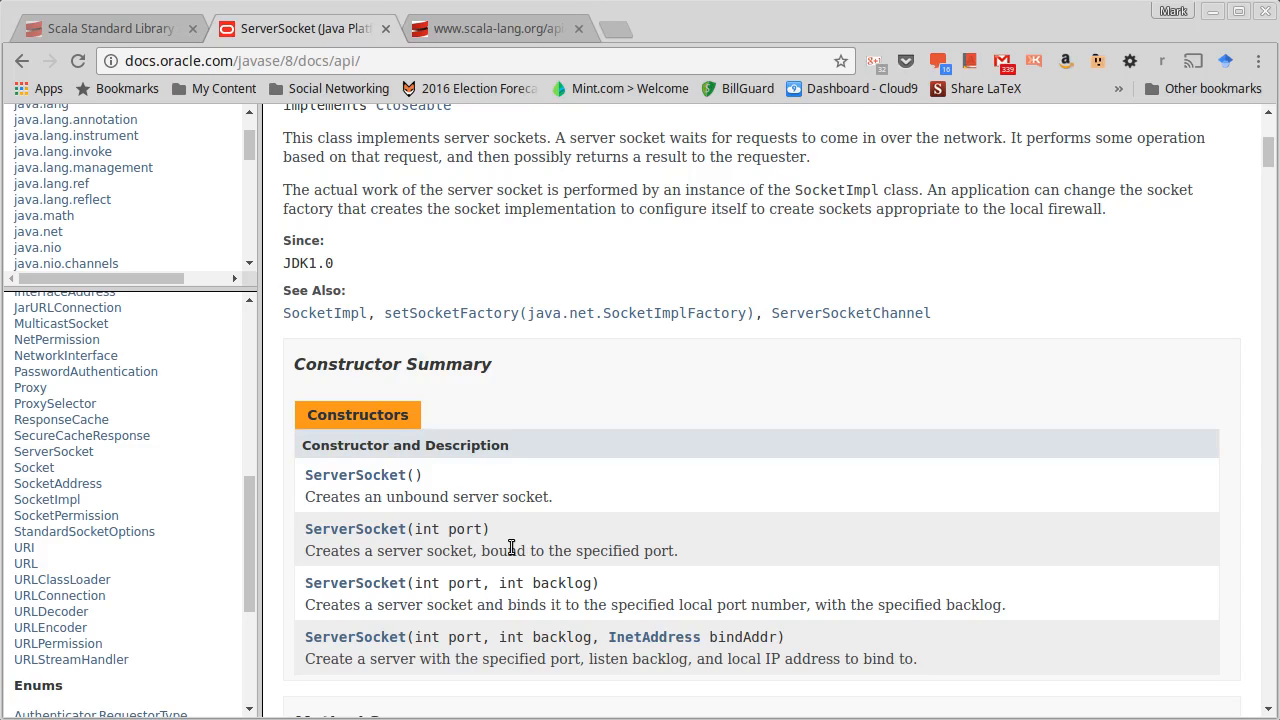
{"action": "mouse_move", "coordinate": [518, 548]}
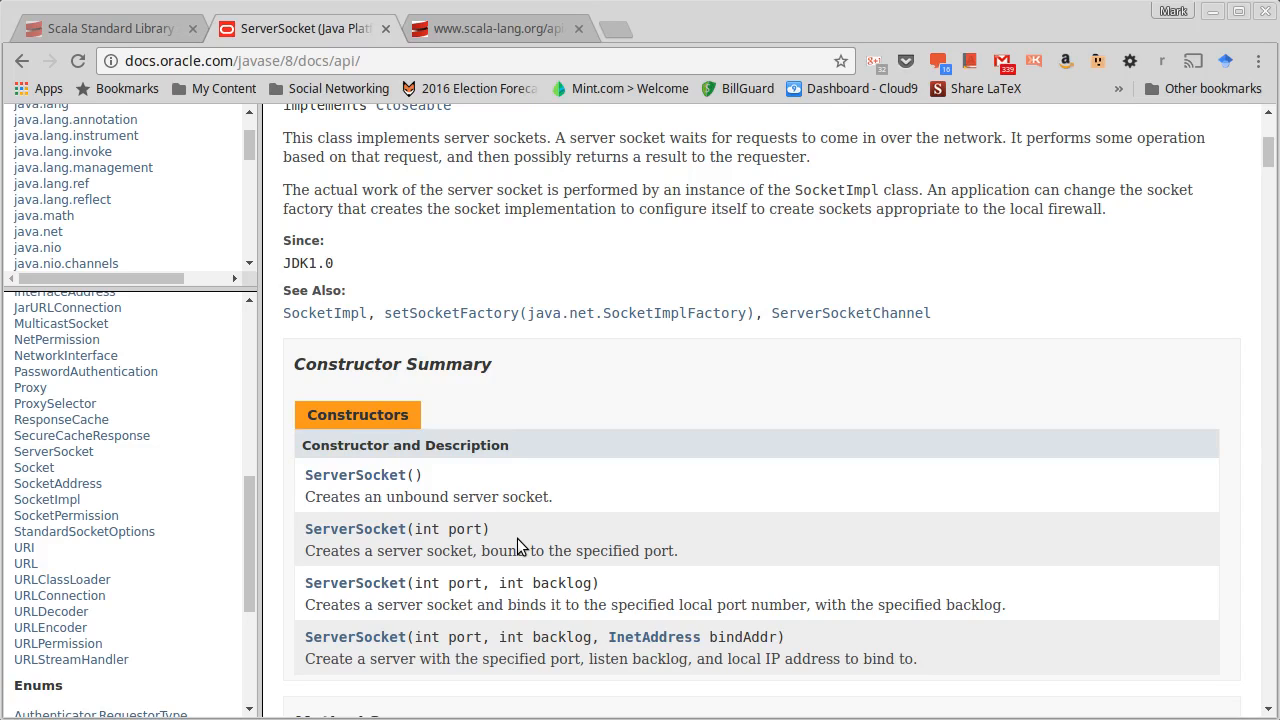
{"action": "mouse_move", "coordinate": [800, 402]}
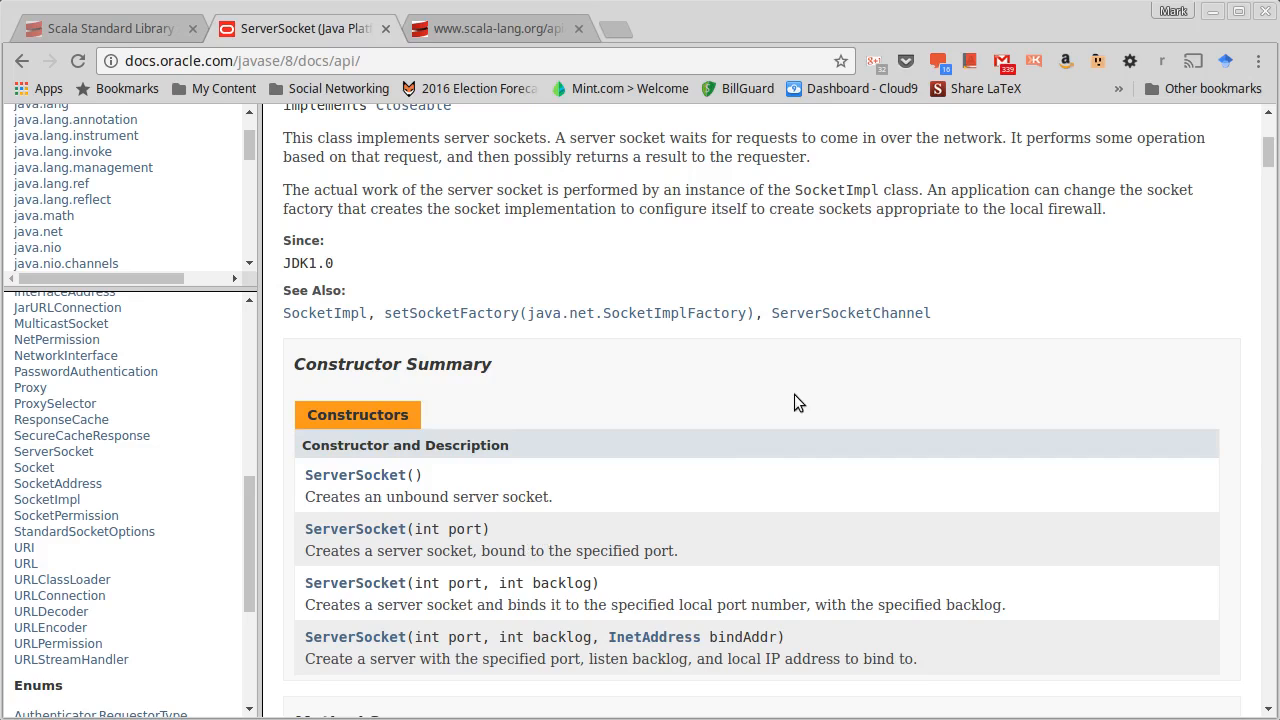
{"action": "mouse_move", "coordinate": [692, 412]}
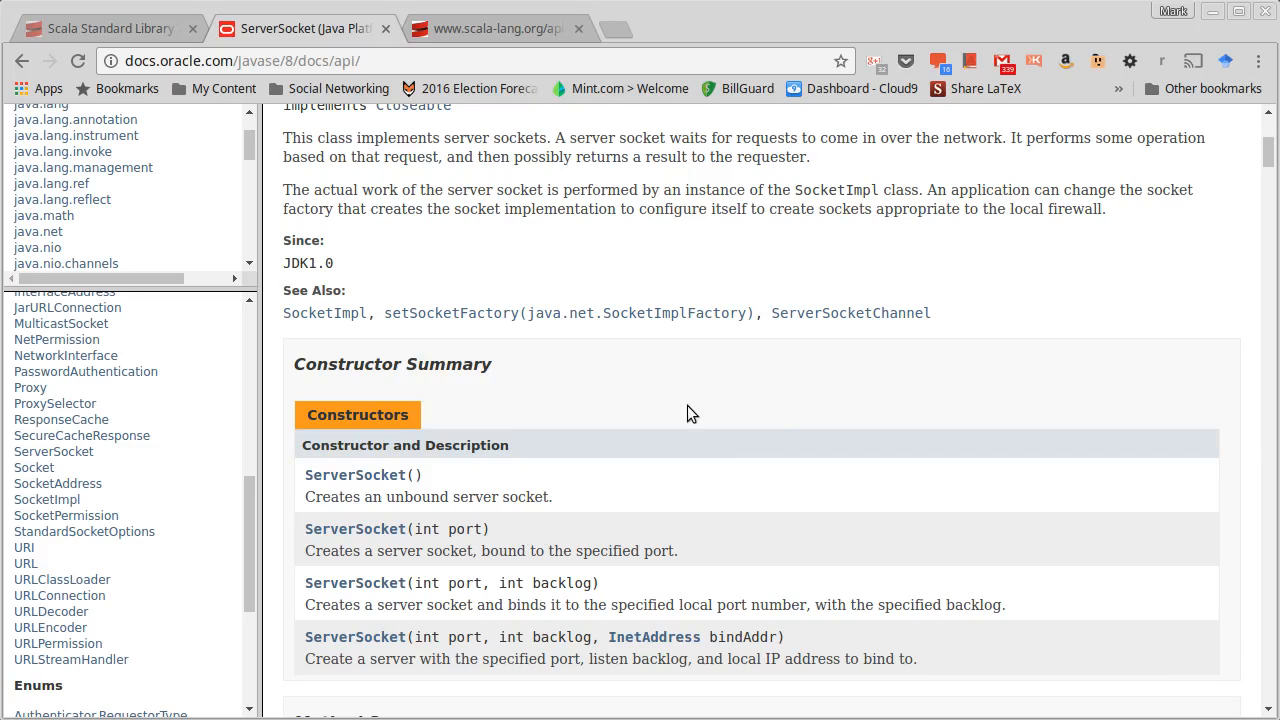
{"action": "mouse_move", "coordinate": [692, 510]}
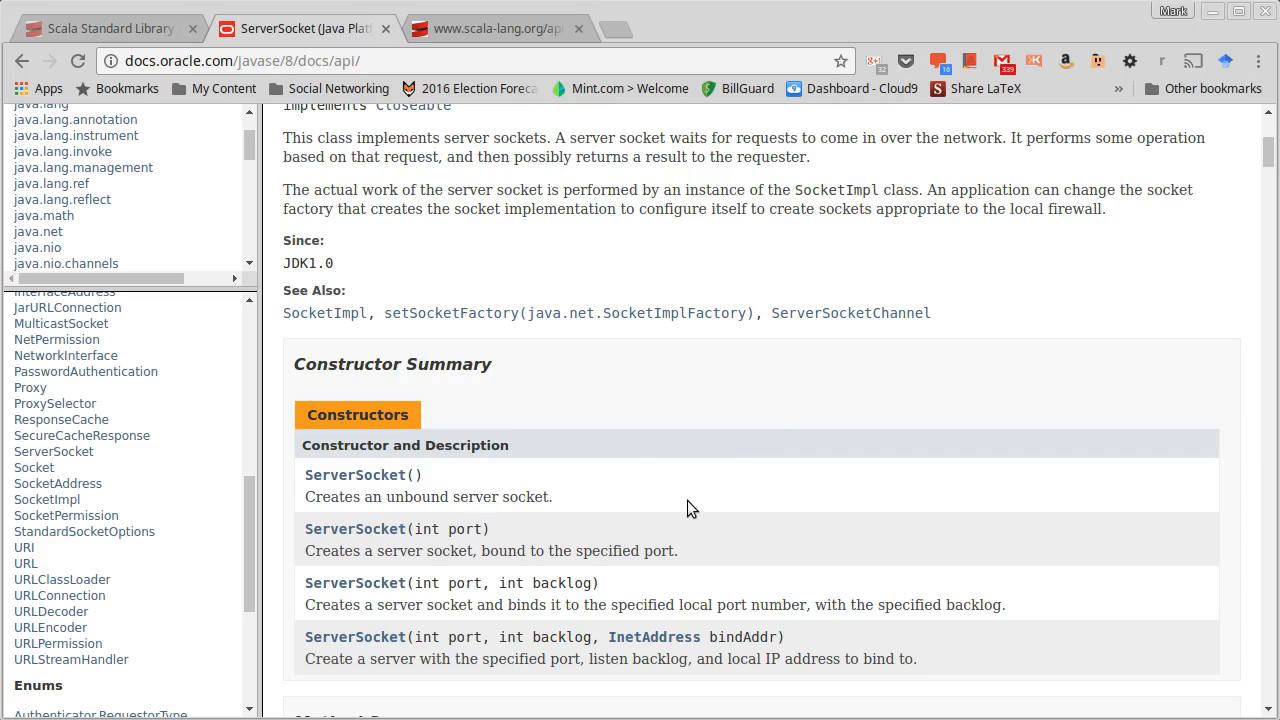
{"action": "scroll", "scroll_direction": "down", "scroll_amount": 3}
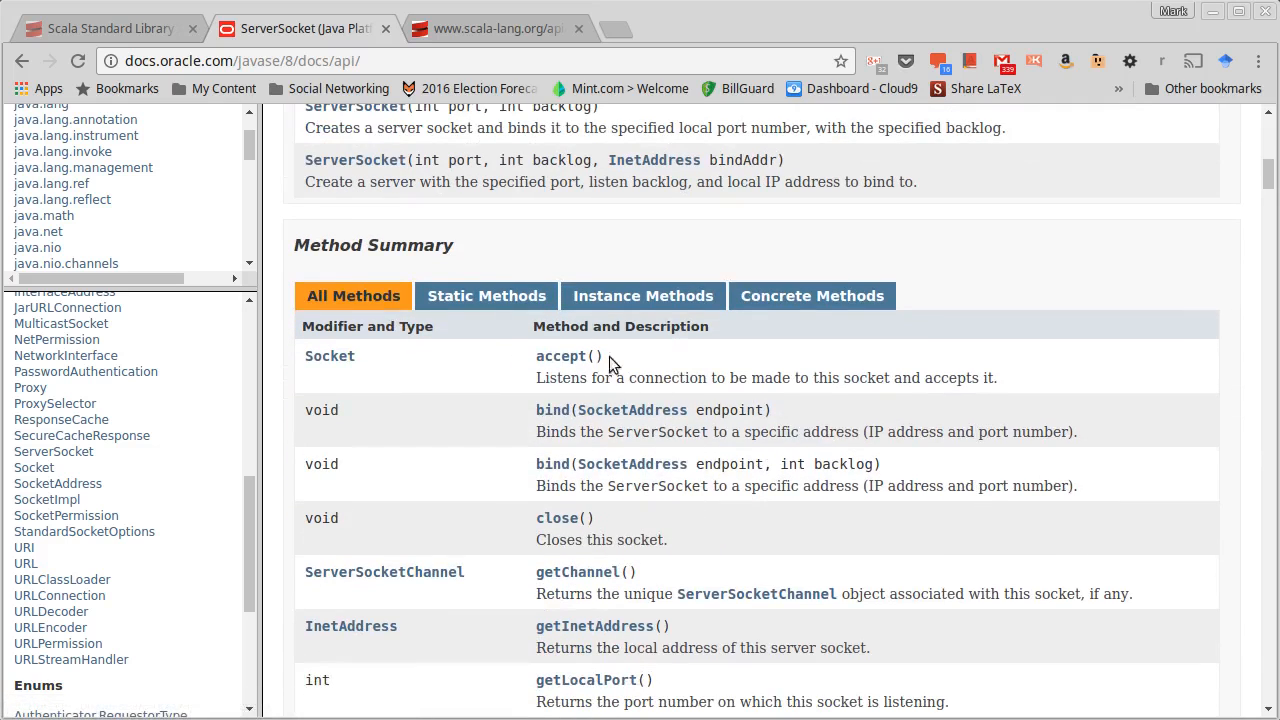
{"action": "double_click", "coordinate": [568, 356]}
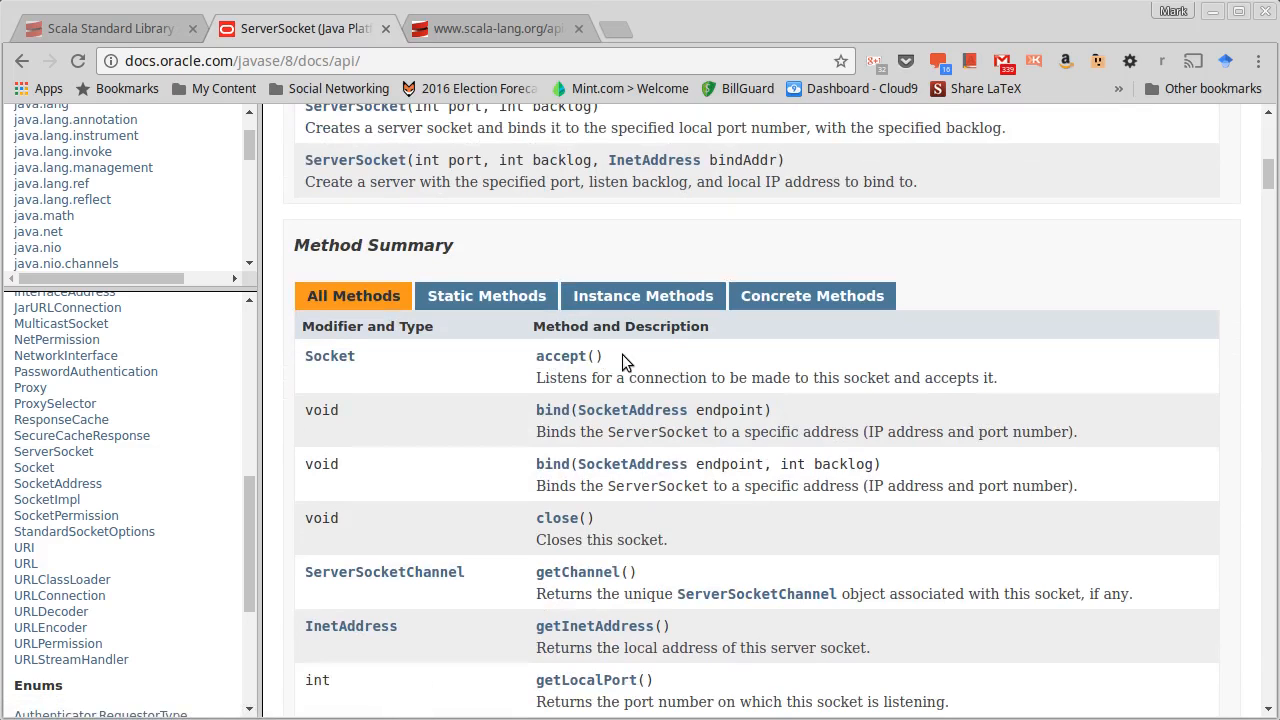
{"action": "mouse_move", "coordinate": [328, 356]}
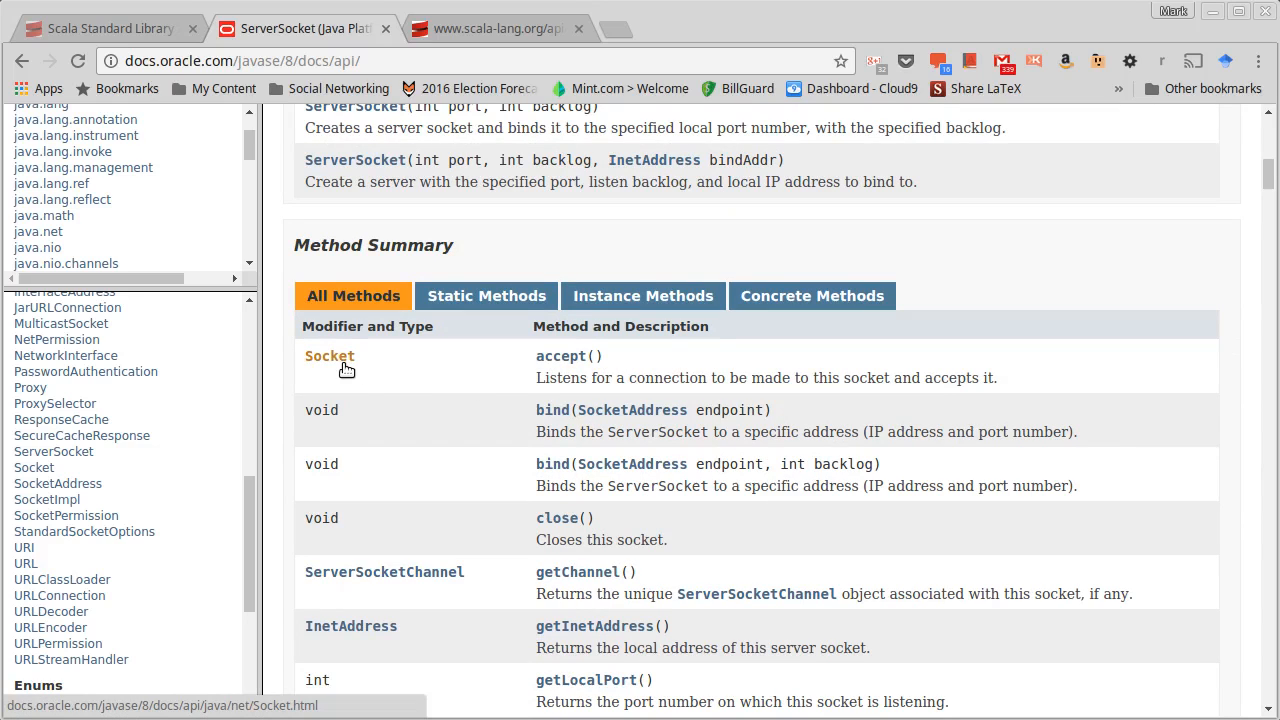
{"action": "mouse_move", "coordinate": [170, 508]}
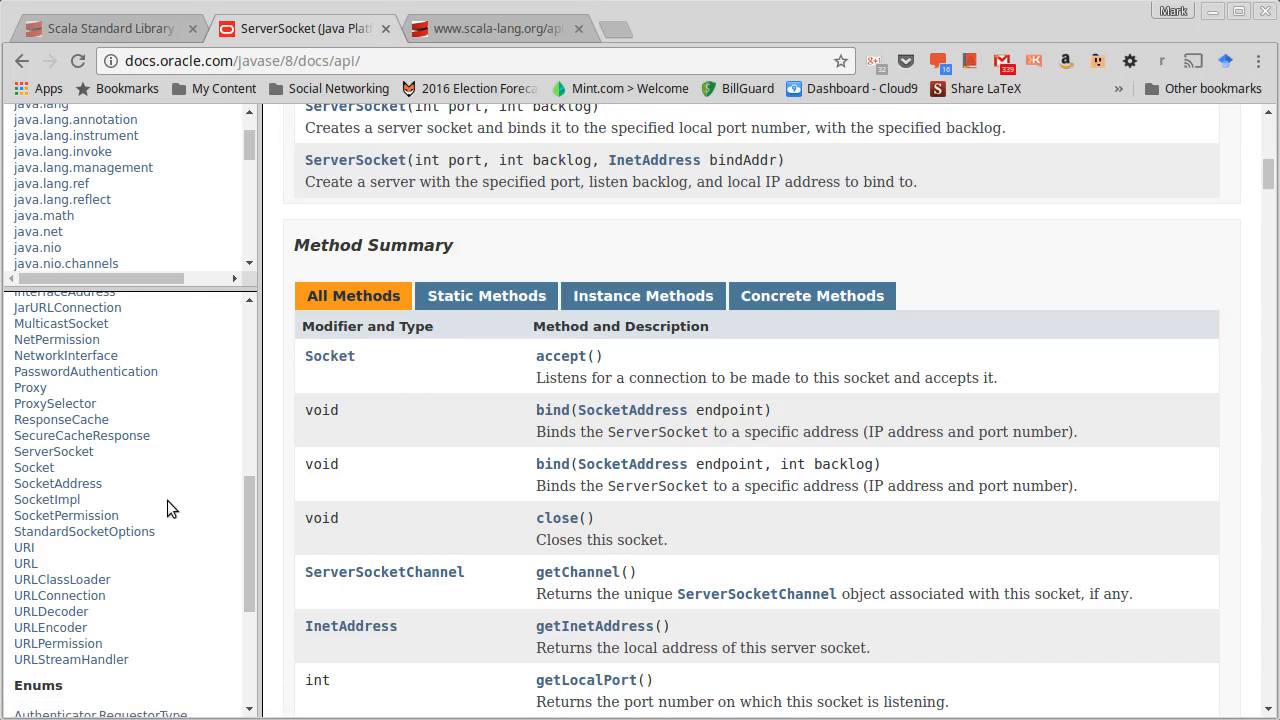
{"action": "mouse_move", "coordinate": [1208, 14]}
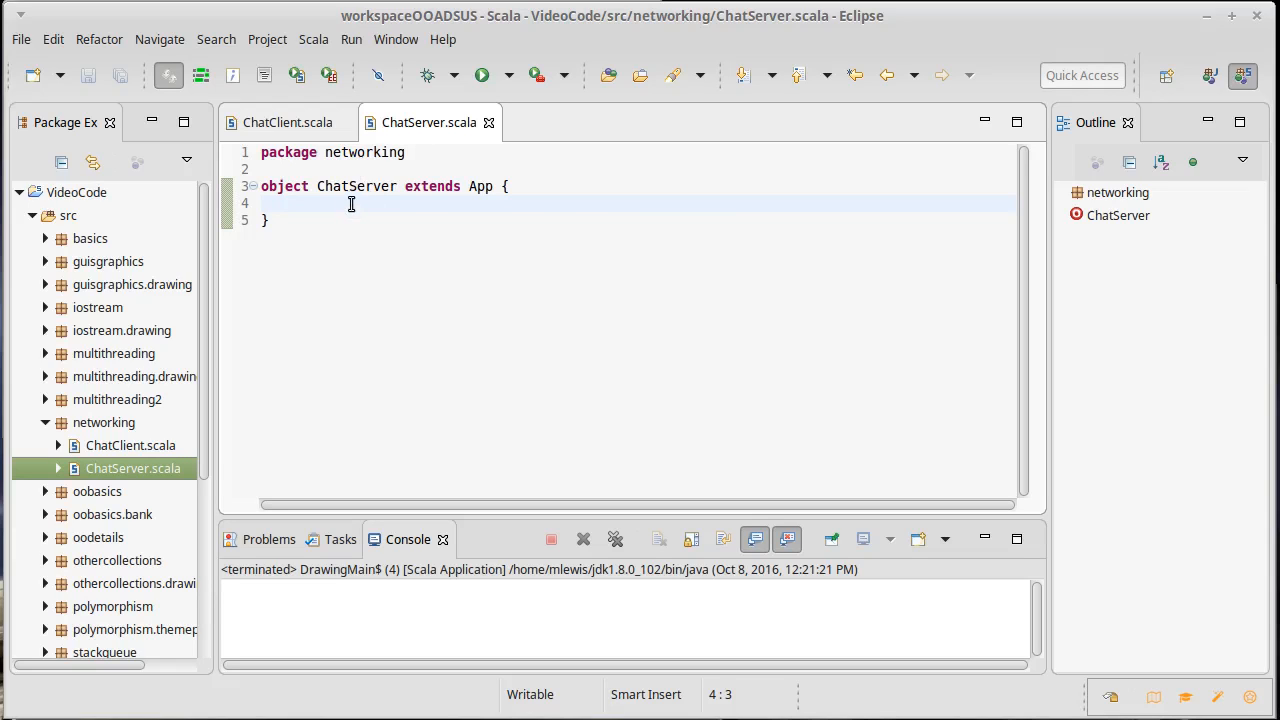
- Write val ss = new ServerSocket(4000) and val sock = ss.accept() in ChatServer
{"action": "type", "text": "val ss ="}
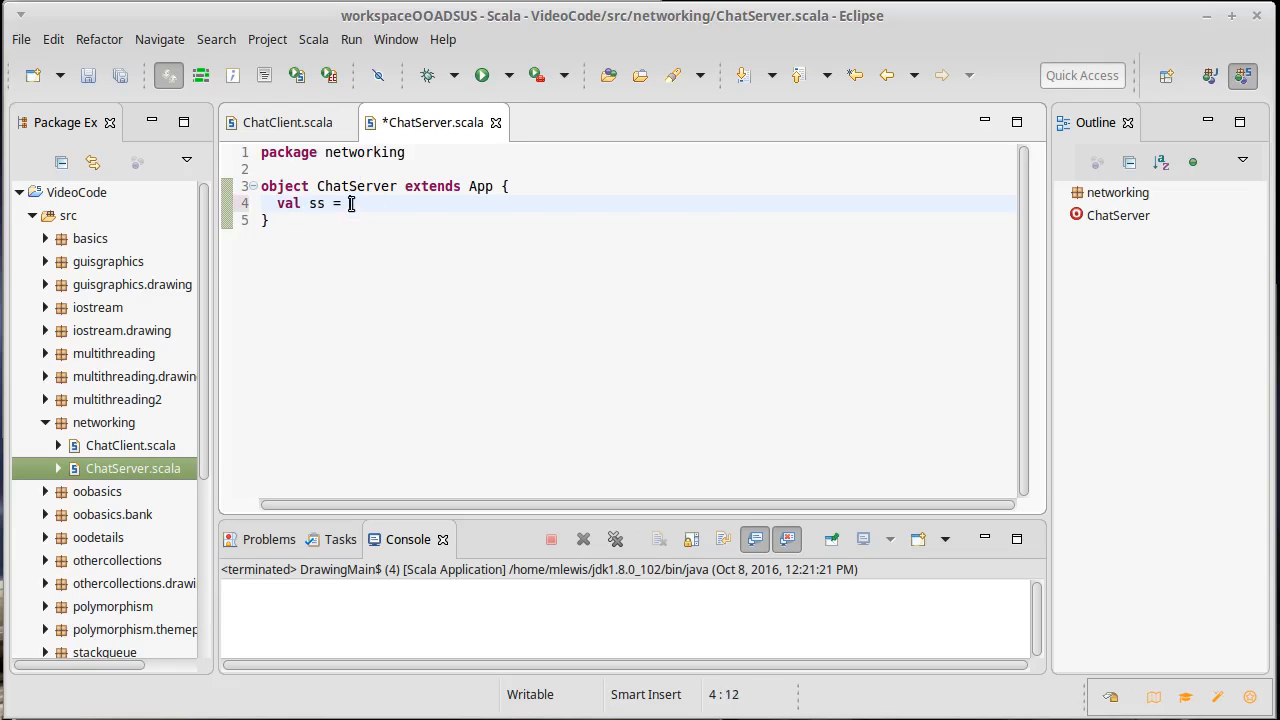
{"action": "type", "text": "new ServerSocket("}
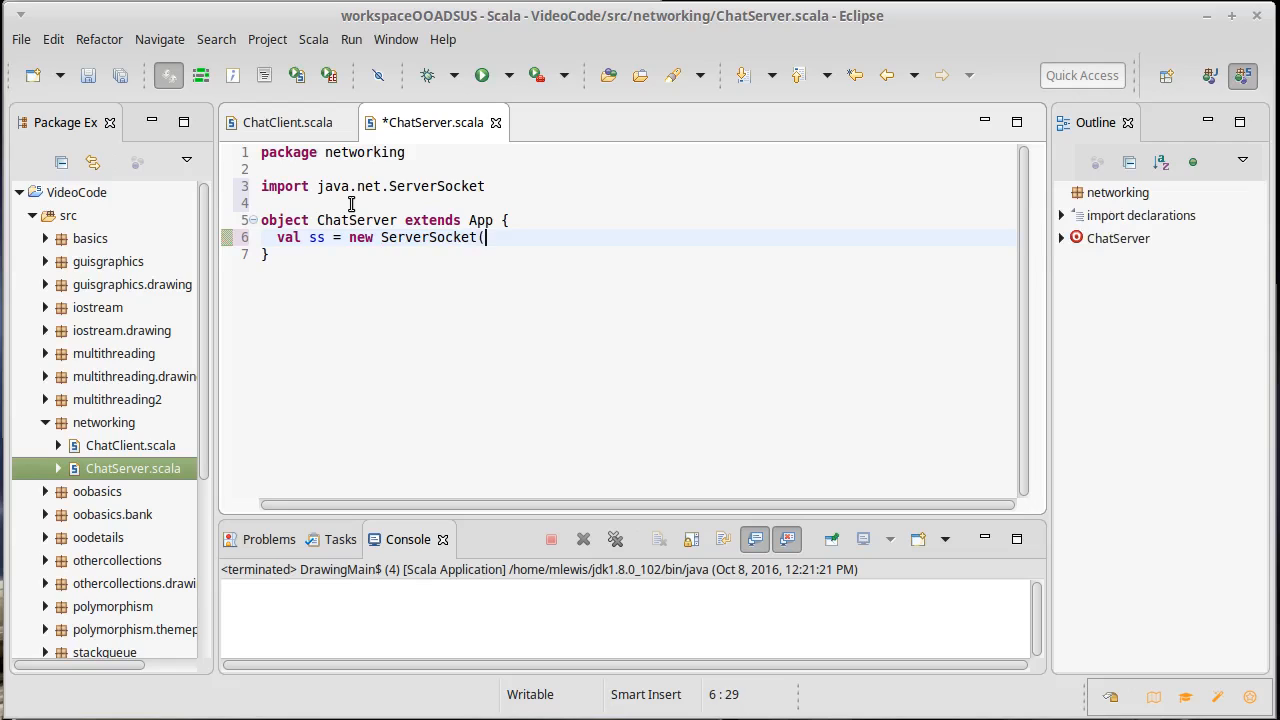
{"action": "type", "text": "4000)"}
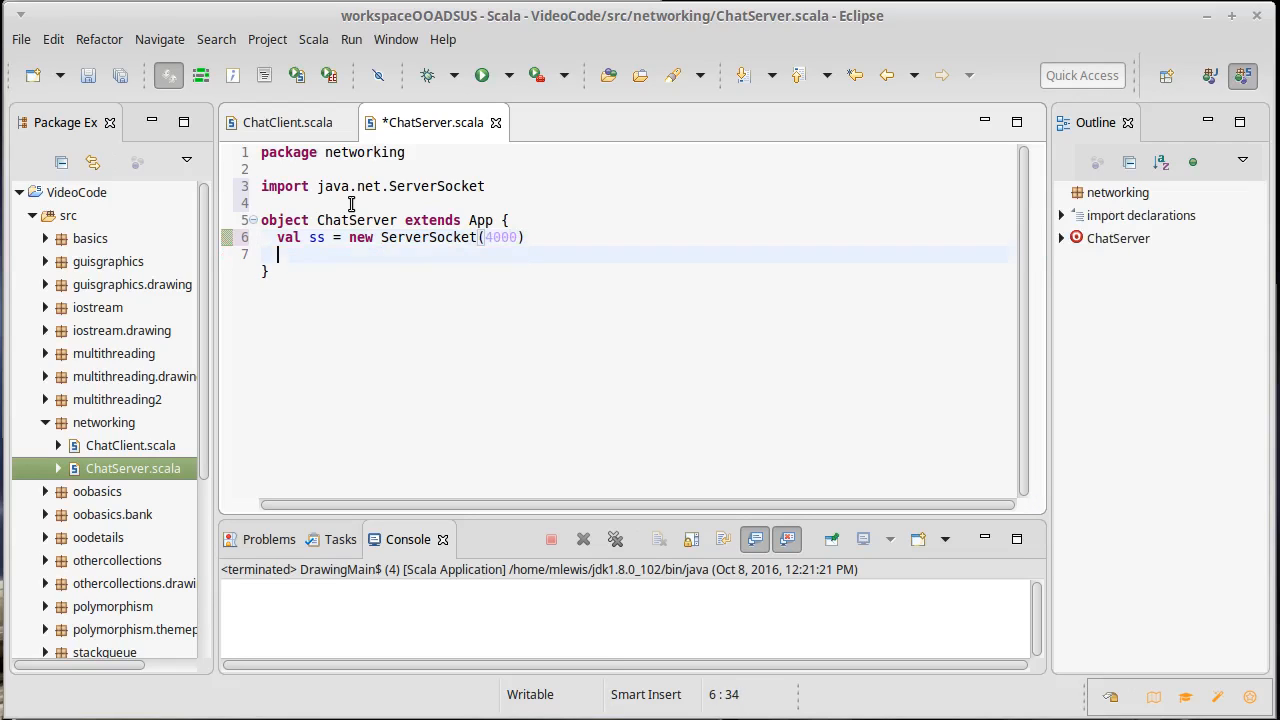
{"action": "type", "text": "val so"}
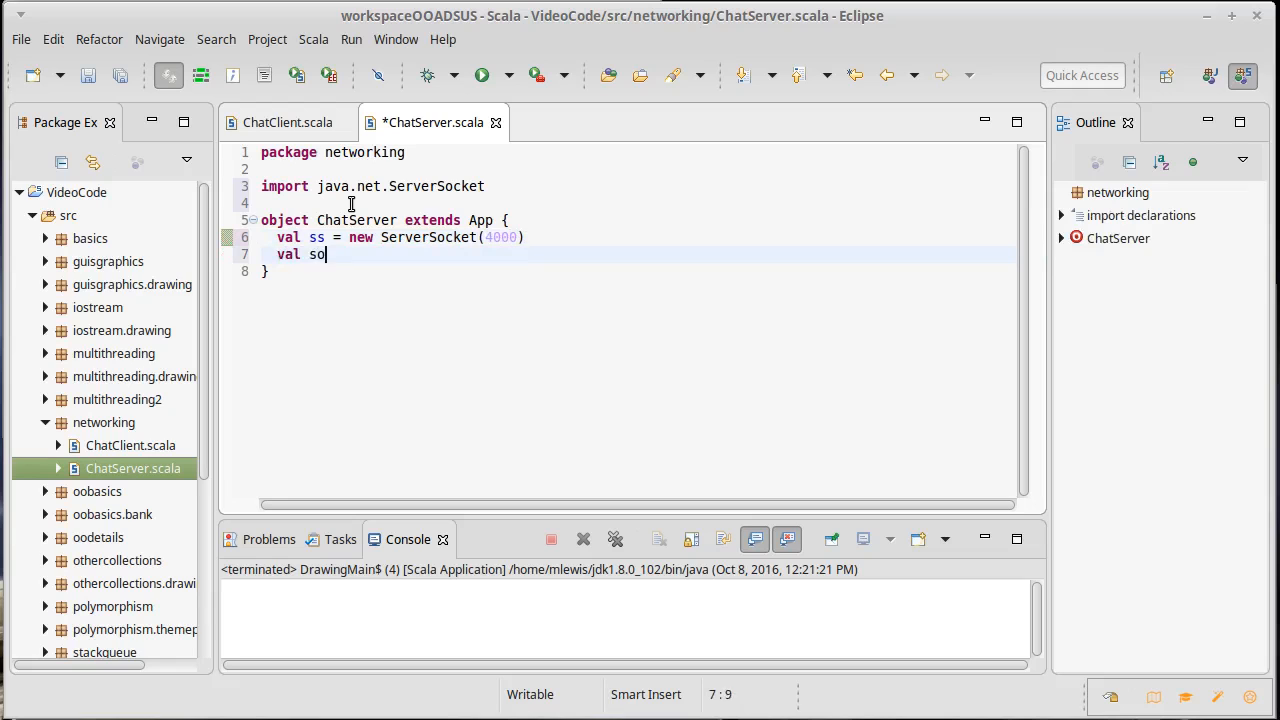
{"action": "type", "text": "ck = s"}
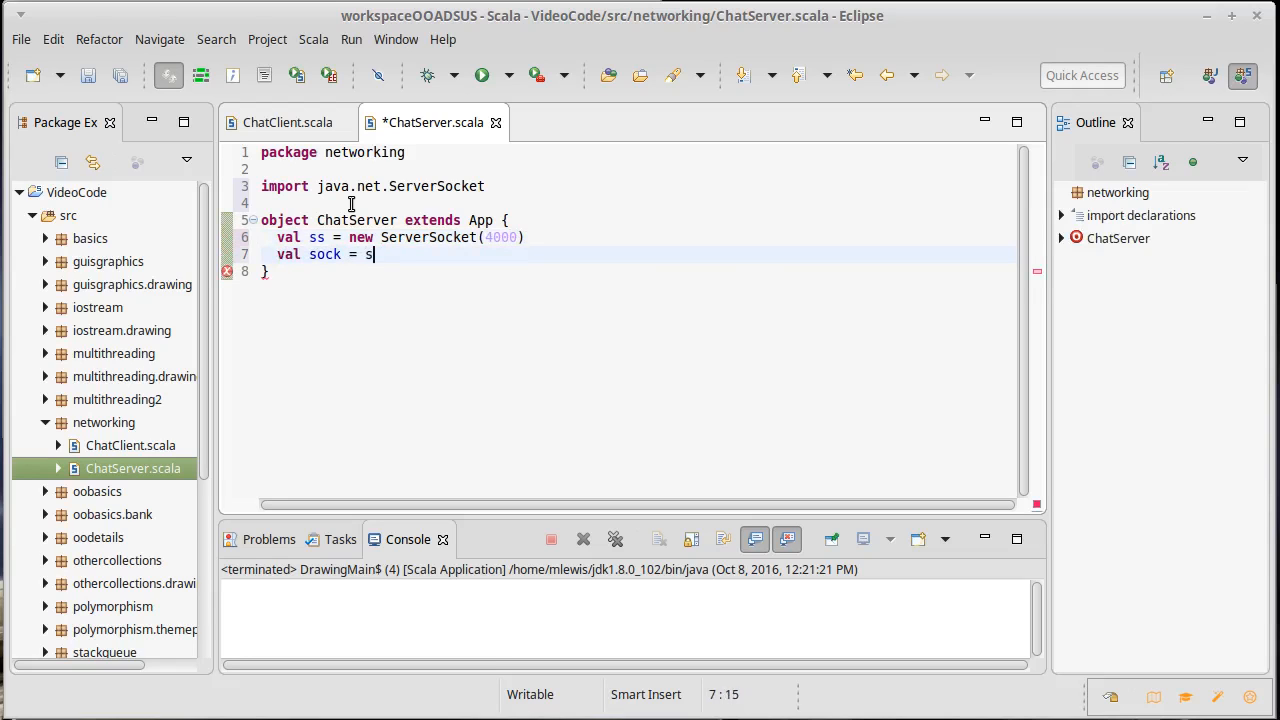
{"action": "type", "text": "s.accept("}
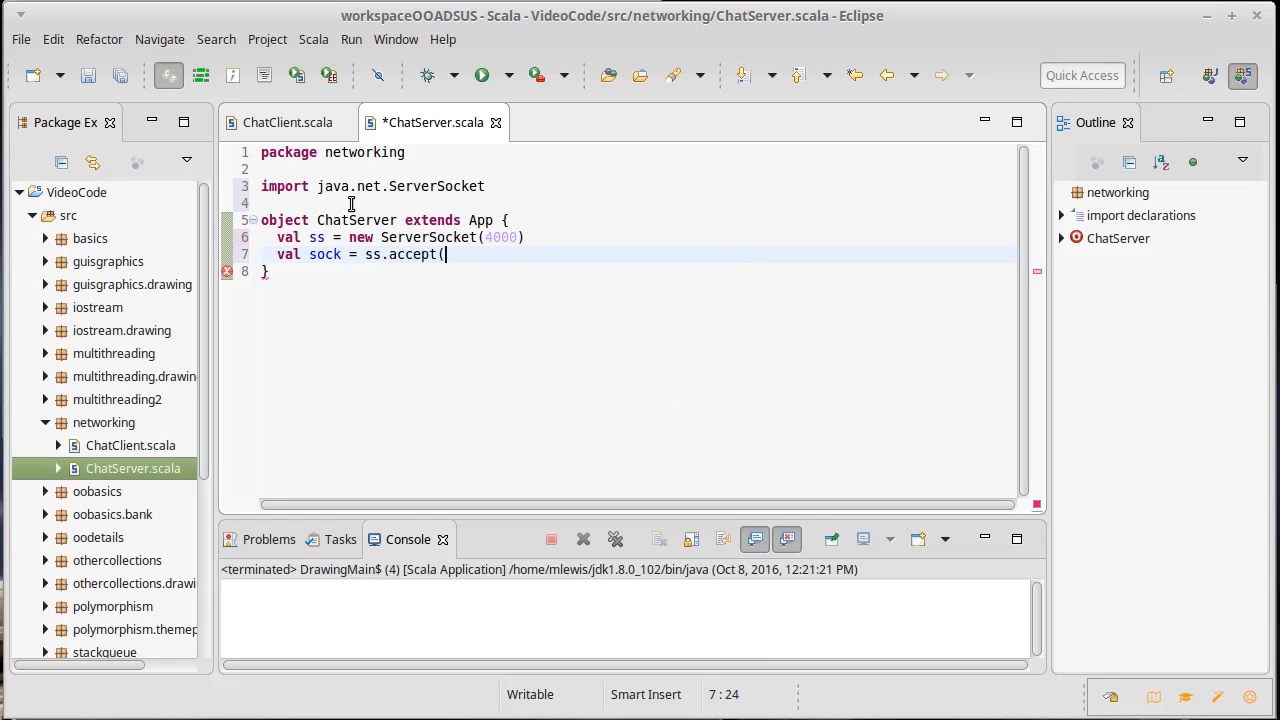
{"action": "type", "text": ")"}
{"action": "type", "text": "println("}
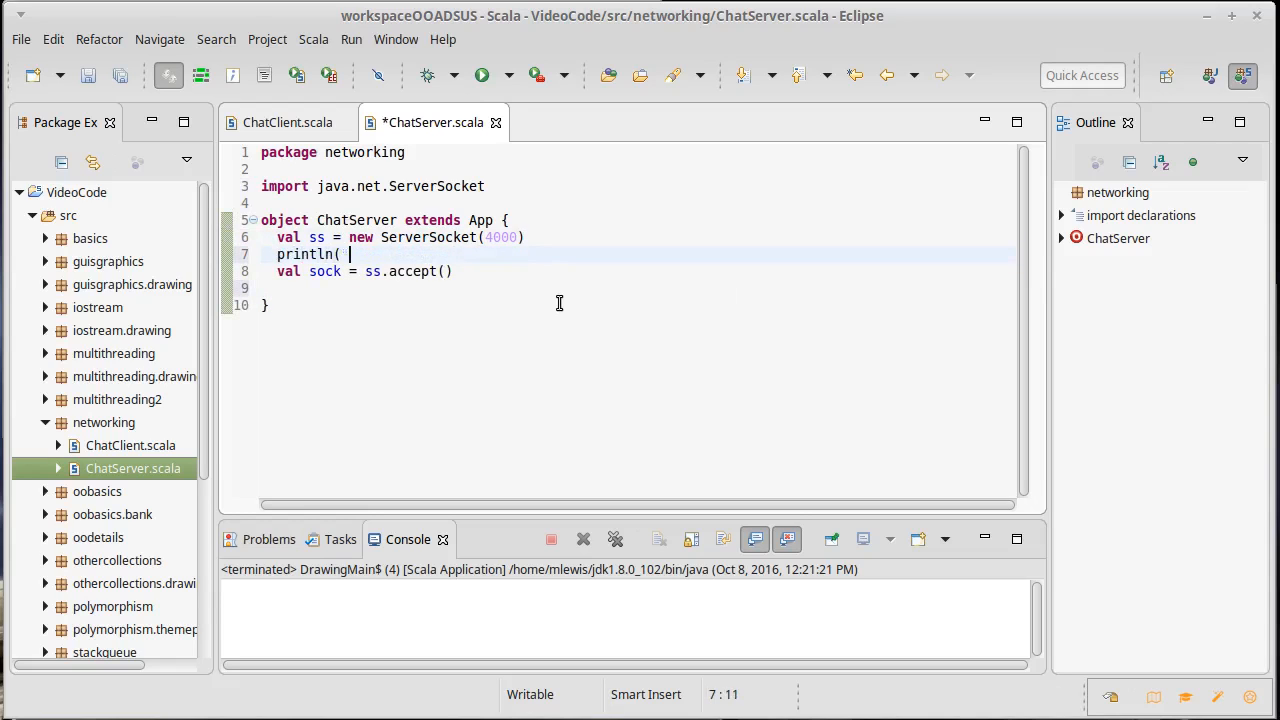
- Add println("Accepting") and println("Got socket "+sock), then save ChatServer
{"action": "type", "text": "\"Accepting\")"}
{"action": "left_click", "coordinate": [638, 288]}
{"action": "type", "text": "println"}
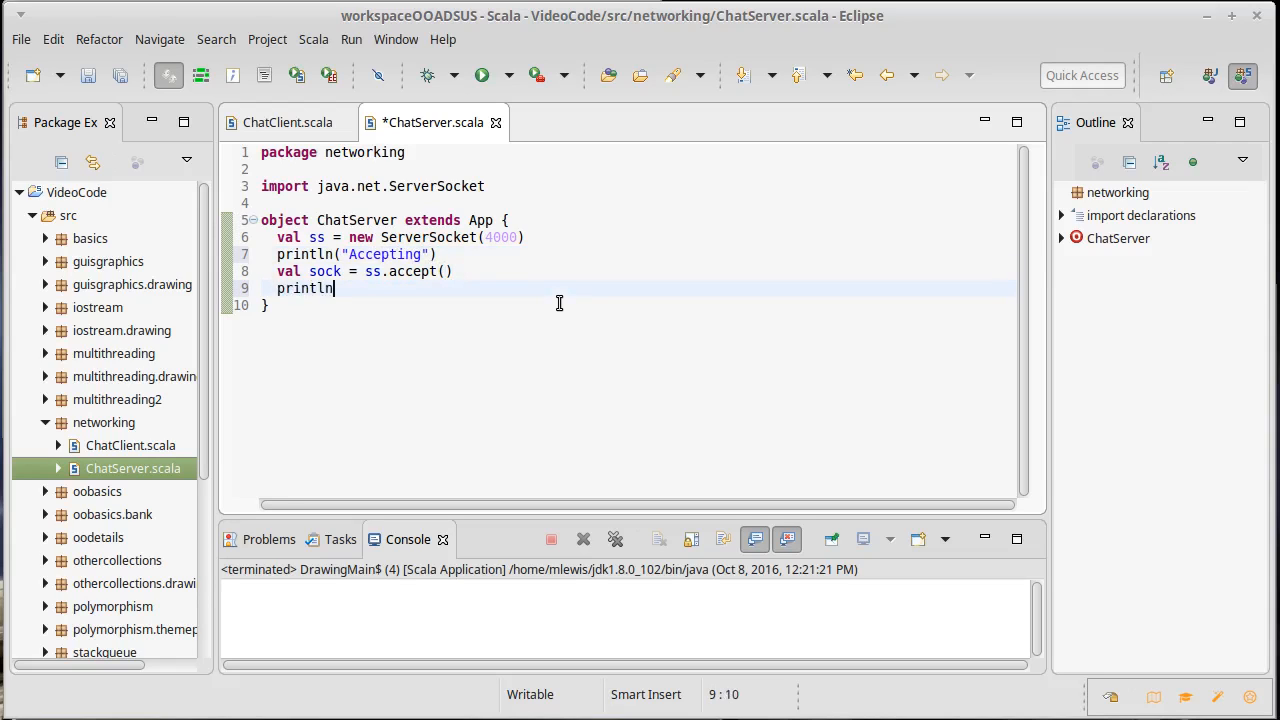
{"action": "type", "text": "(\"Got"}
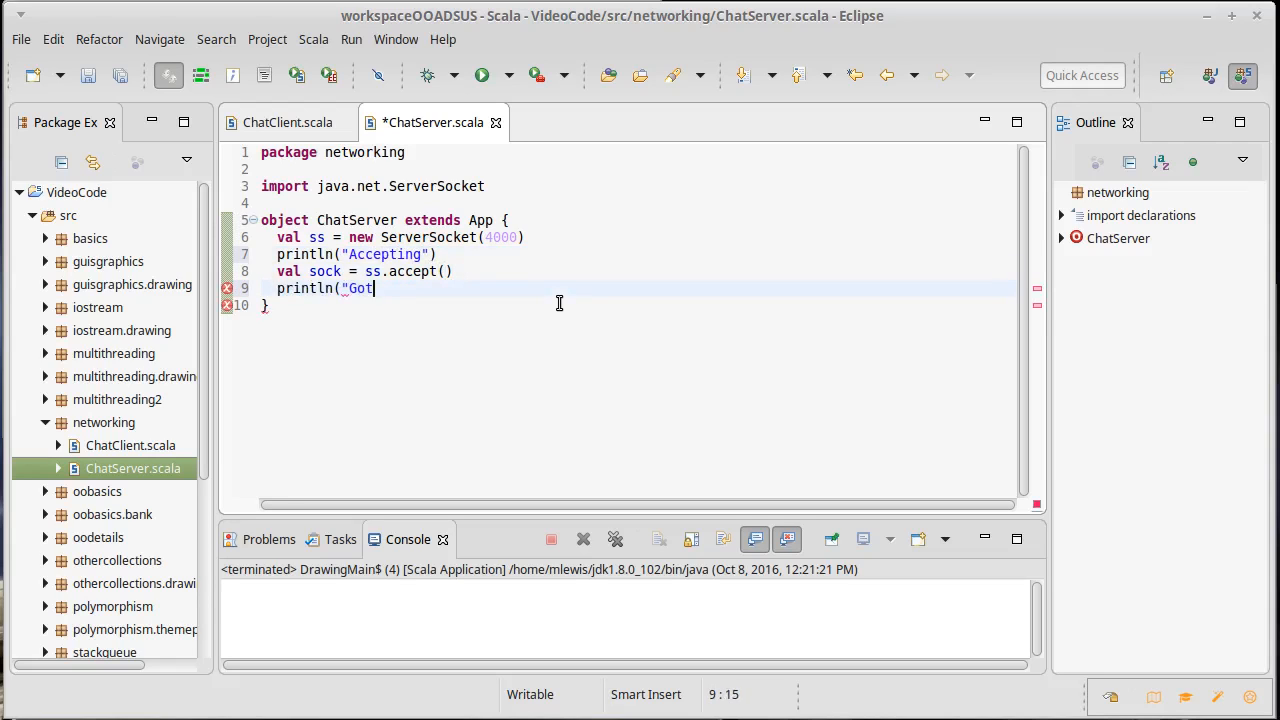
{"action": "type", "text": "socket"}
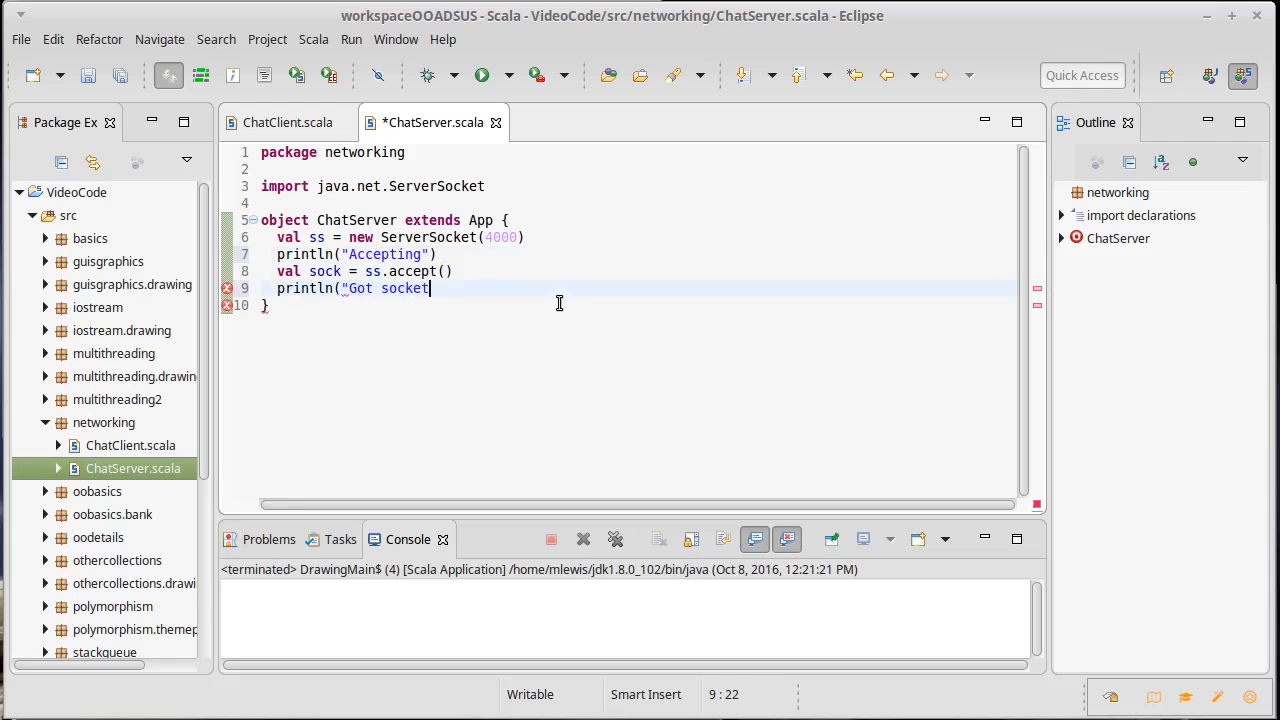
{"action": "type", "text": "\"+sock)"}
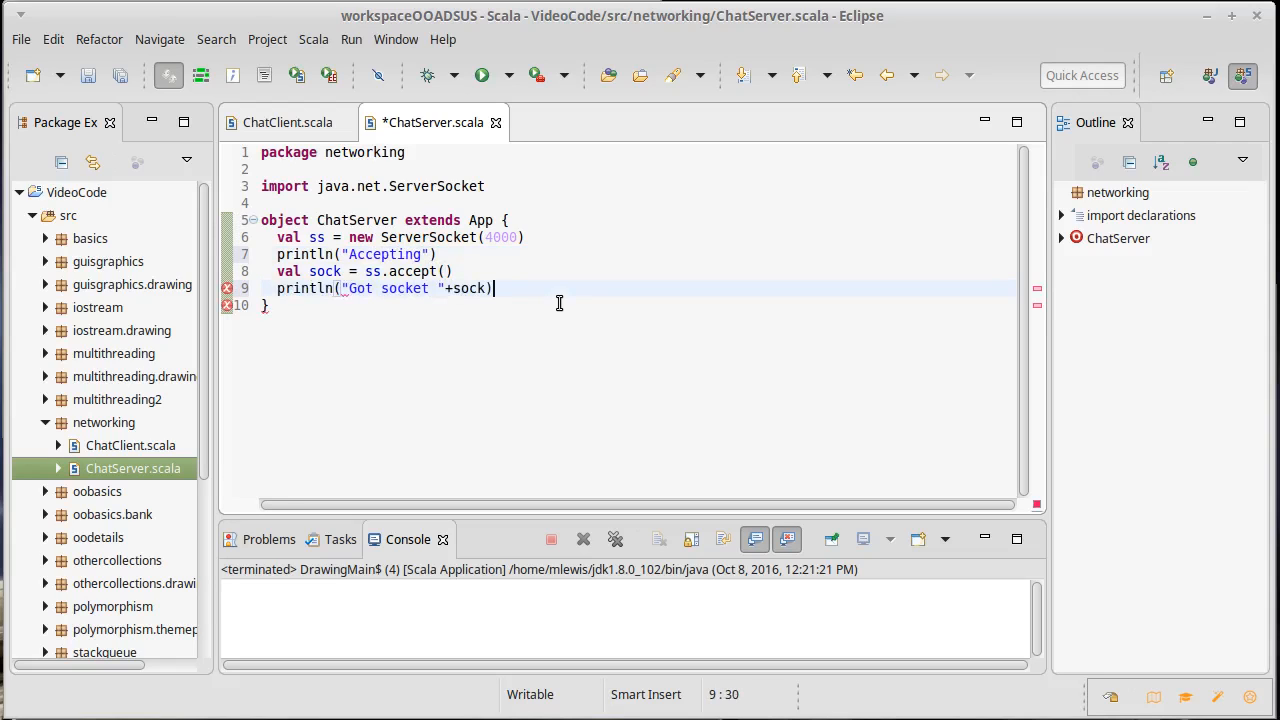
{"action": "key", "text": "ctrl+s"}
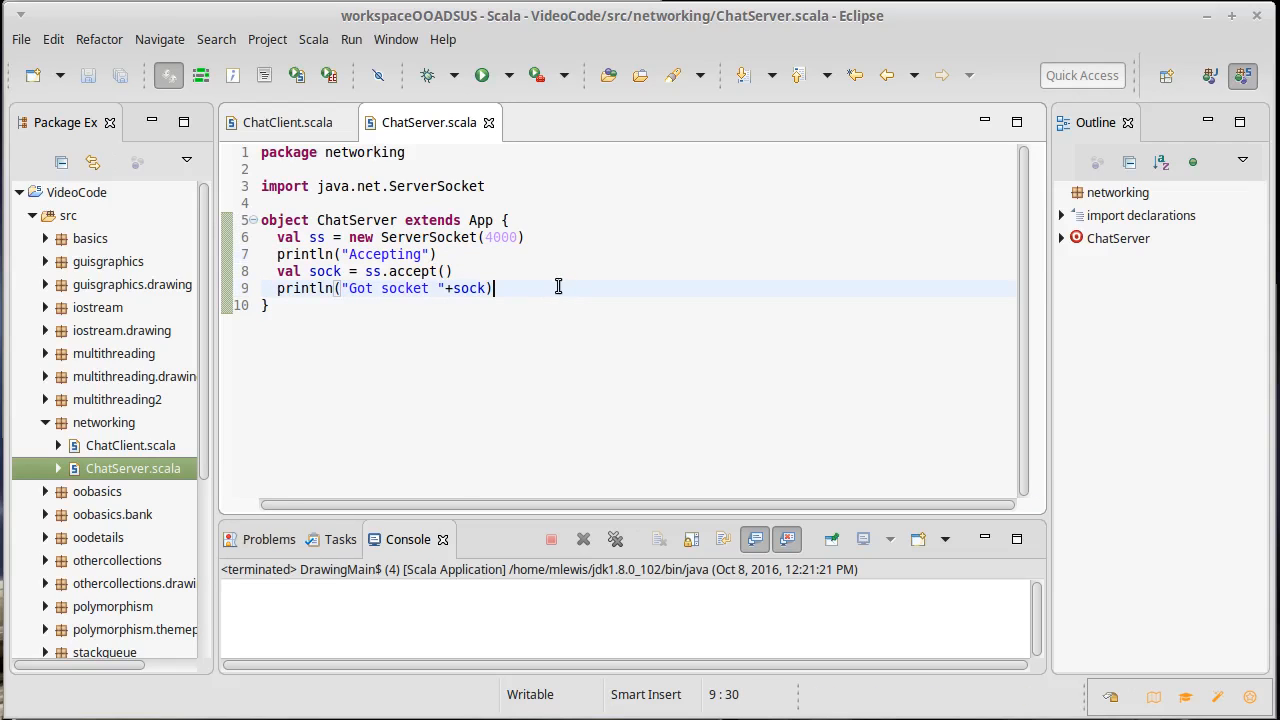
{"action": "mouse_move", "coordinate": [542, 288]}
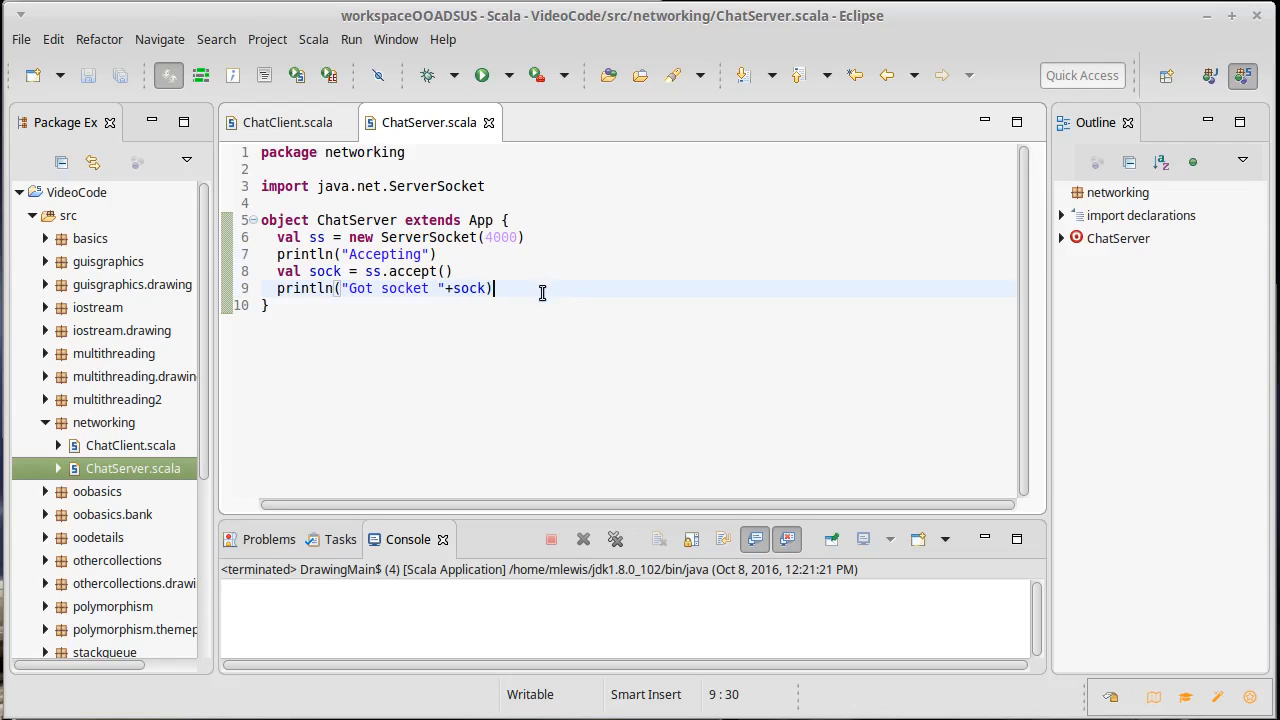
{"action": "mouse_move", "coordinate": [280, 148]}
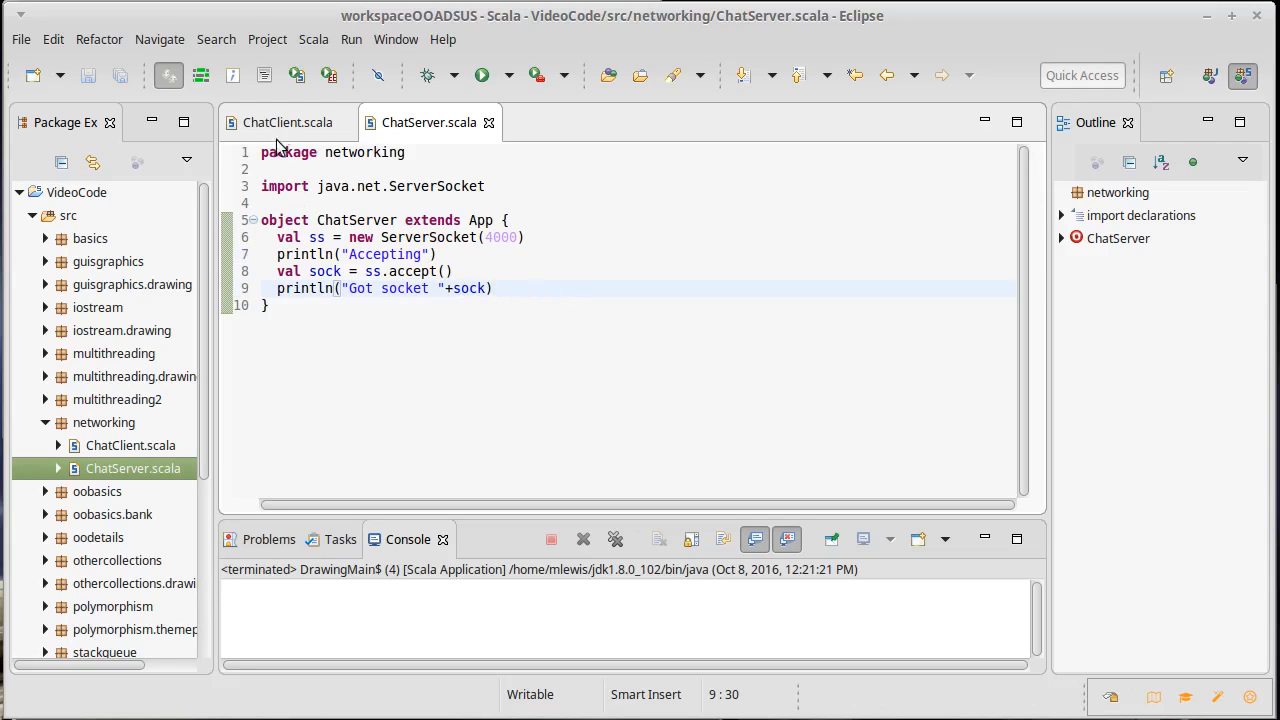
- View the Socket class documentation and highlight the Socket(String host, int port) constructor
{"action": "left_click", "coordinate": [288, 122]}
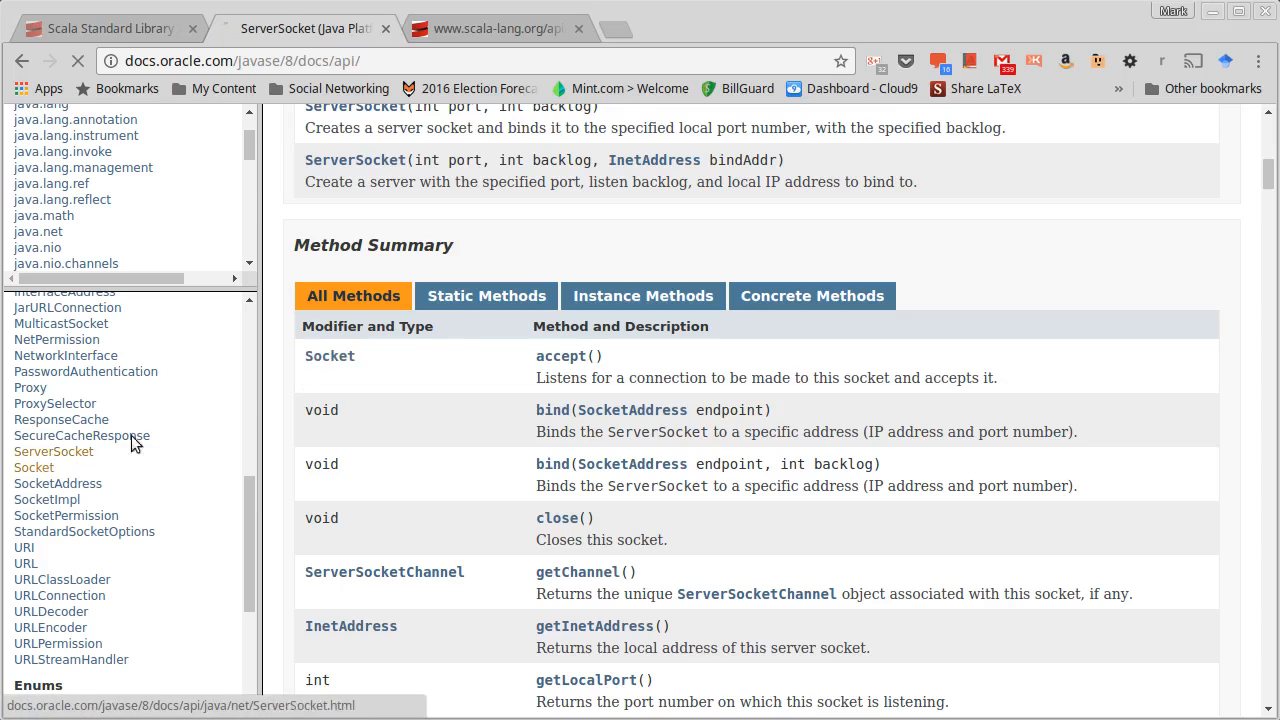
{"action": "left_click", "coordinate": [34, 468]}
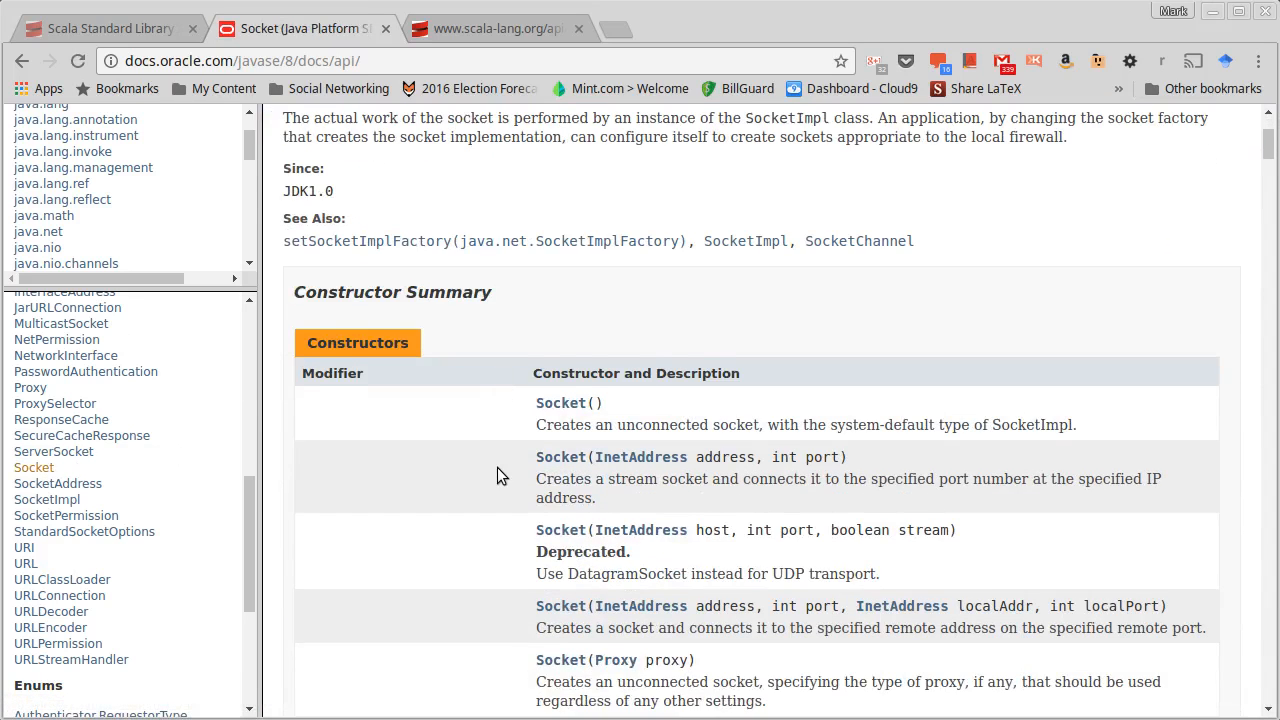
{"action": "scroll", "scroll_direction": "down", "scroll_amount": 3}
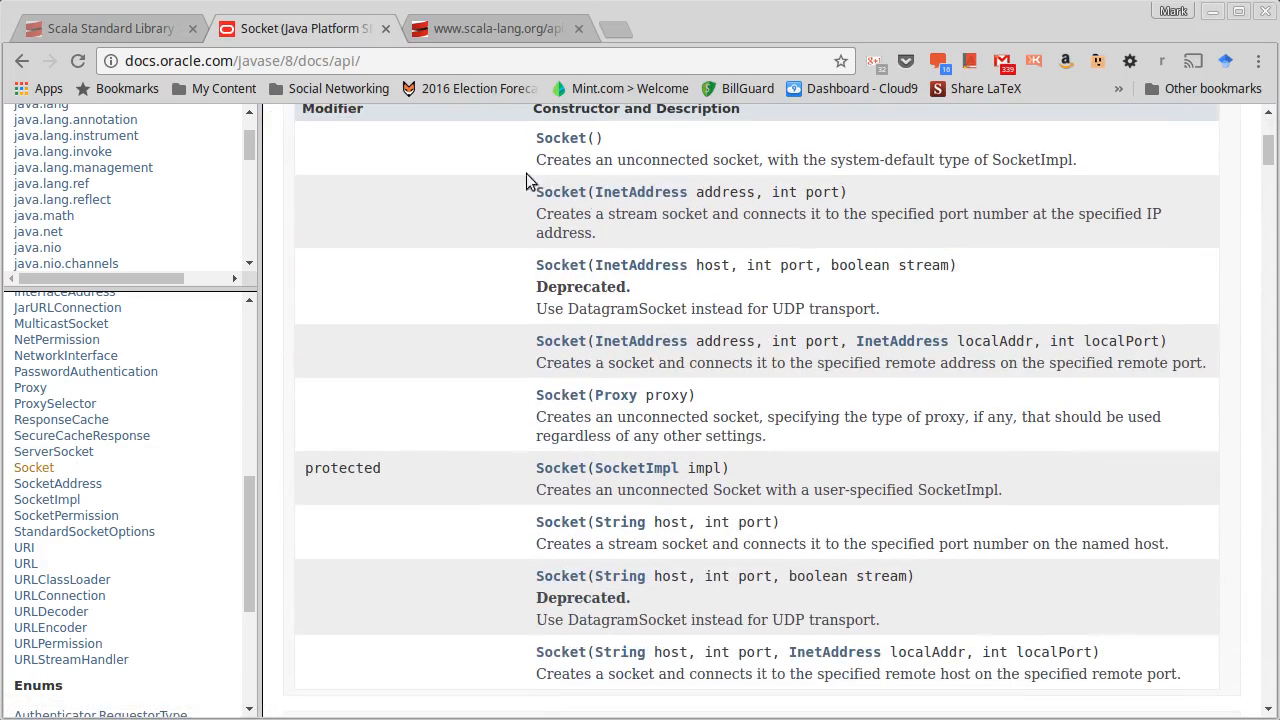
{"action": "scroll", "scroll_direction": "down", "scroll_amount": 3}
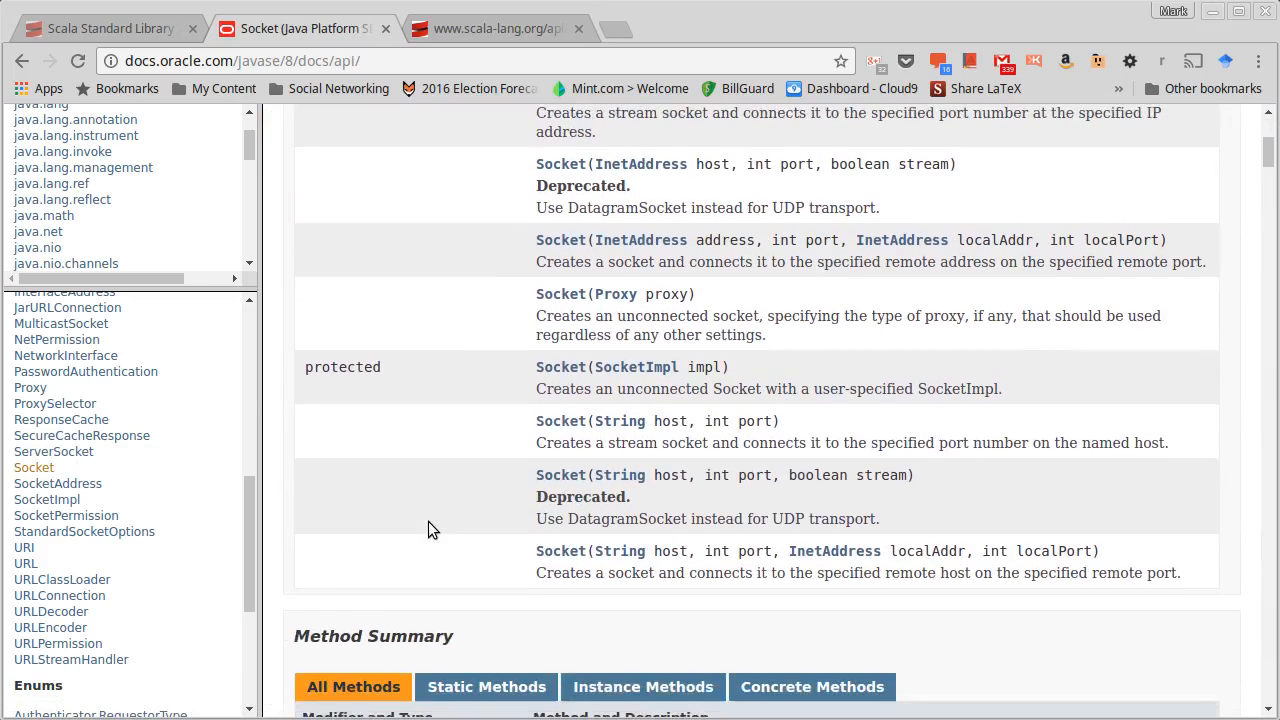
{"action": "scroll", "scroll_direction": "up", "scroll_amount": 3}
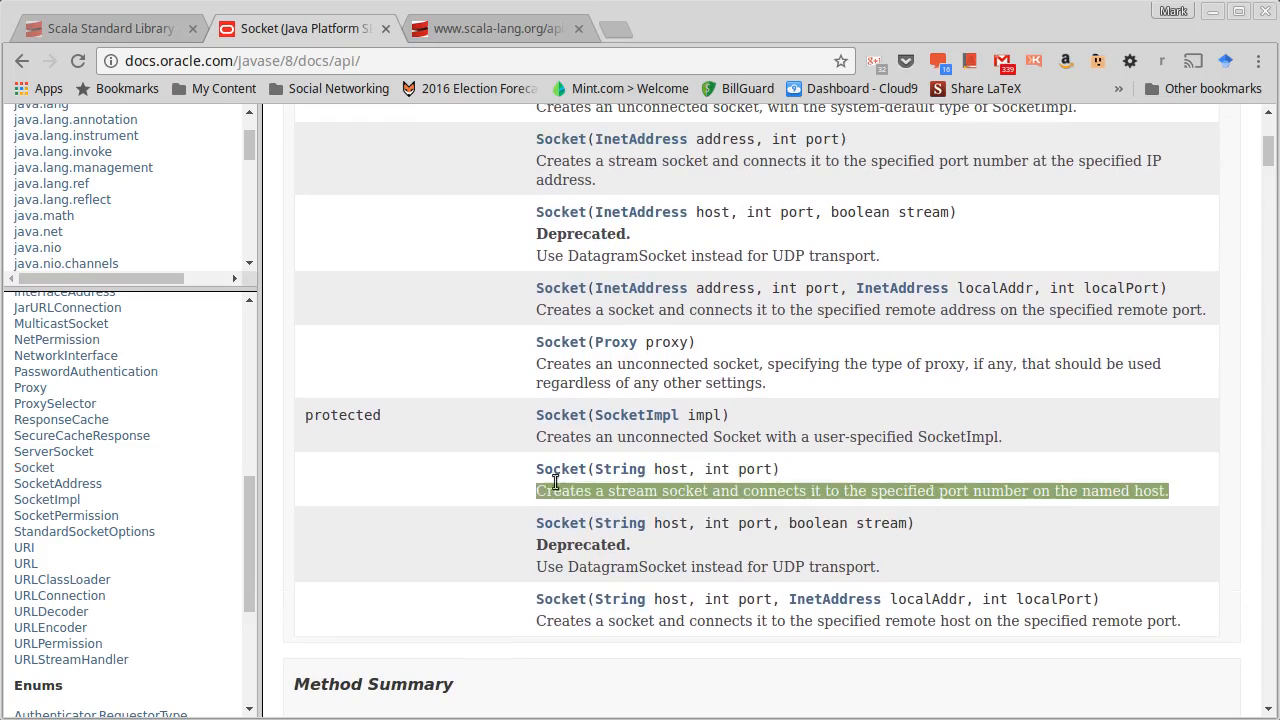
{"action": "left_click", "coordinate": [504, 480]}
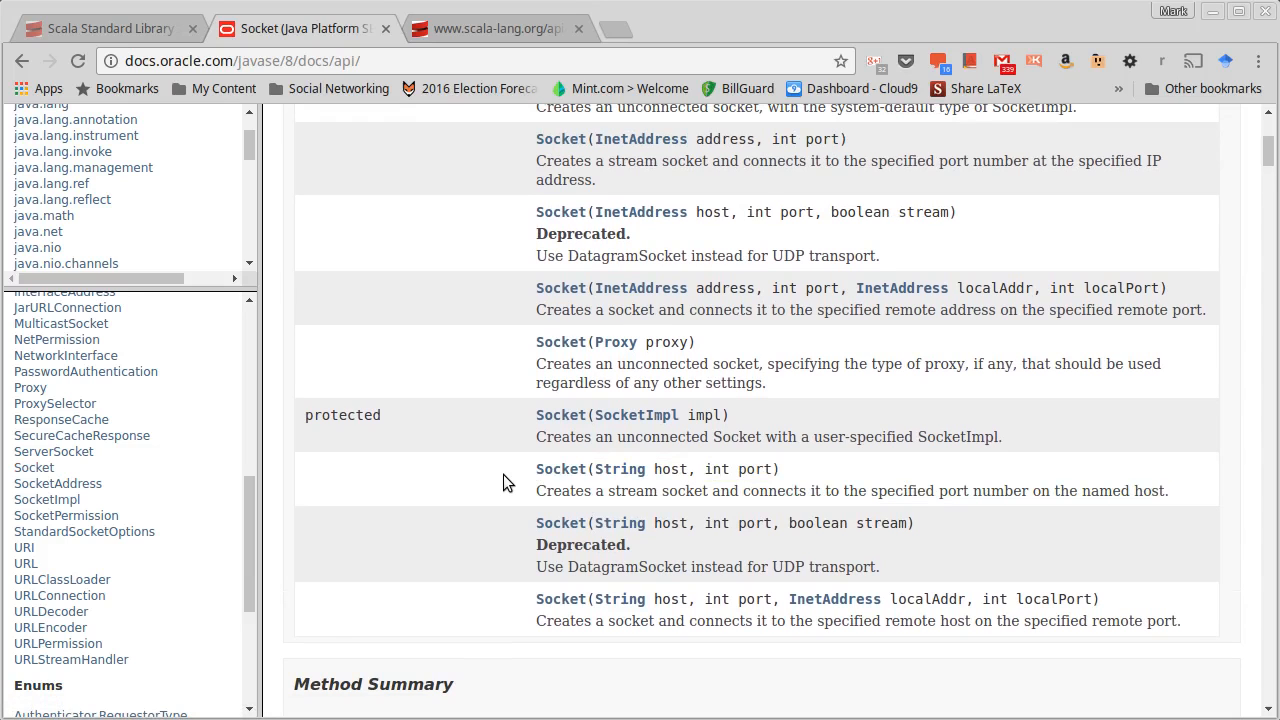
{"action": "scroll", "scroll_direction": "up", "scroll_amount": 3}
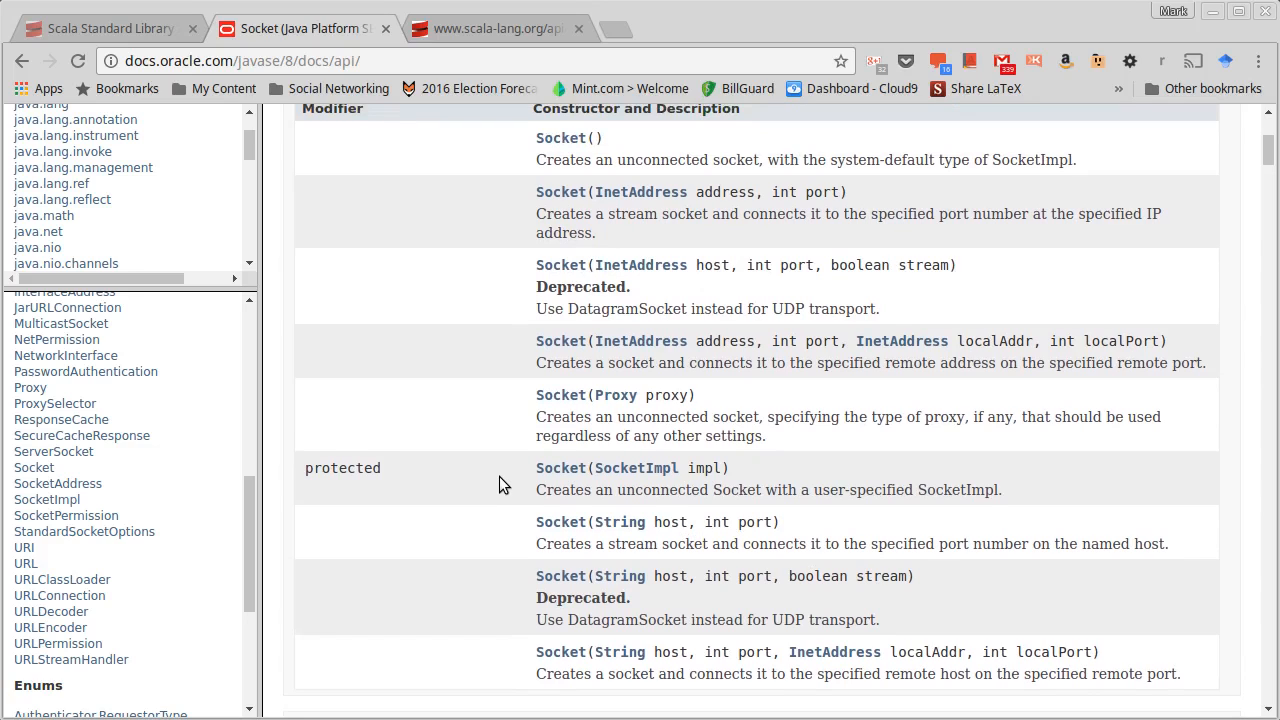
{"action": "double_click", "coordinate": [672, 520]}
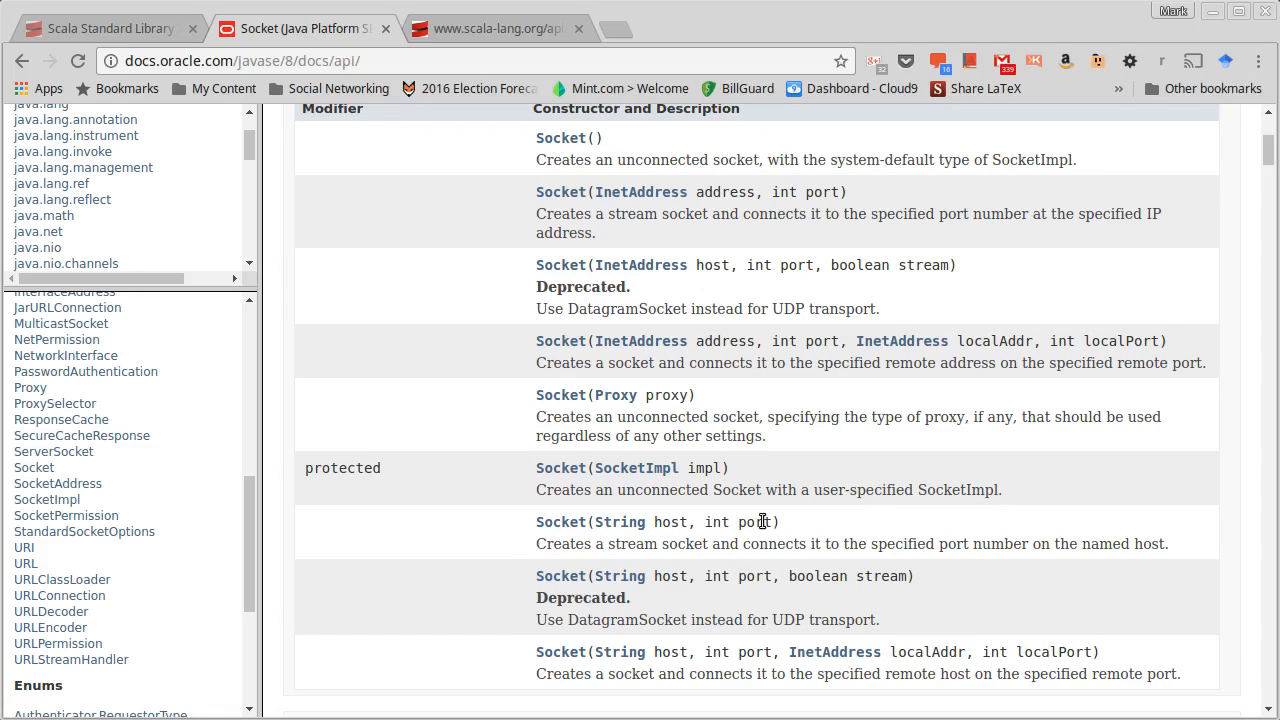
{"action": "mouse_move", "coordinate": [1096, 334]}
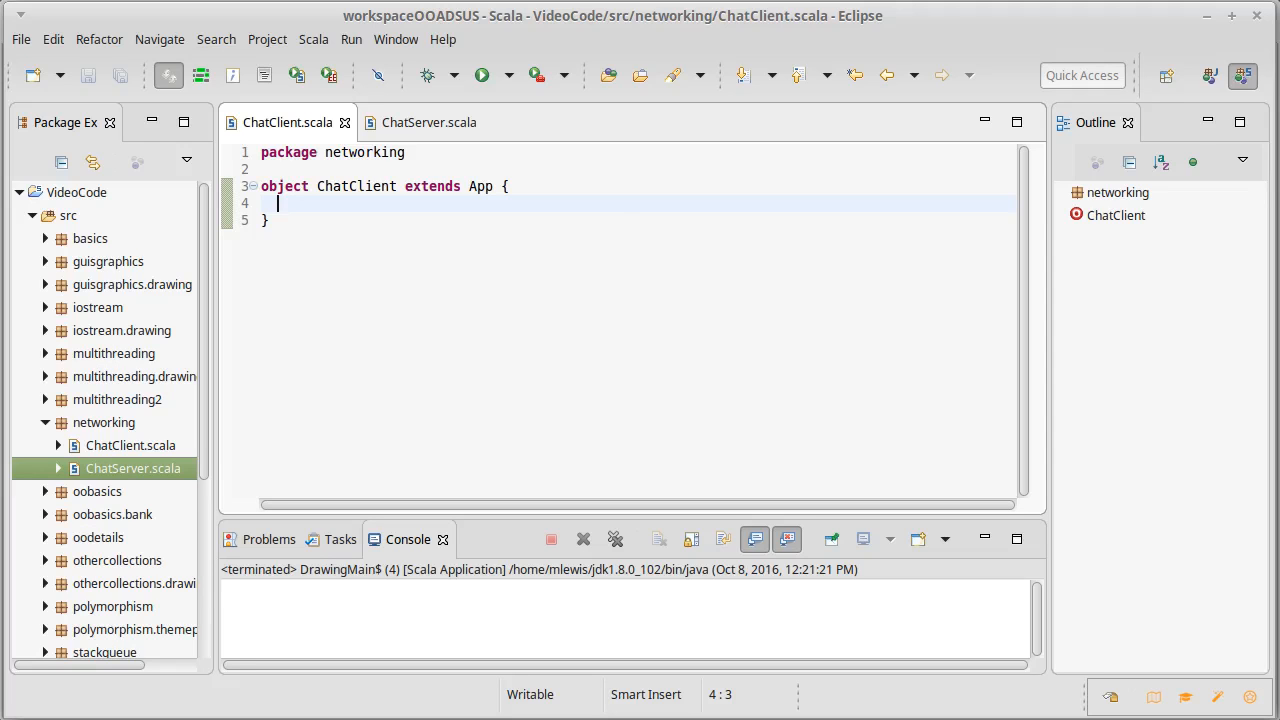
{"action": "mouse_move", "coordinate": [648, 304]}
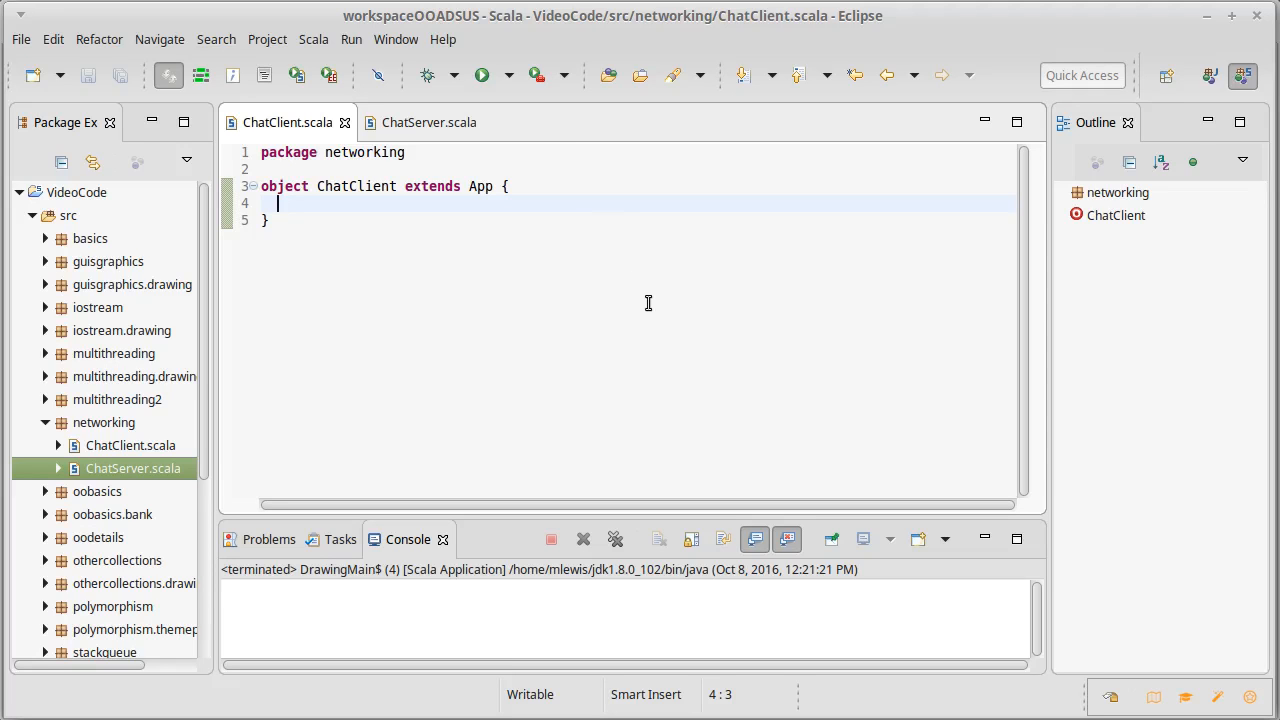
- Write val sock = new Socket("localhost", 4000) in ChatClient
{"action": "type", "text": "val sock"}
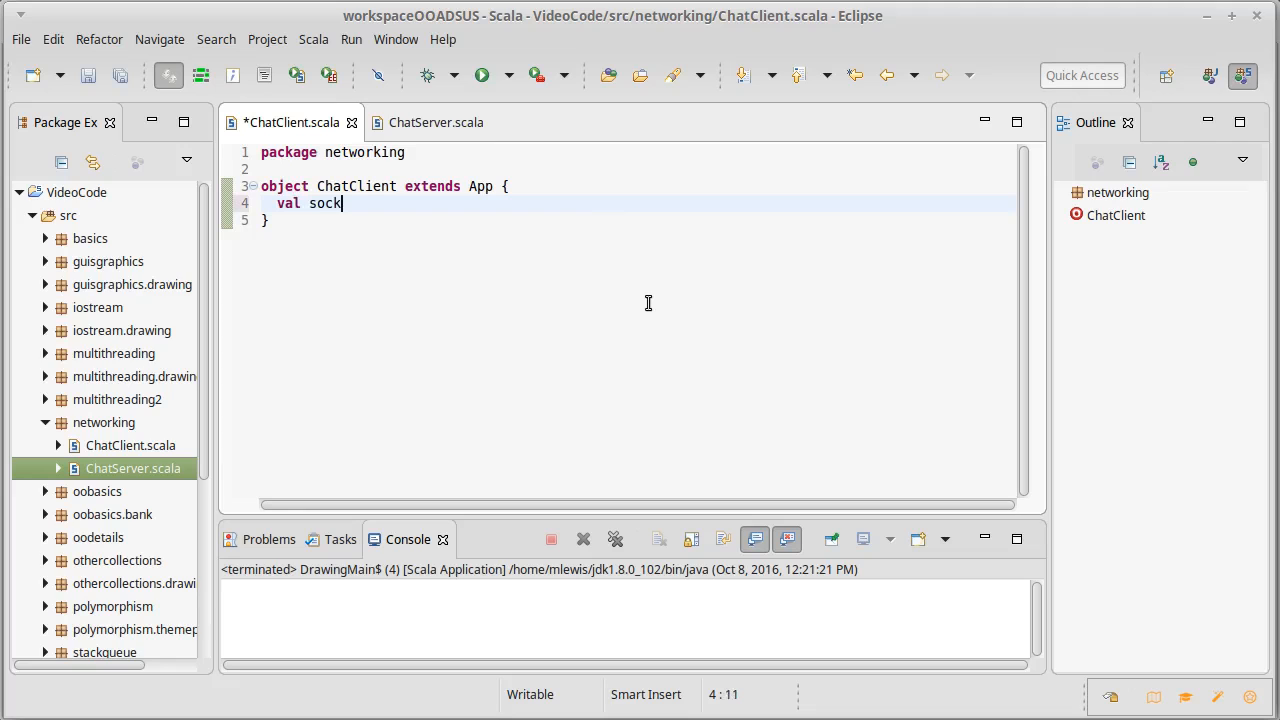
{"action": "type", "text": "="}
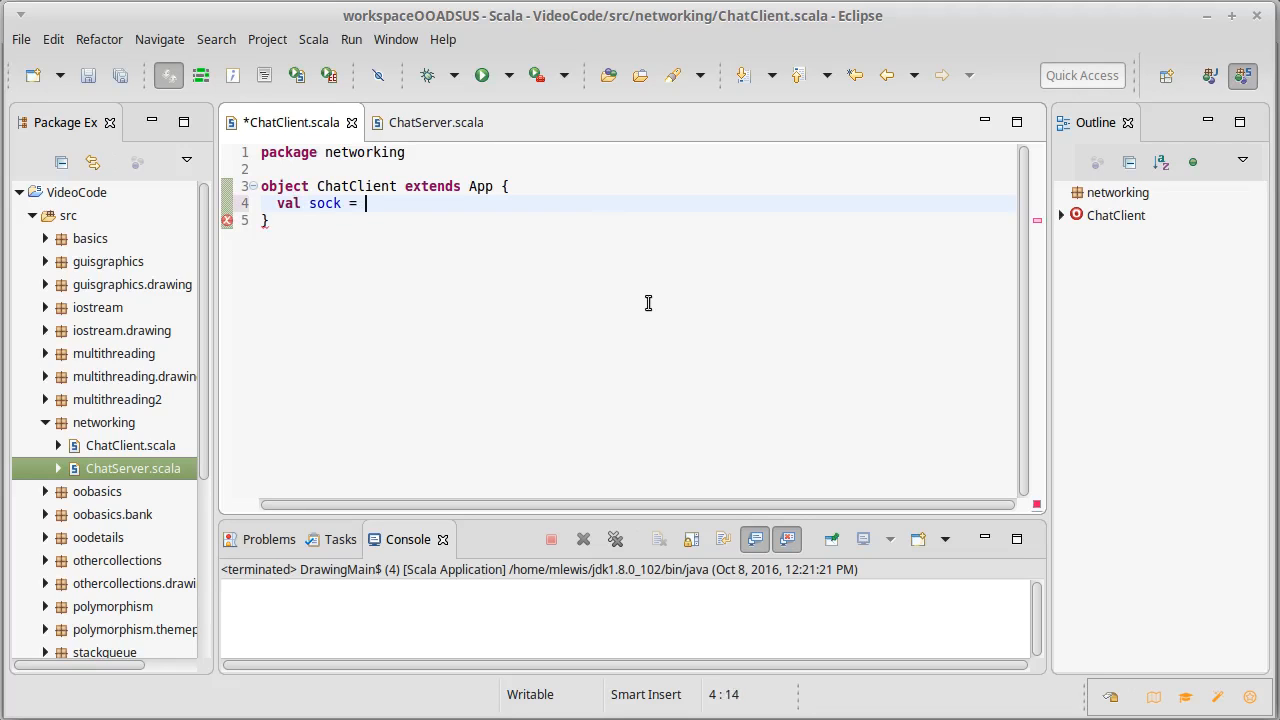
{"action": "type", "text": "new Socket"}
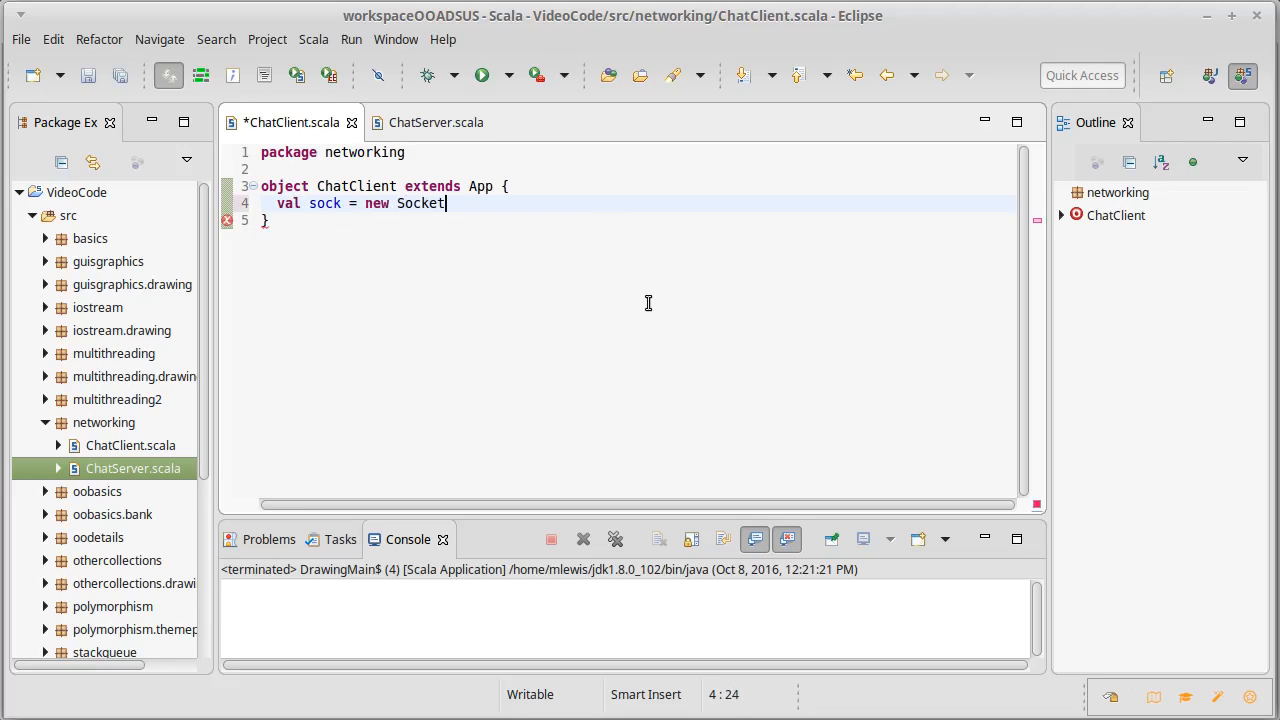
{"action": "type", "text": "("}
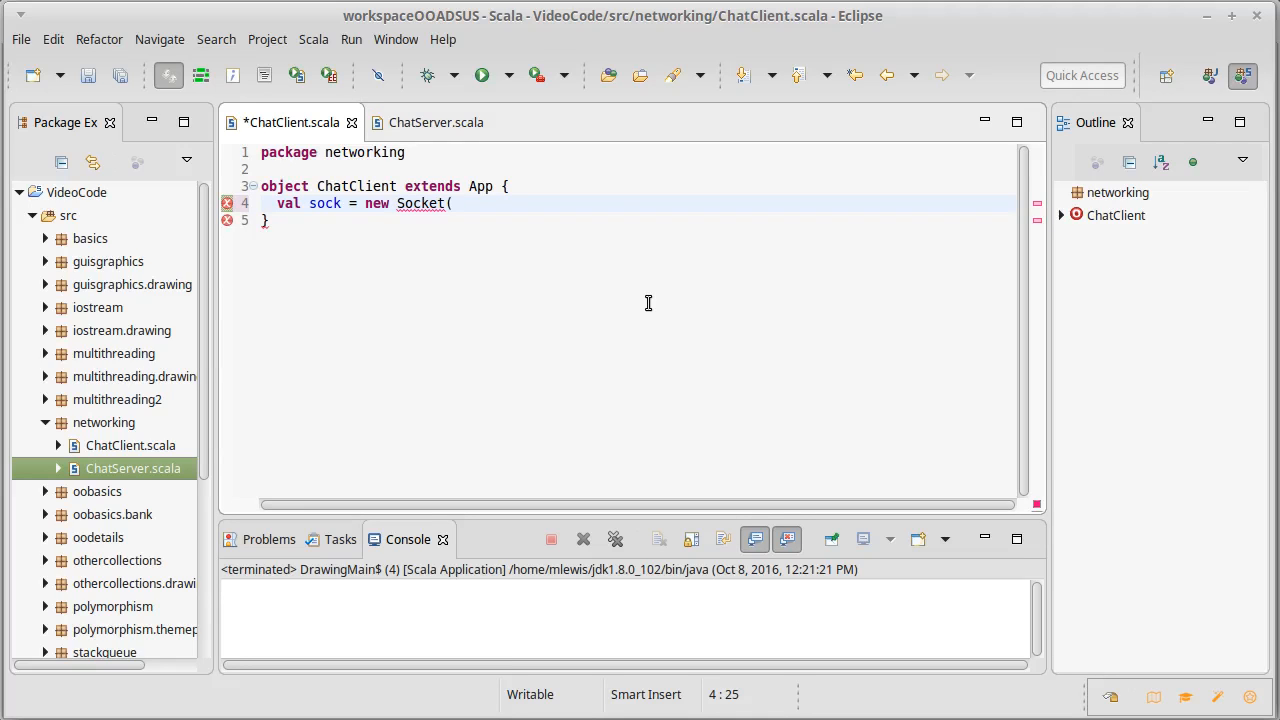
{"action": "type", "text": "\""}
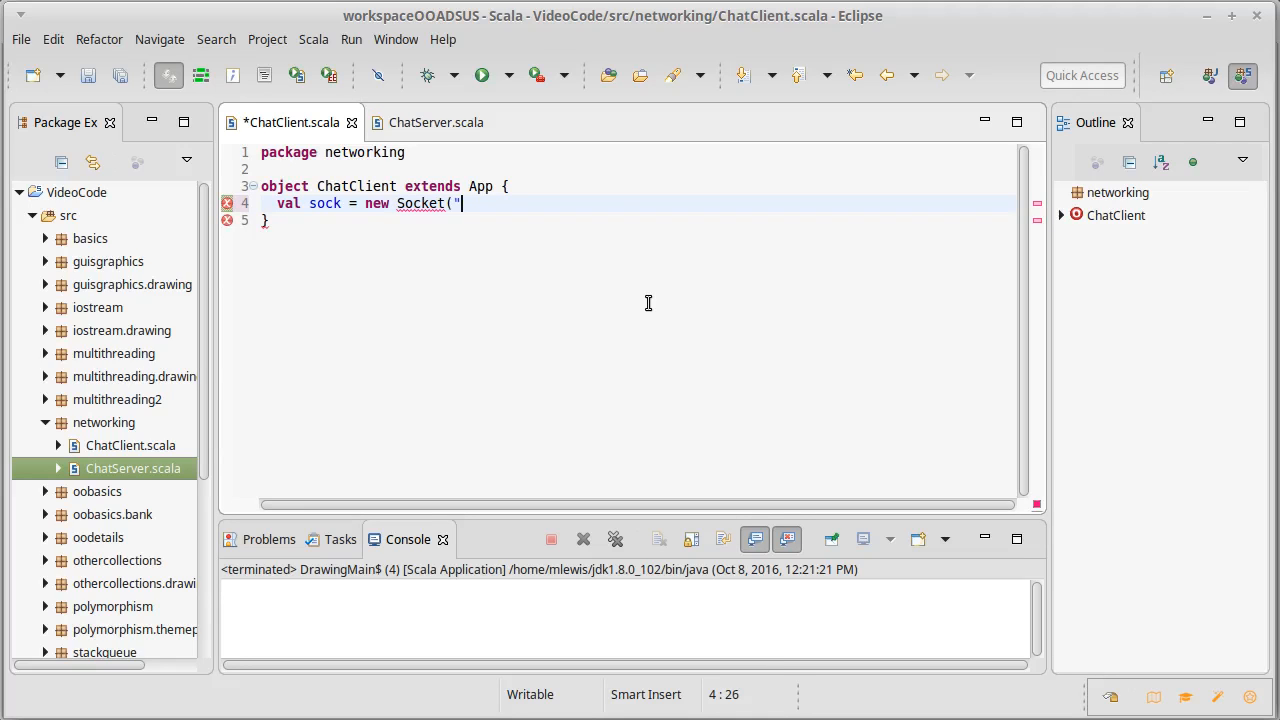
{"action": "type", "text": "local"}
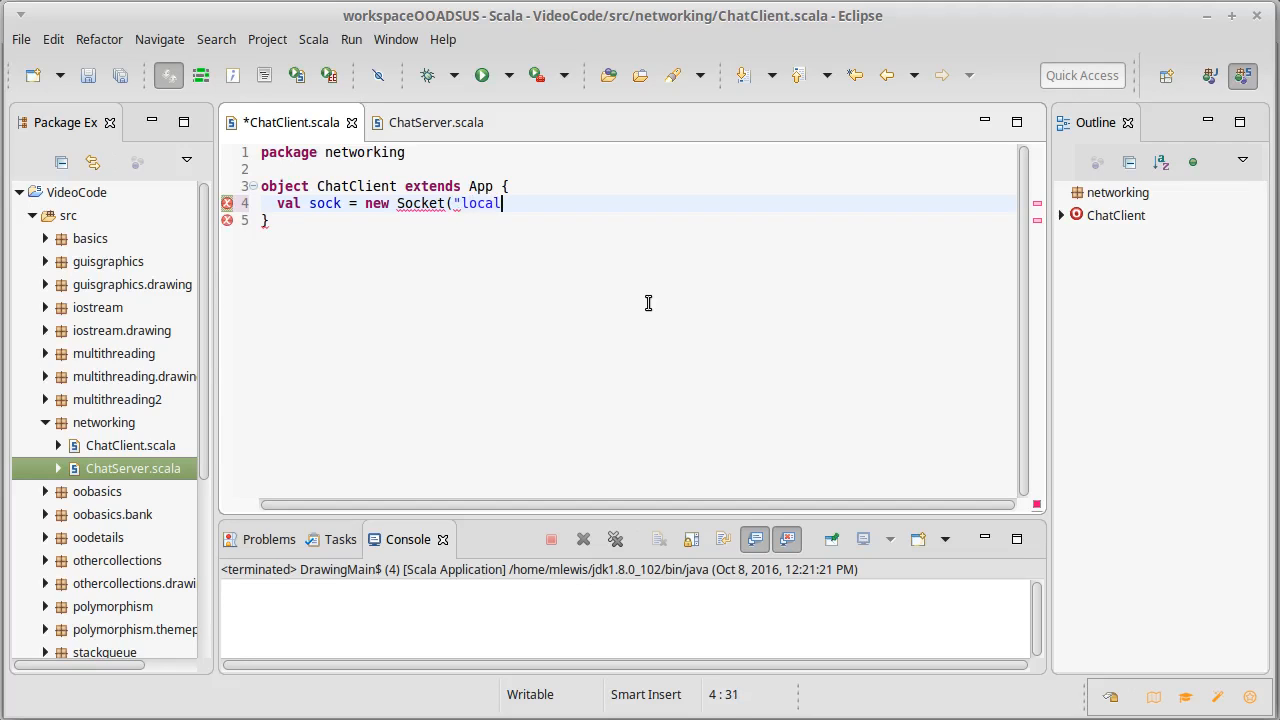
{"action": "type", "text": "host\""}
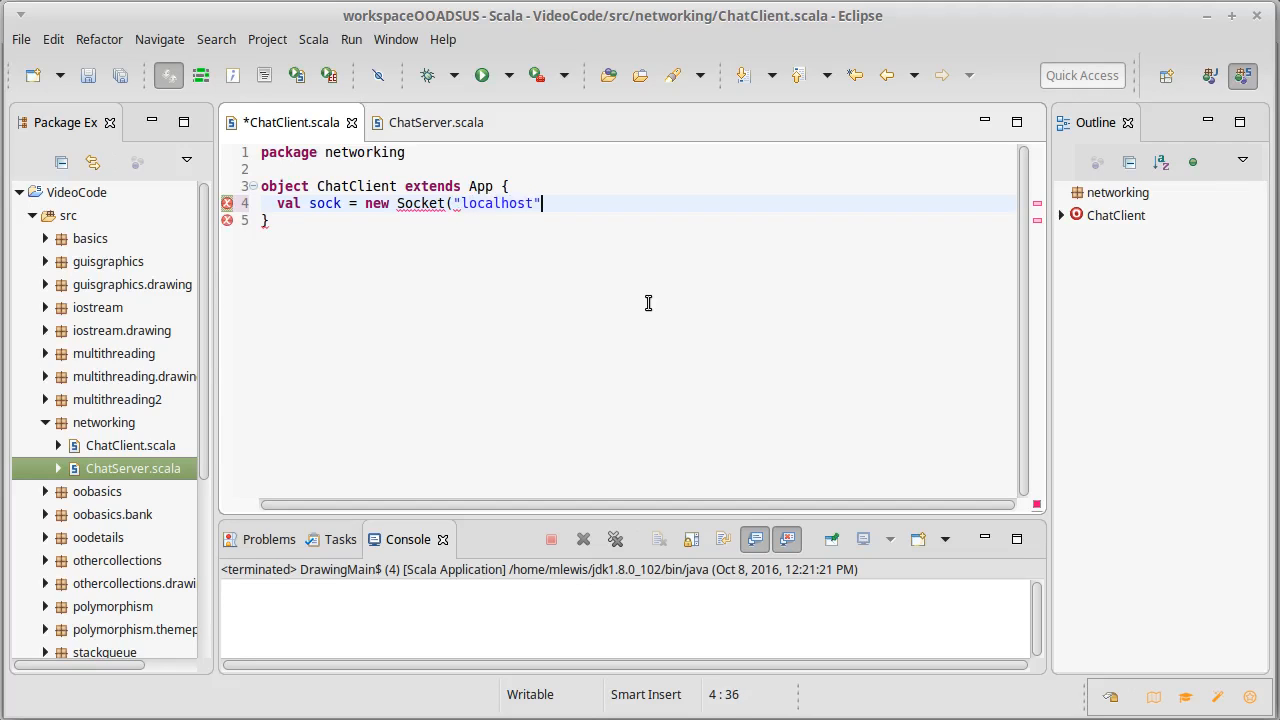
{"action": "type", "text": ","}
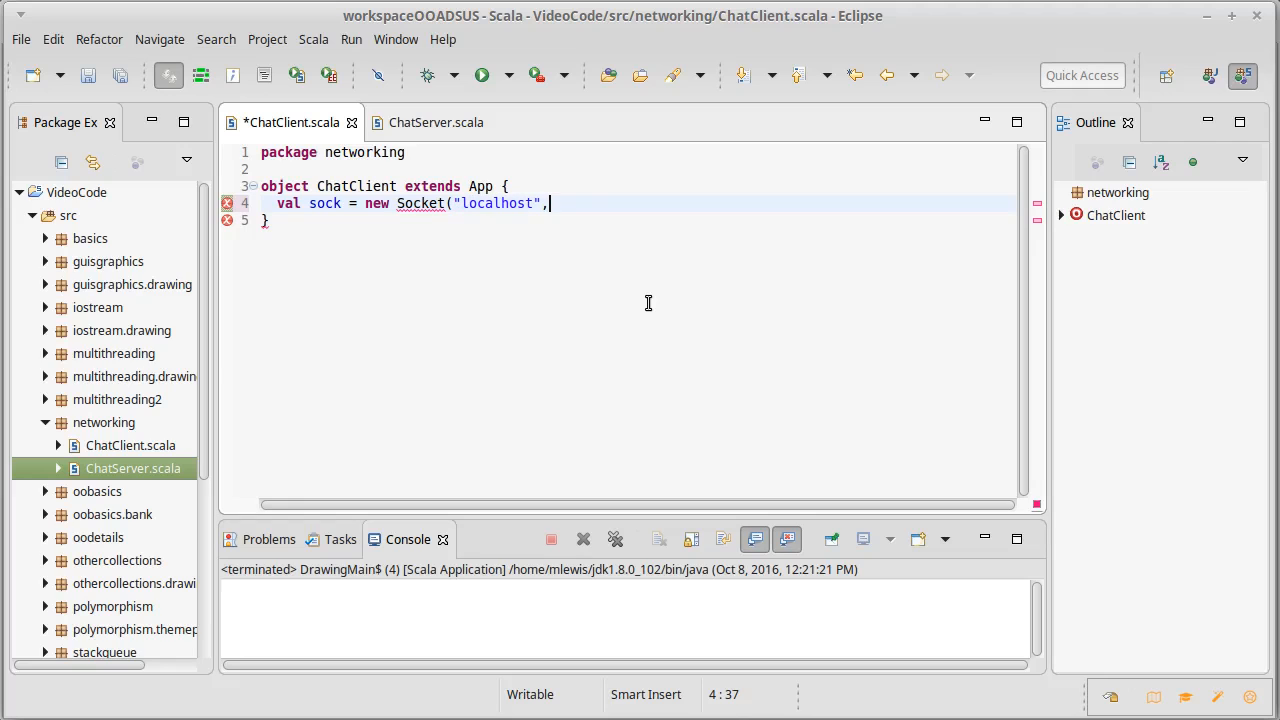
{"action": "type", "text": "4"}
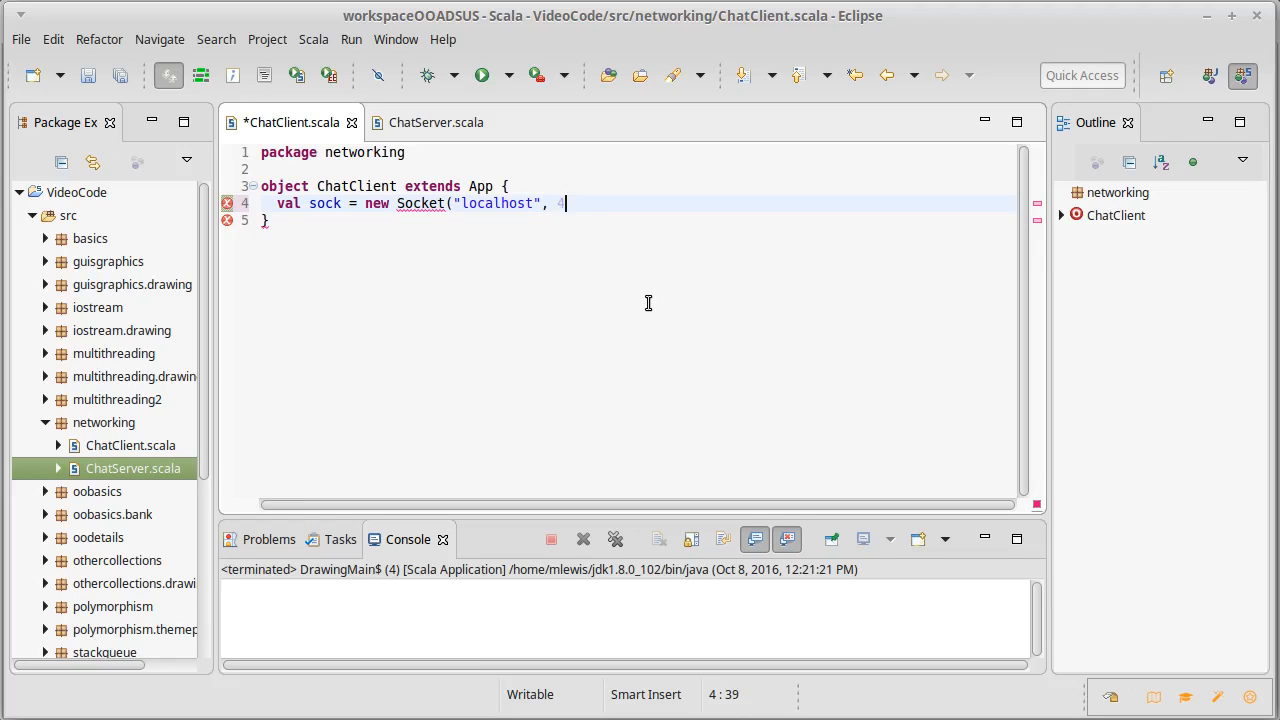
{"action": "type", "text": "000)"}
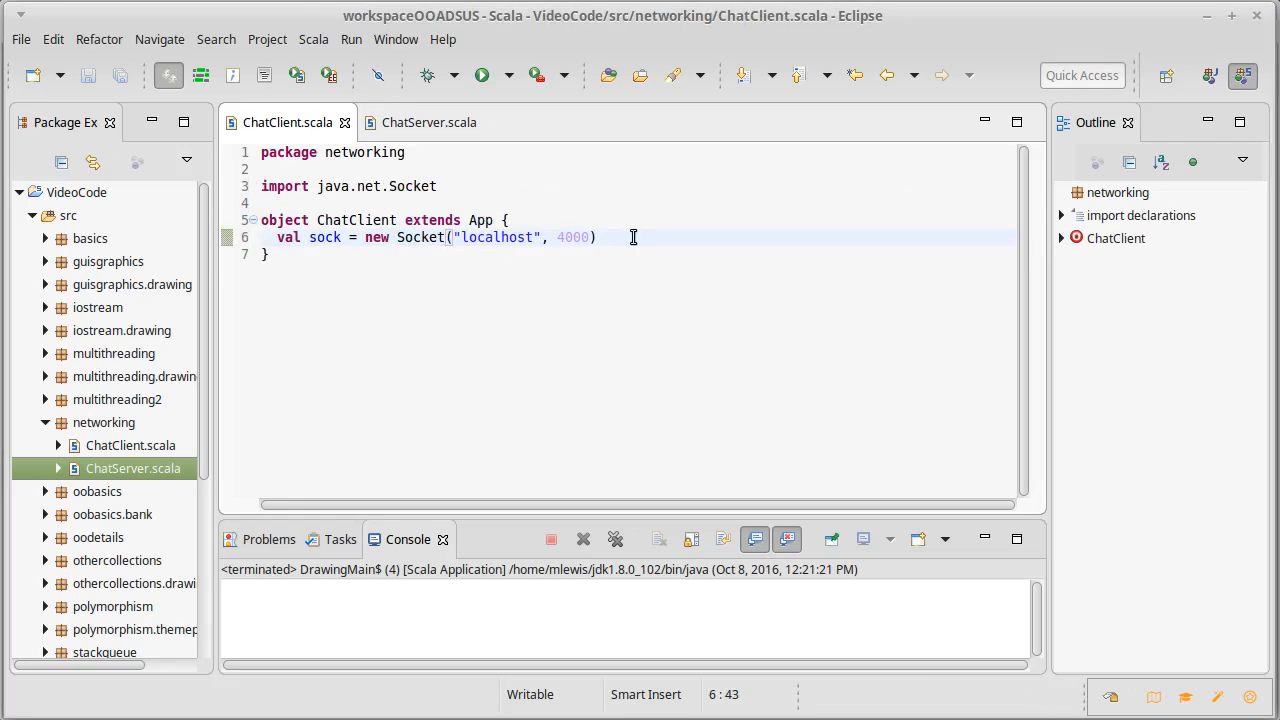
- Add println("Making socket") before and println("Socket made") after the connection
{"action": "type", "text": "p"}
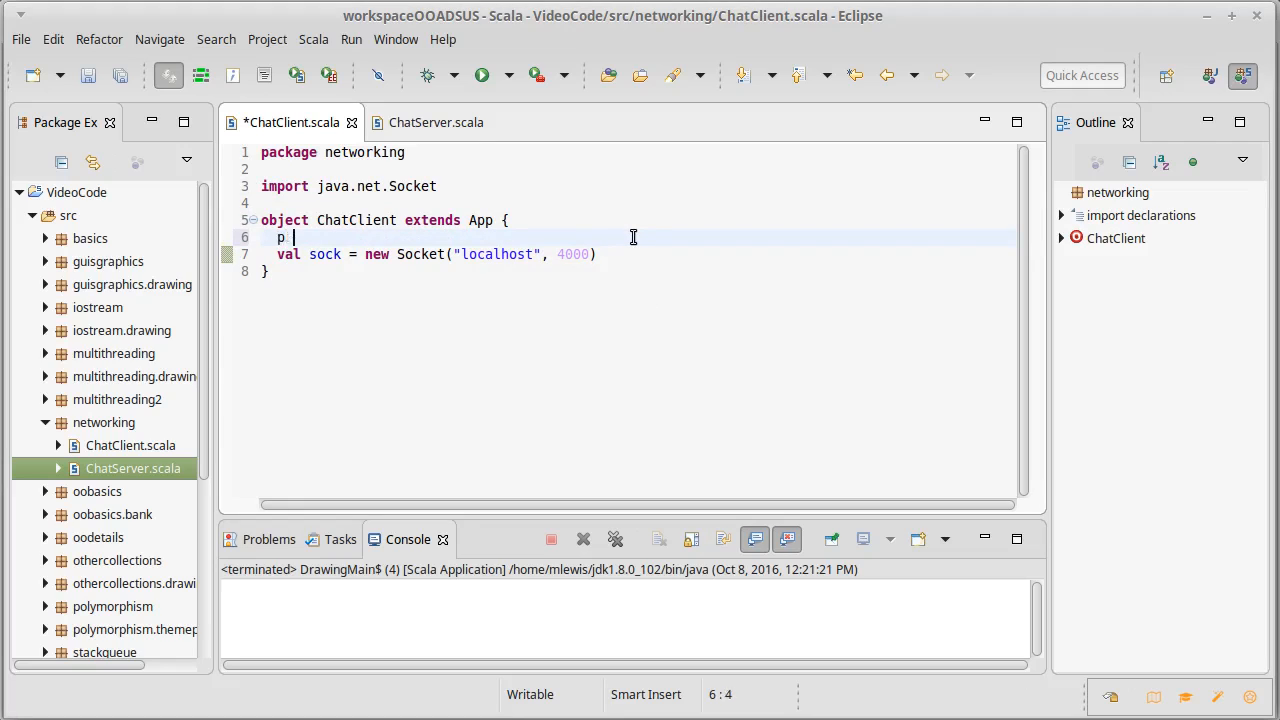
{"action": "type", "text": "rintln(\""}
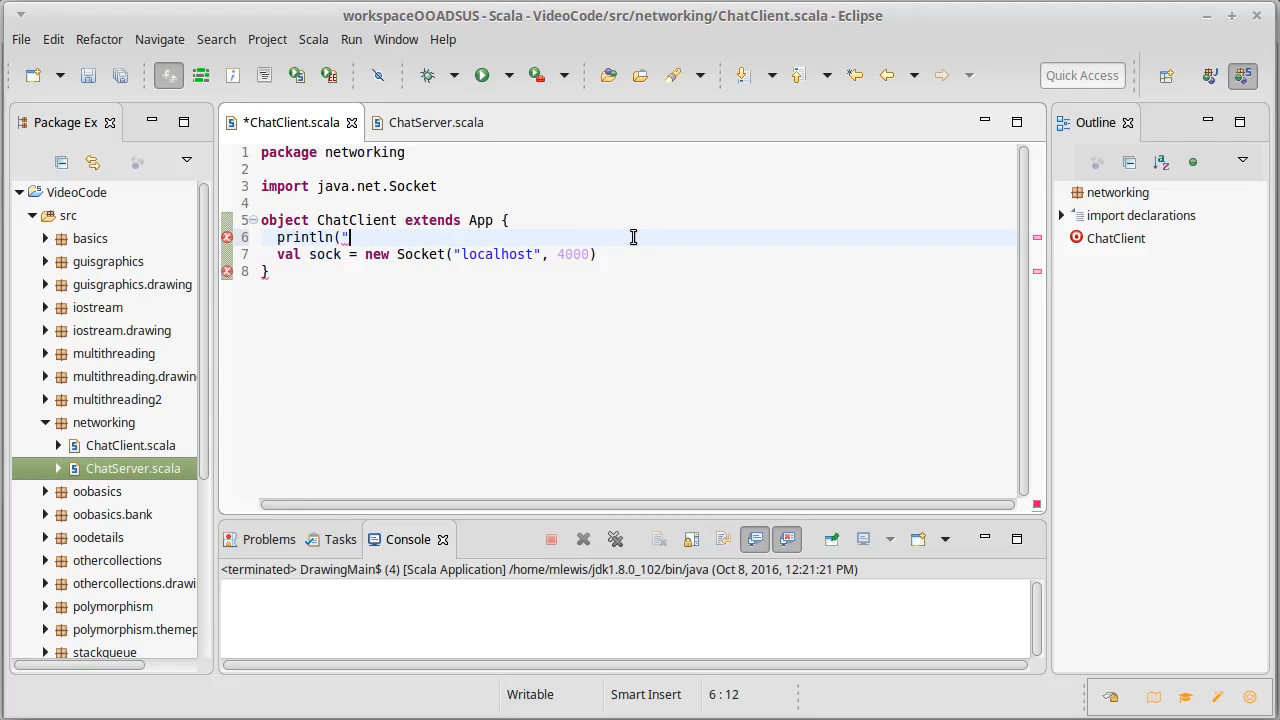
{"action": "type", "text": "Making scket"}
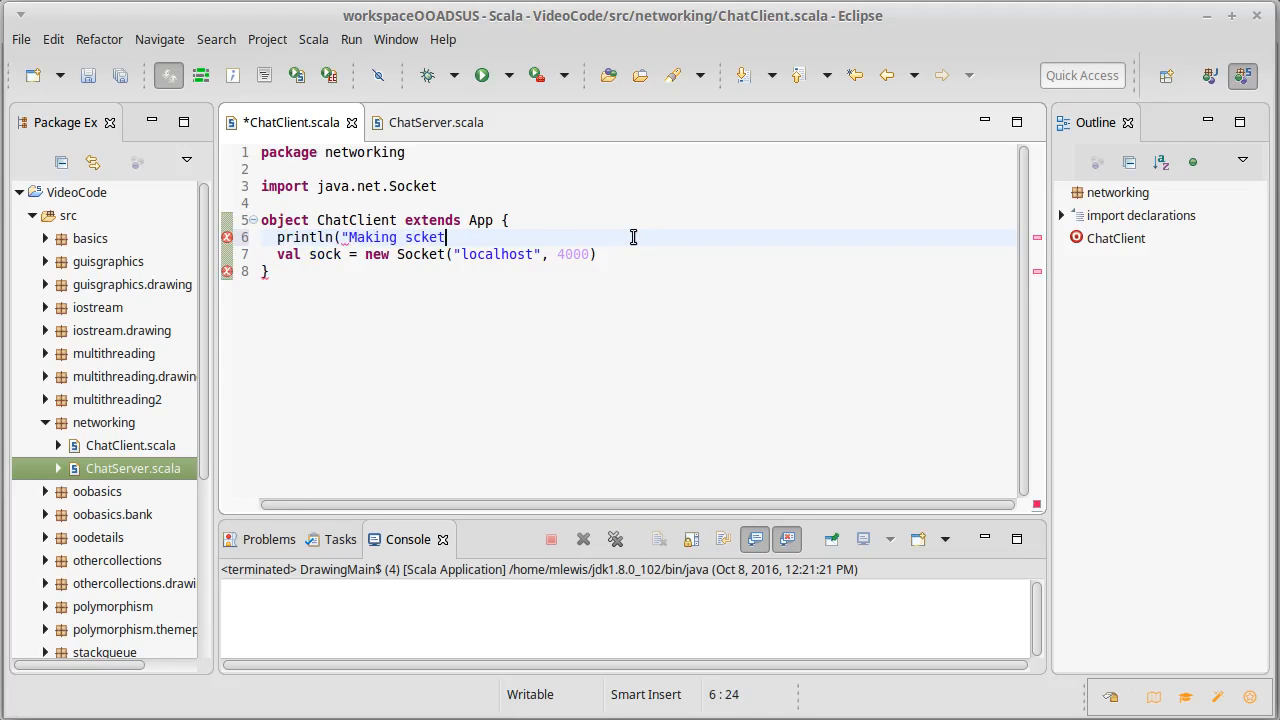
{"action": "type", "text": "o"}
{"action": "type", "text": "println("}
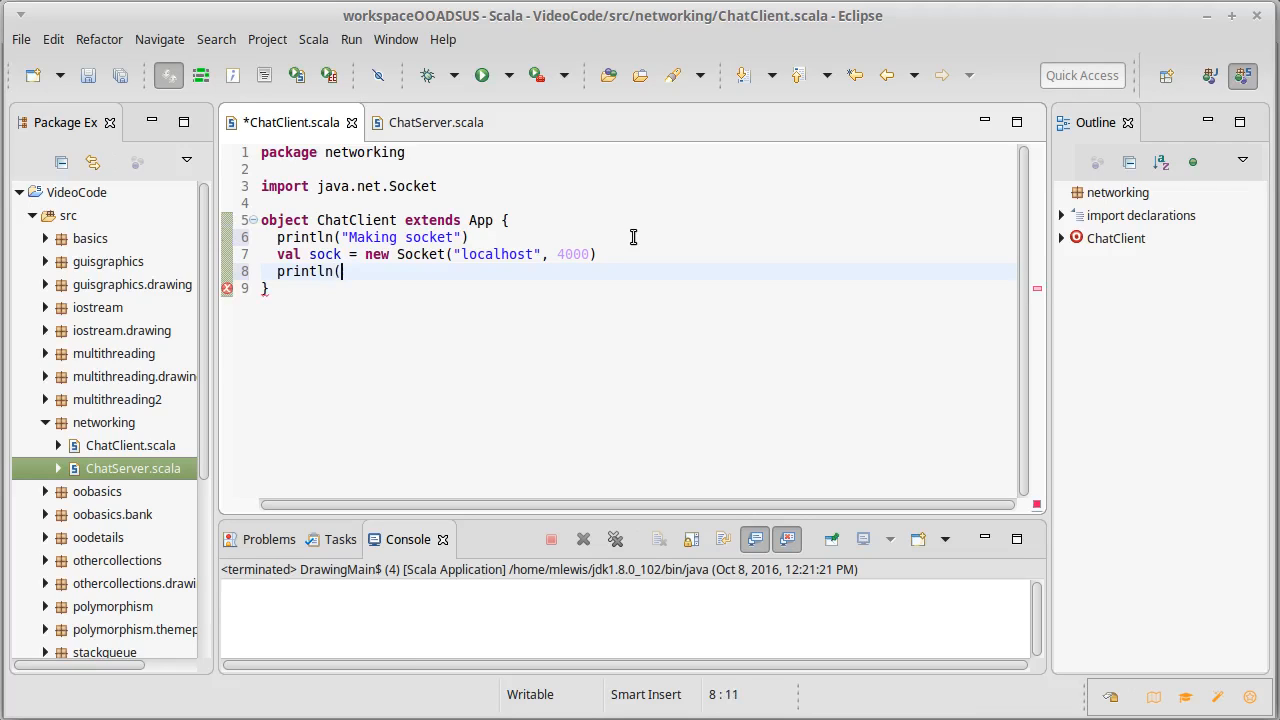
{"action": "type", "text": "\"Socket made\""}
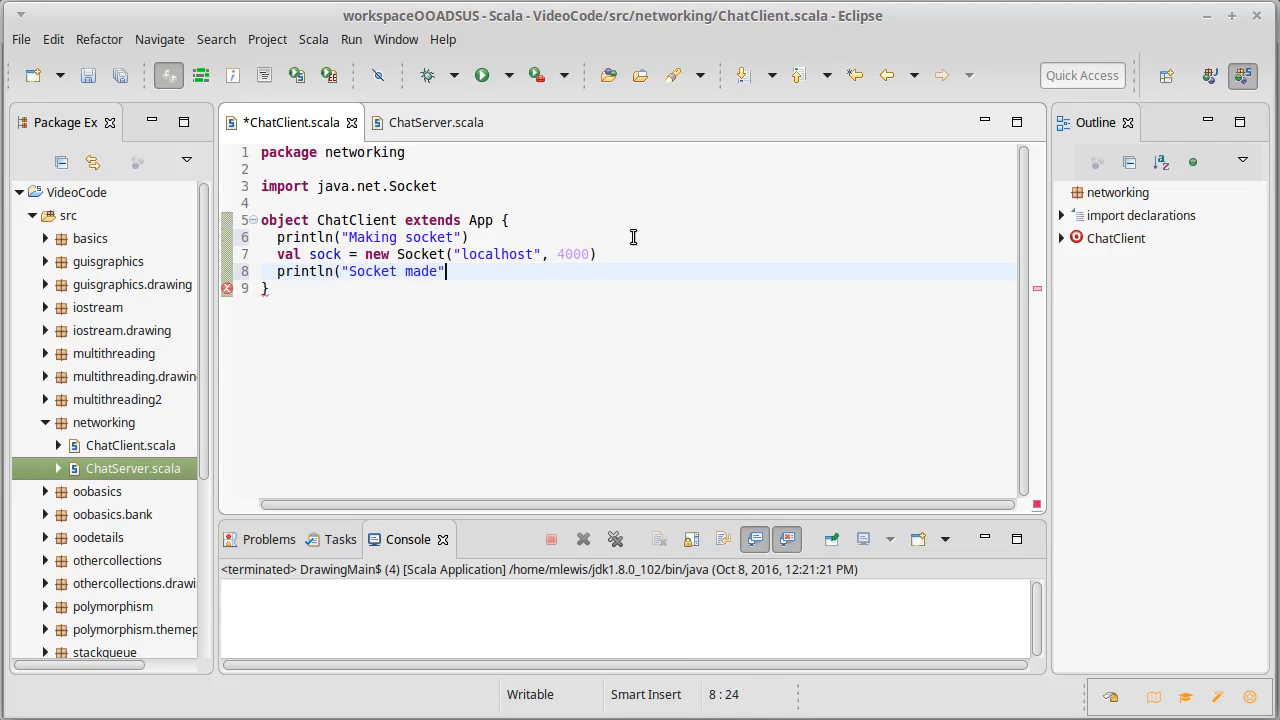
{"action": "type", "text": ")"}
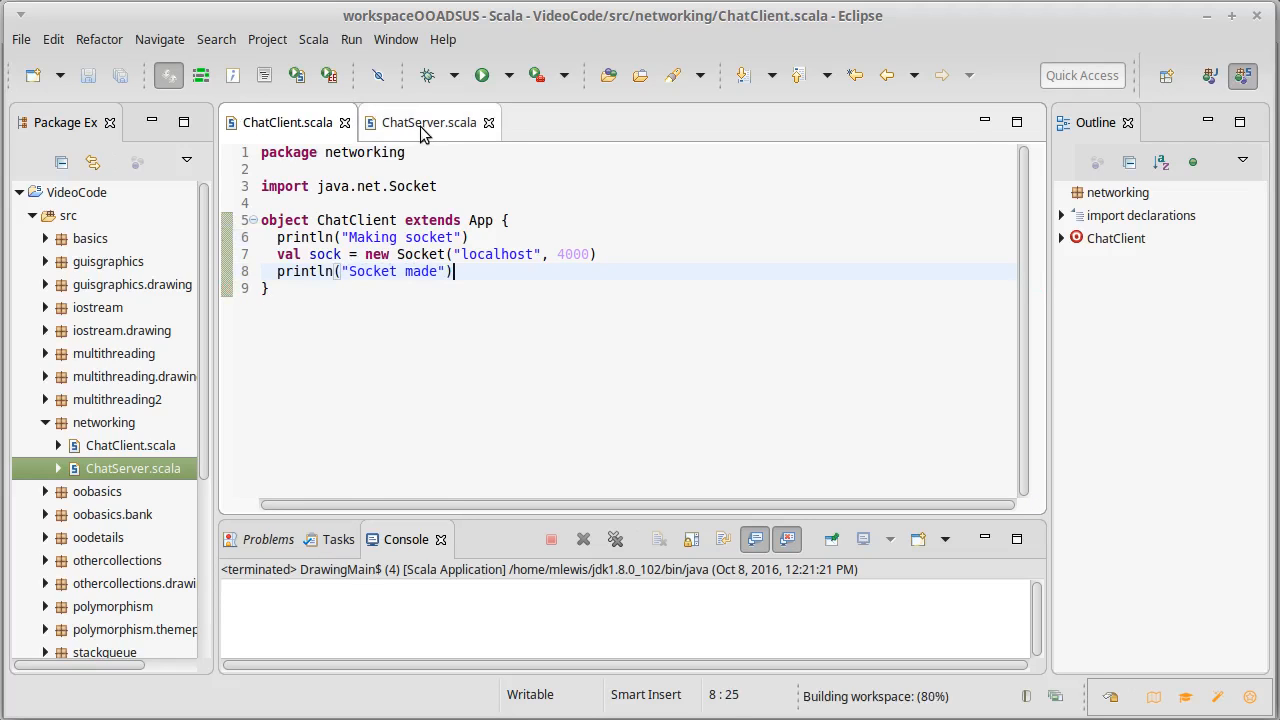
- Run ChatServer so it prints Accepting and waits, then return to ChatClient.scala
{"action": "left_click", "coordinate": [428, 122]}
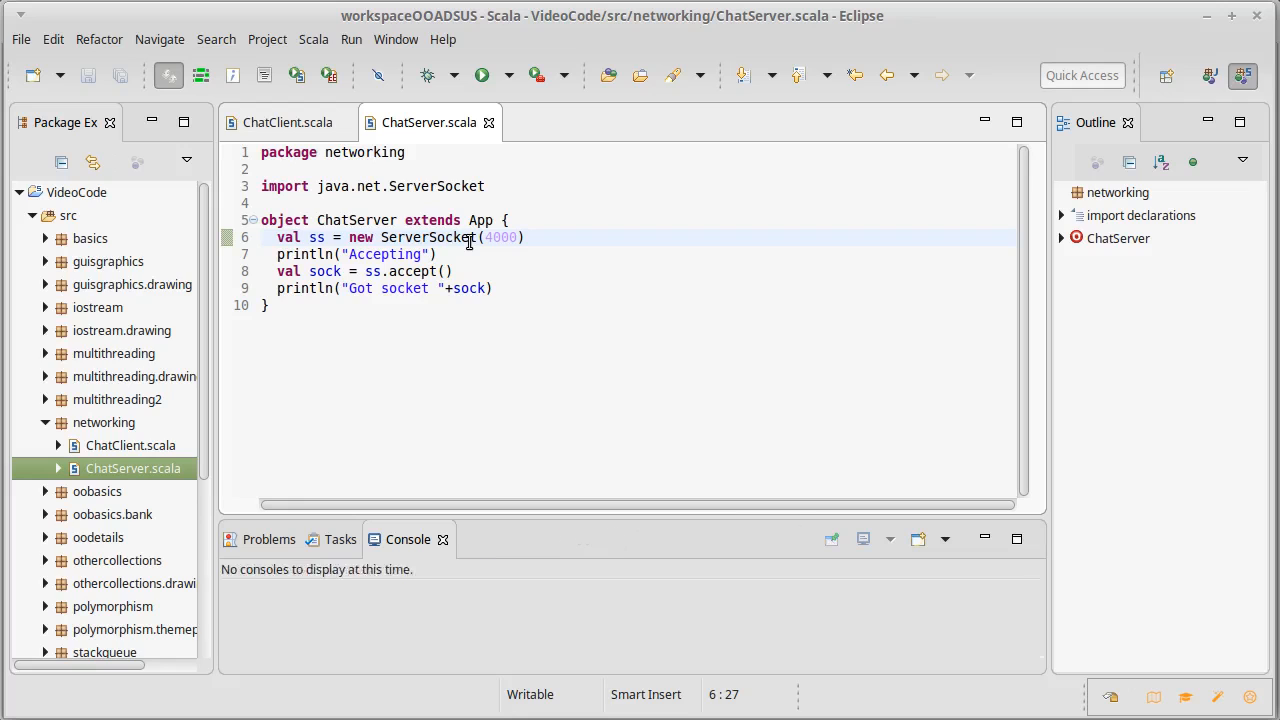
{"action": "left_click", "coordinate": [480, 76]}
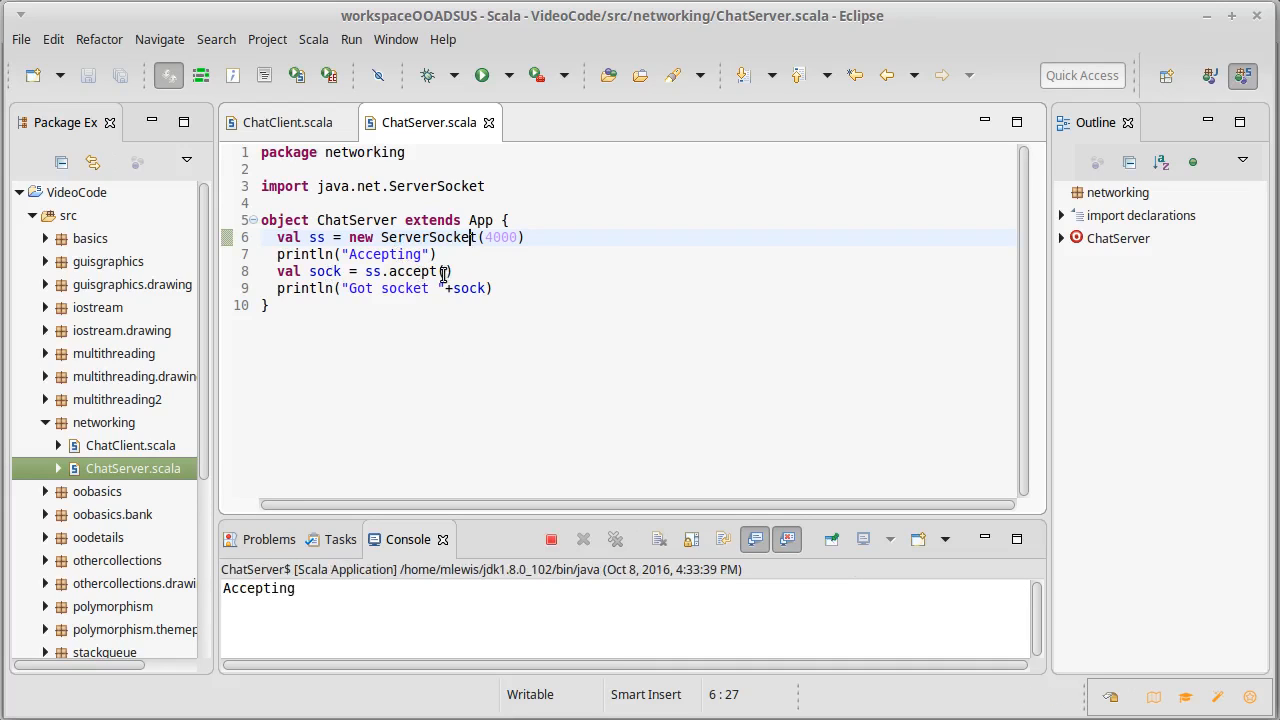
{"action": "mouse_move", "coordinate": [412, 272]}
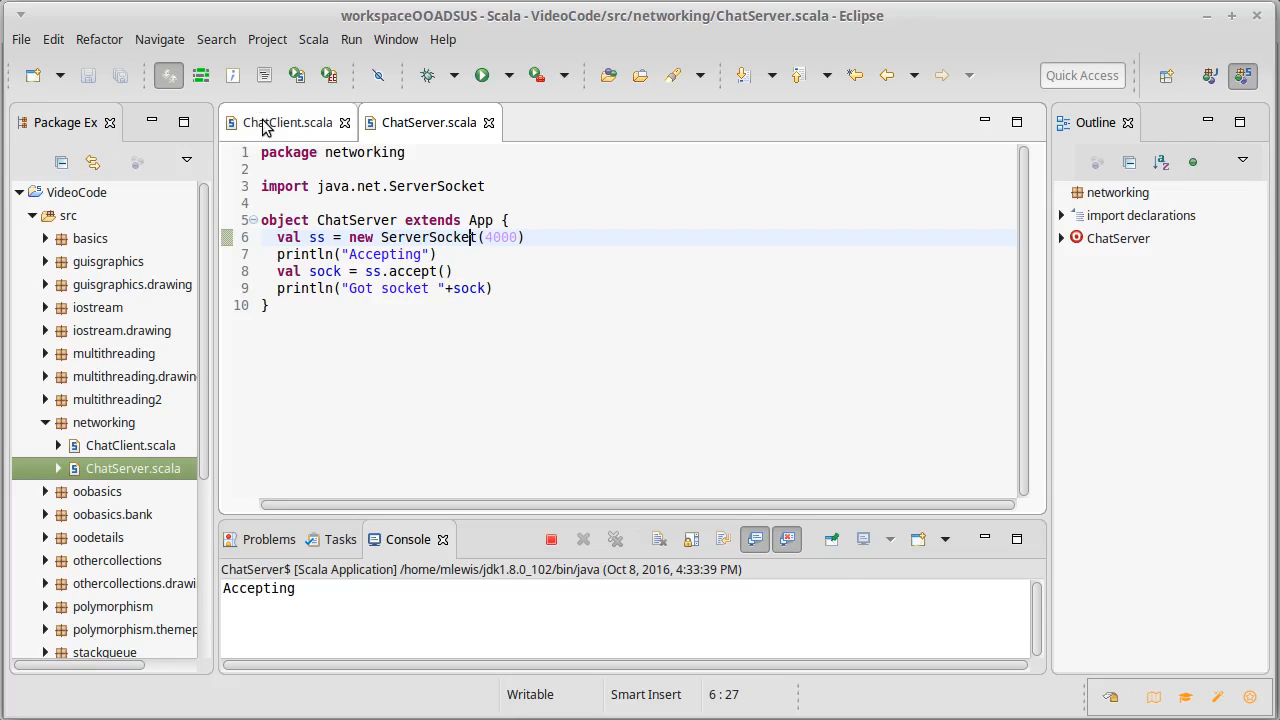
{"action": "left_click", "coordinate": [288, 122]}
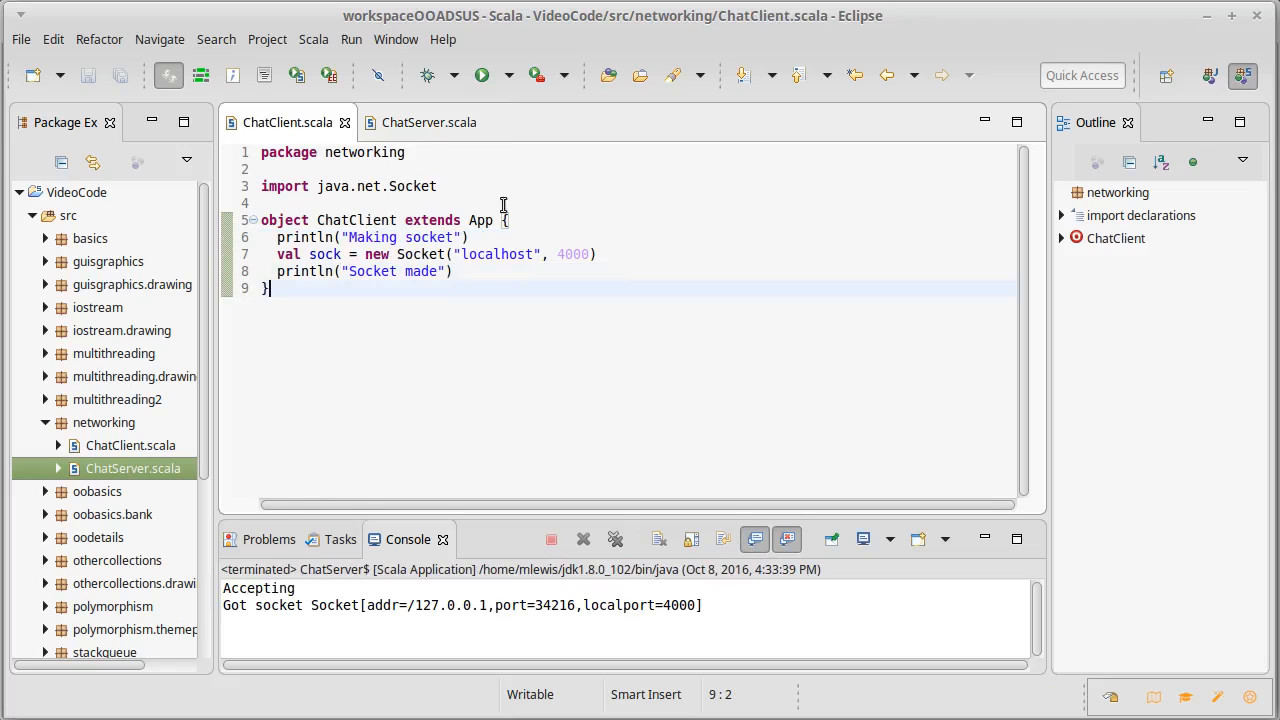
- Run ChatClient and check the console shows Got socket from 127.0.0.1 port 34216, localport 4000
{"action": "left_click", "coordinate": [888, 540]}
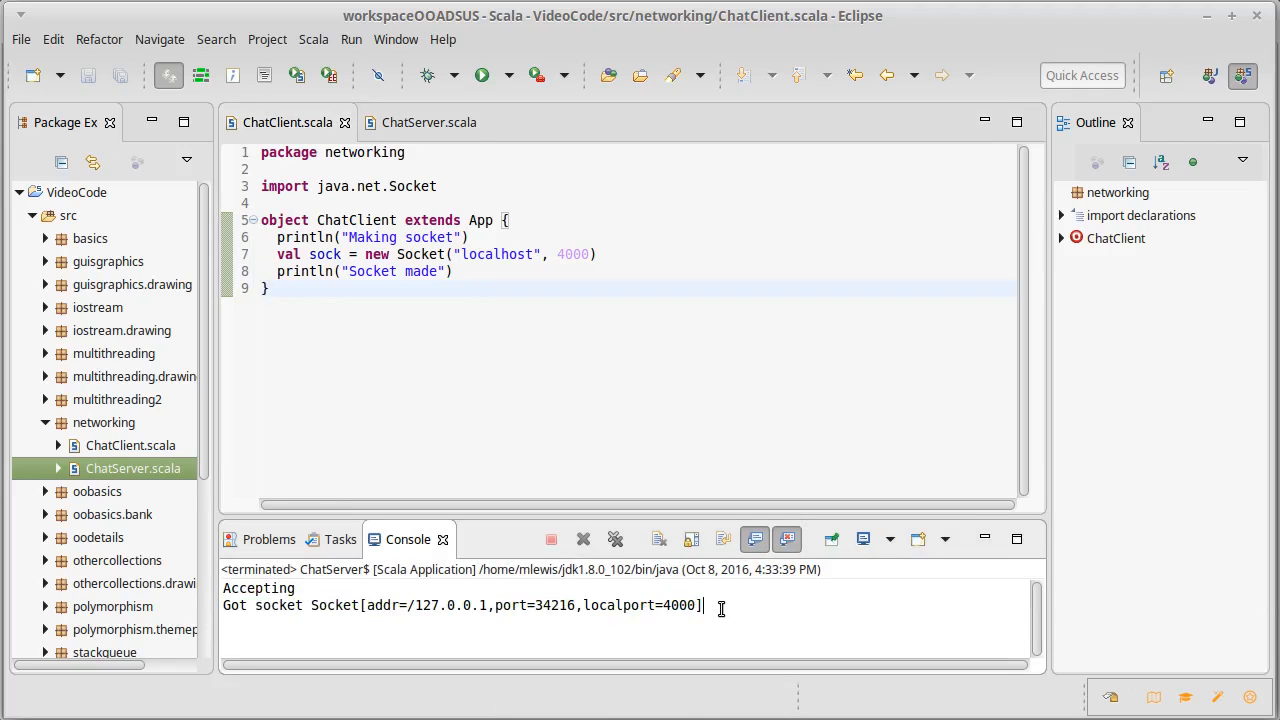
{"action": "mouse_move", "coordinate": [452, 604]}
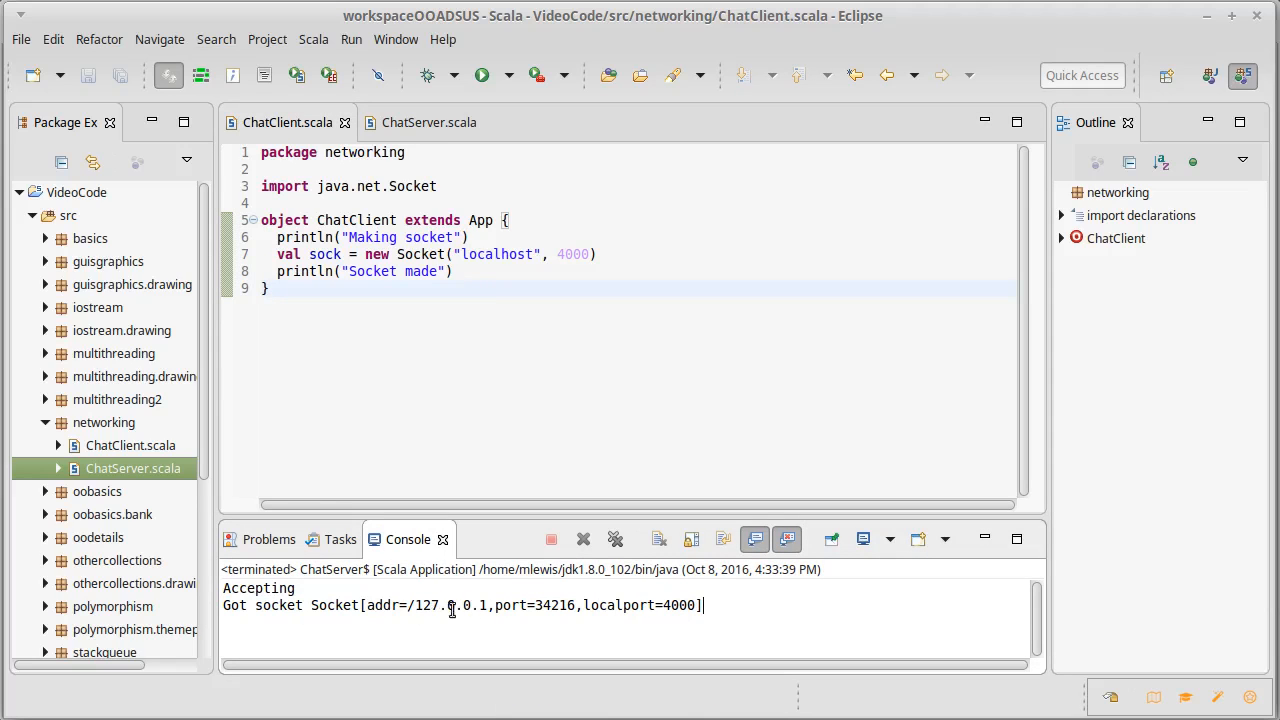
{"action": "mouse_move", "coordinate": [538, 620]}
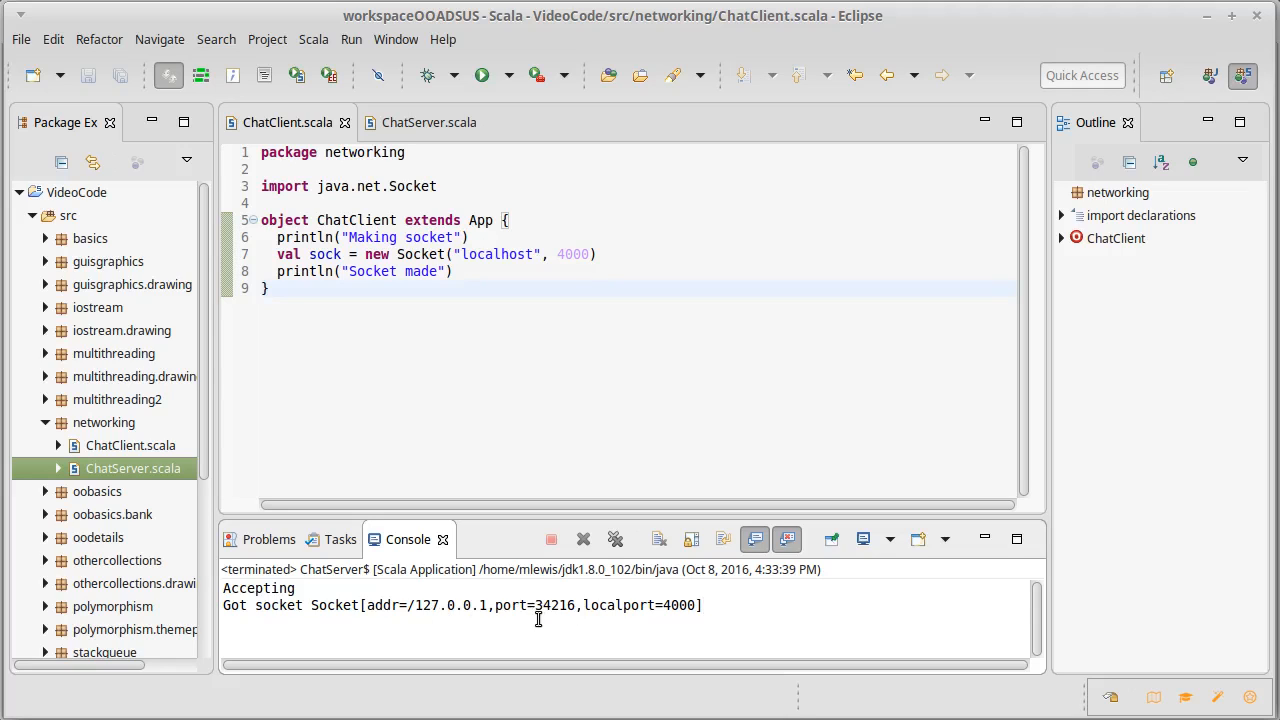
{"action": "double_click", "coordinate": [660, 604]}
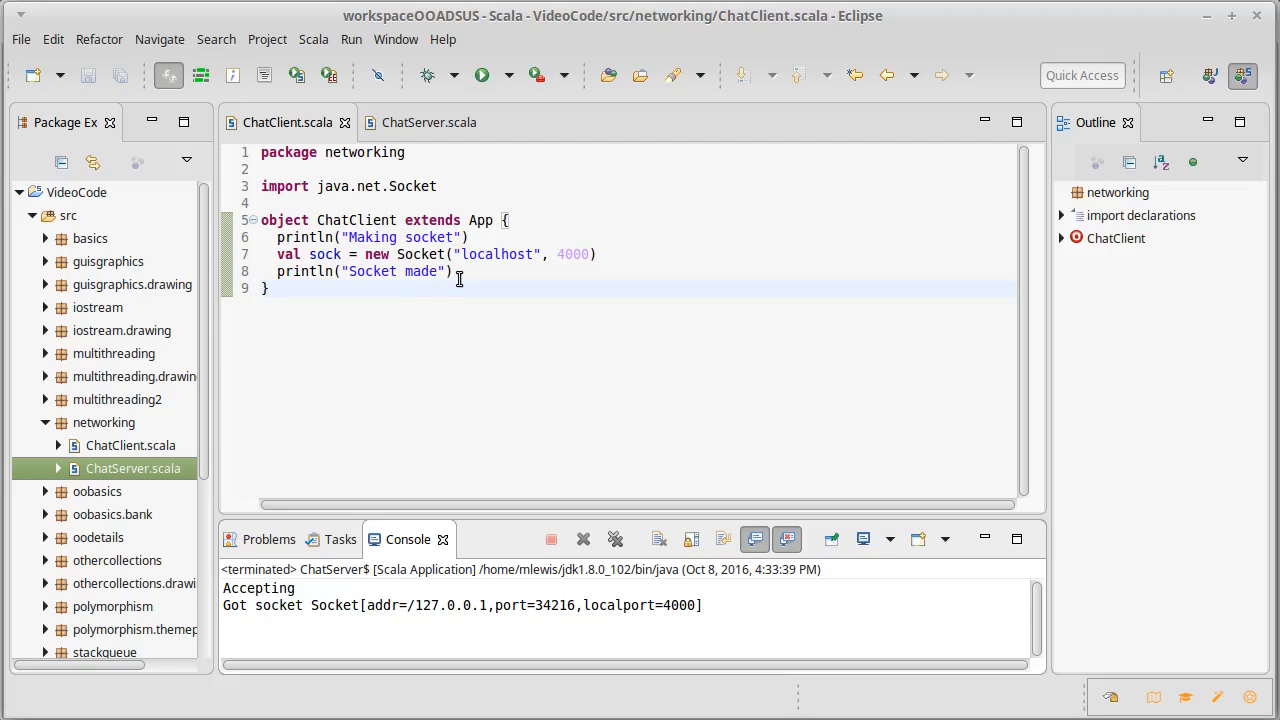
{"action": "left_click", "coordinate": [456, 272]}
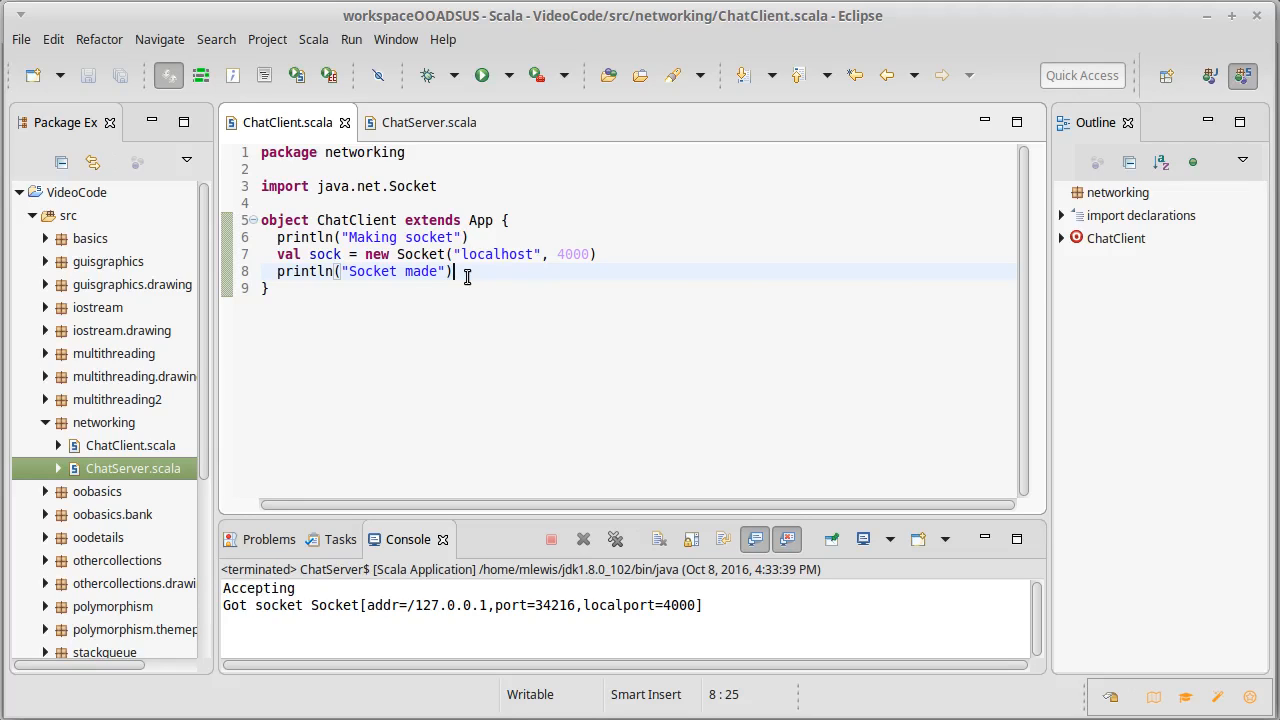
{"action": "mouse_move", "coordinate": [592, 284]}
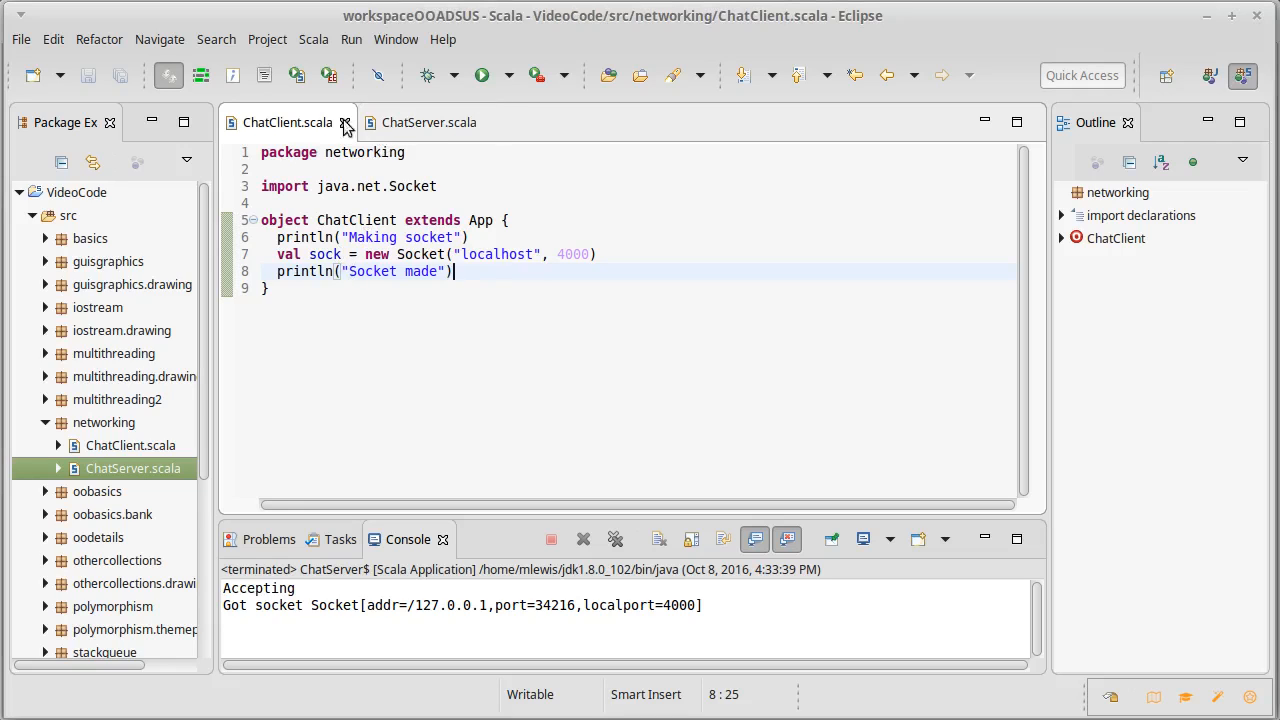
{"action": "mouse_move", "coordinate": [324, 132]}
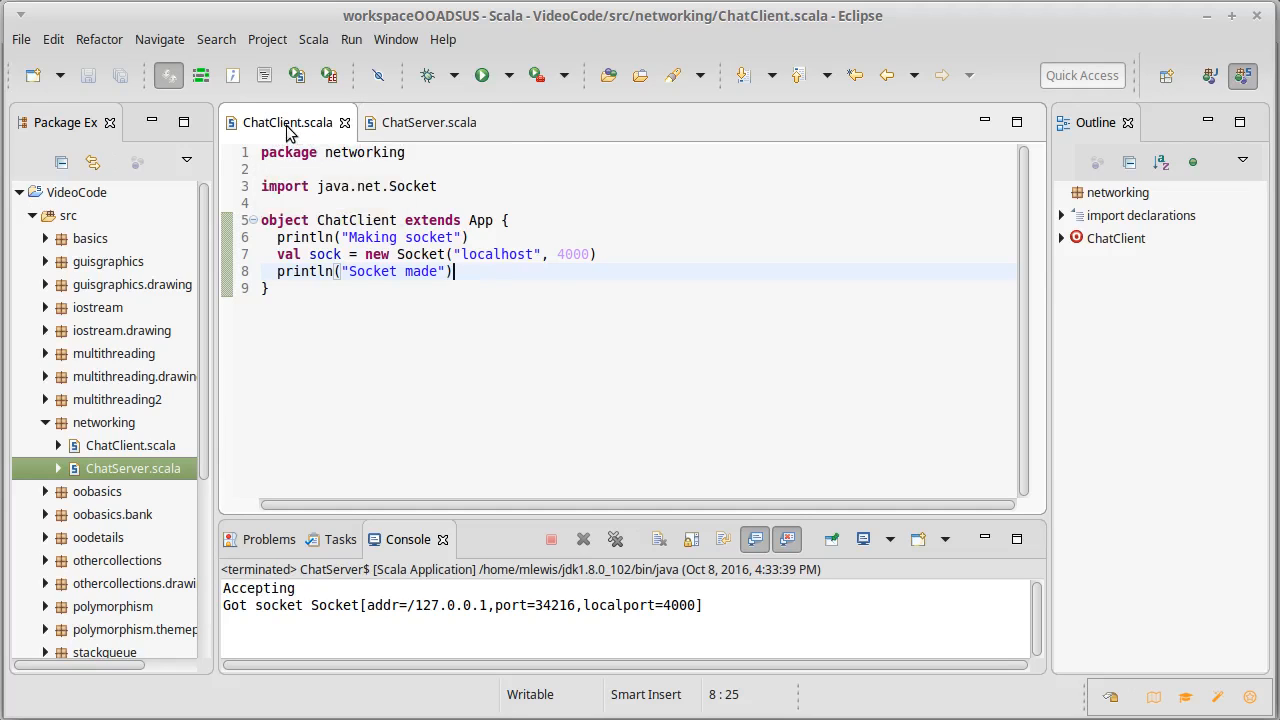
{"action": "mouse_move", "coordinate": [838, 638]}
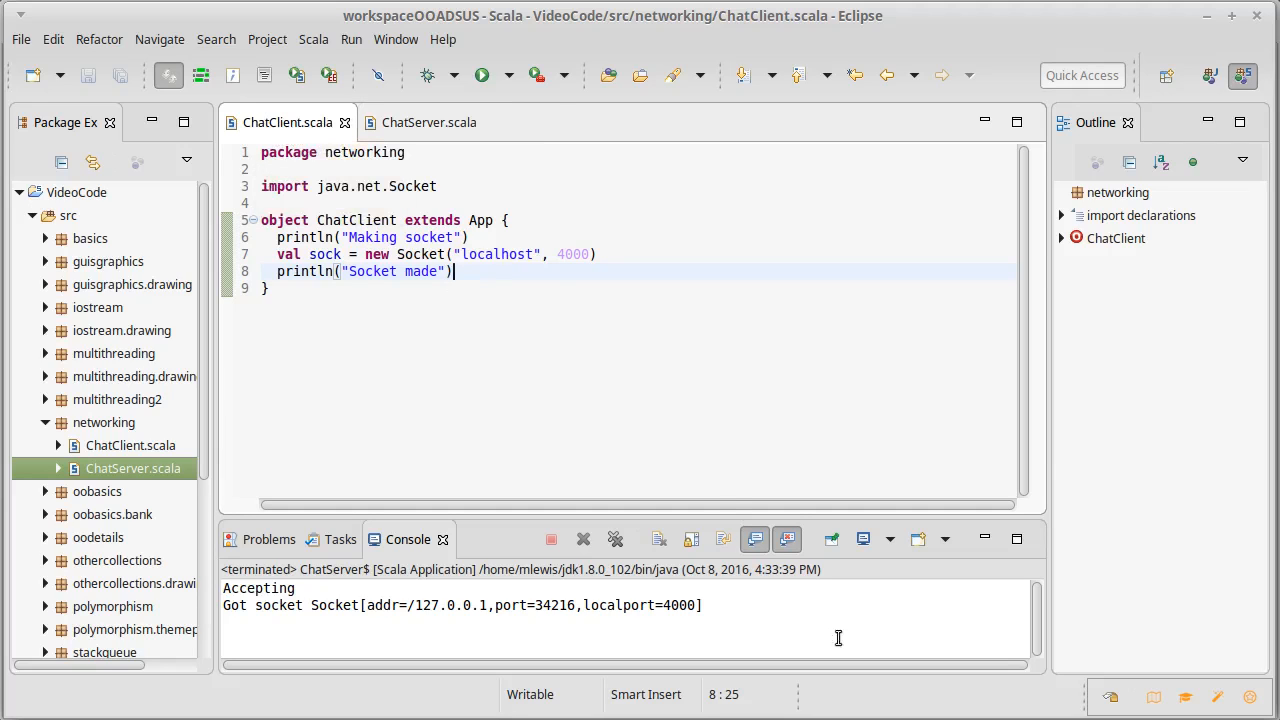